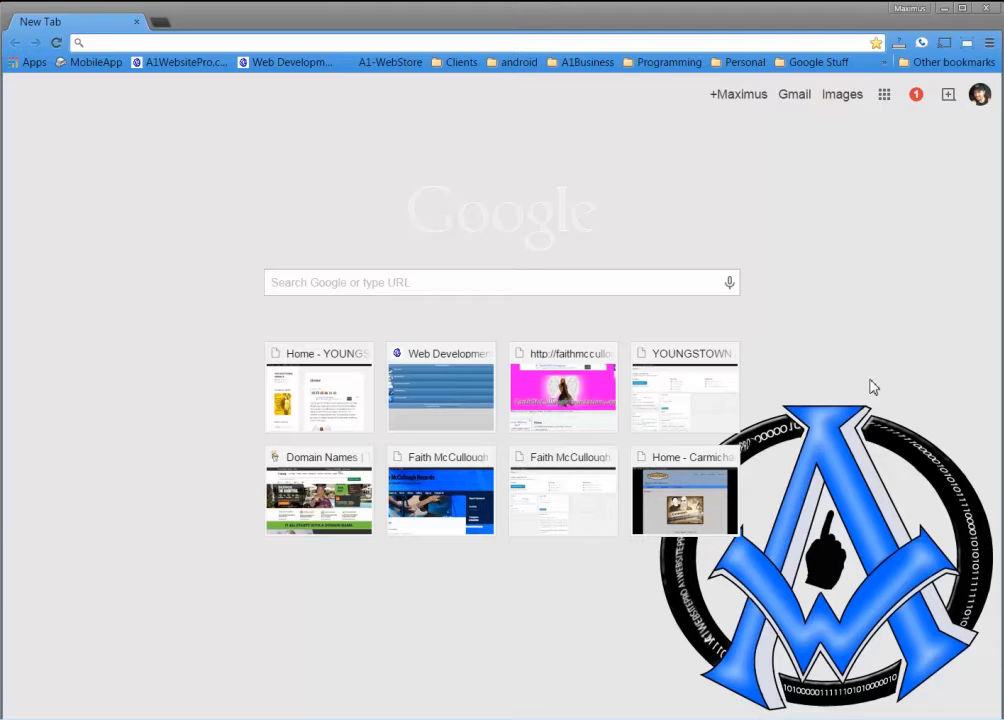
mouse_move(560, 228)
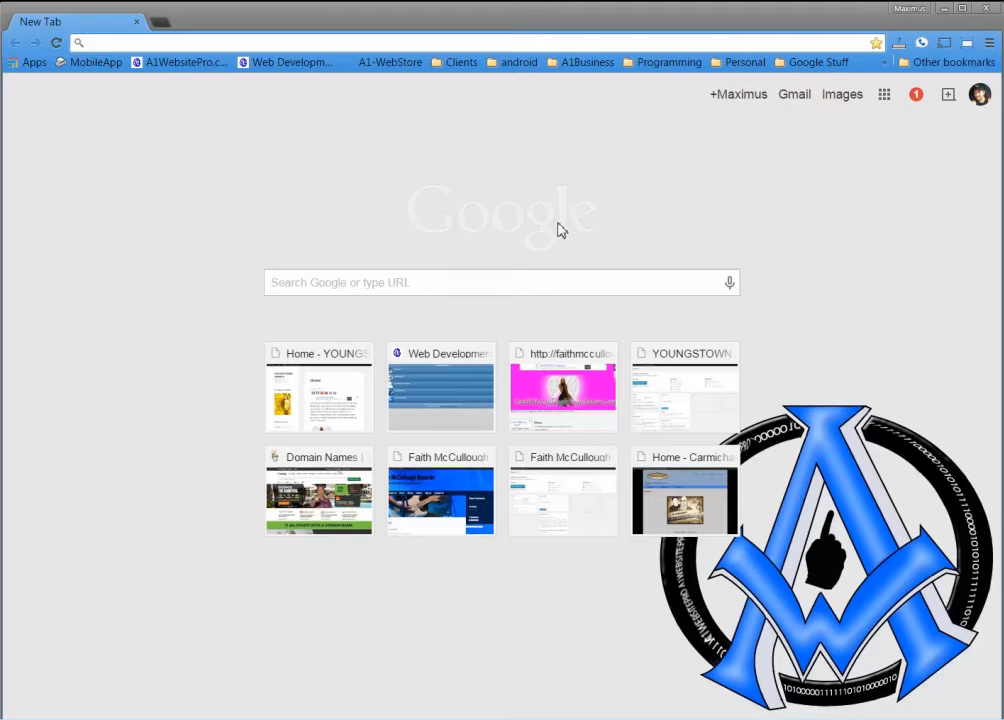
mouse_move(576, 224)
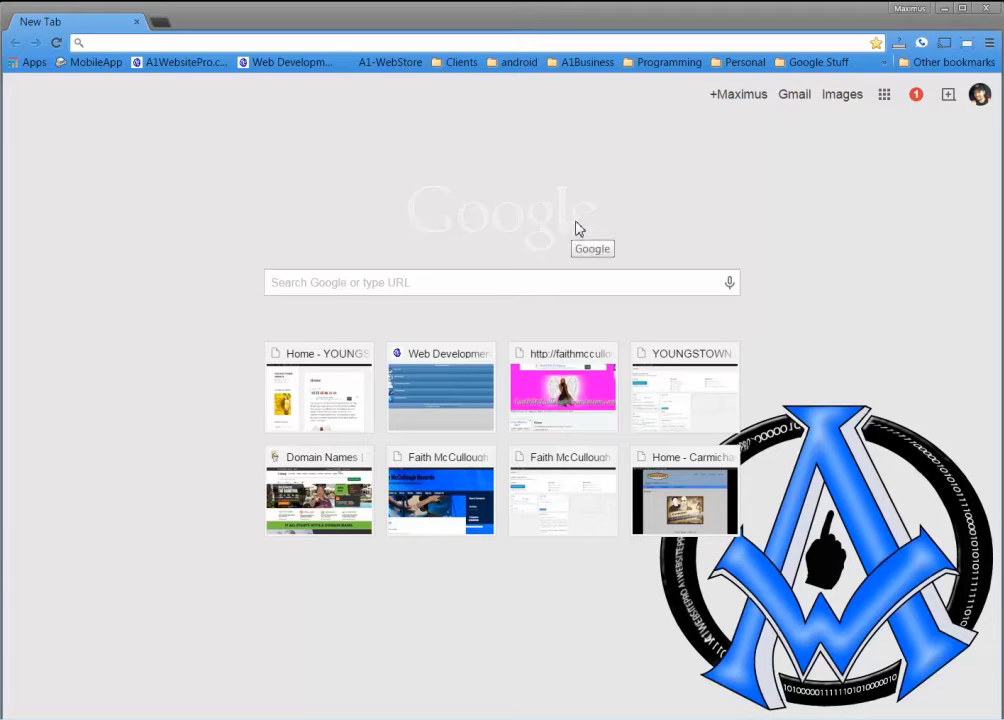
mouse_move(452, 184)
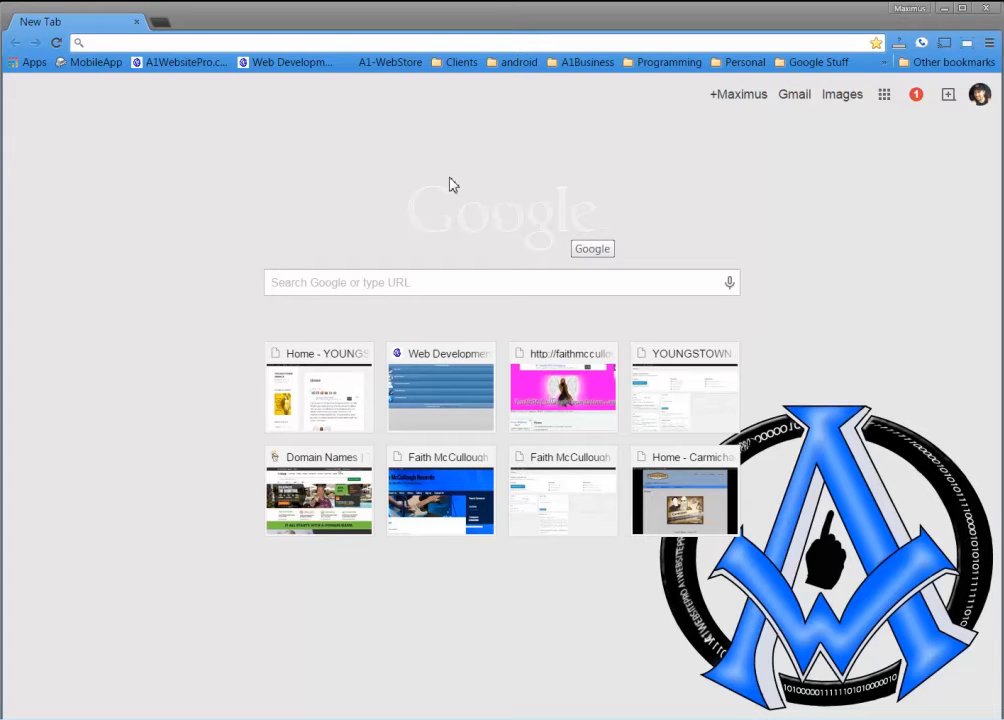
mouse_move(156, 280)
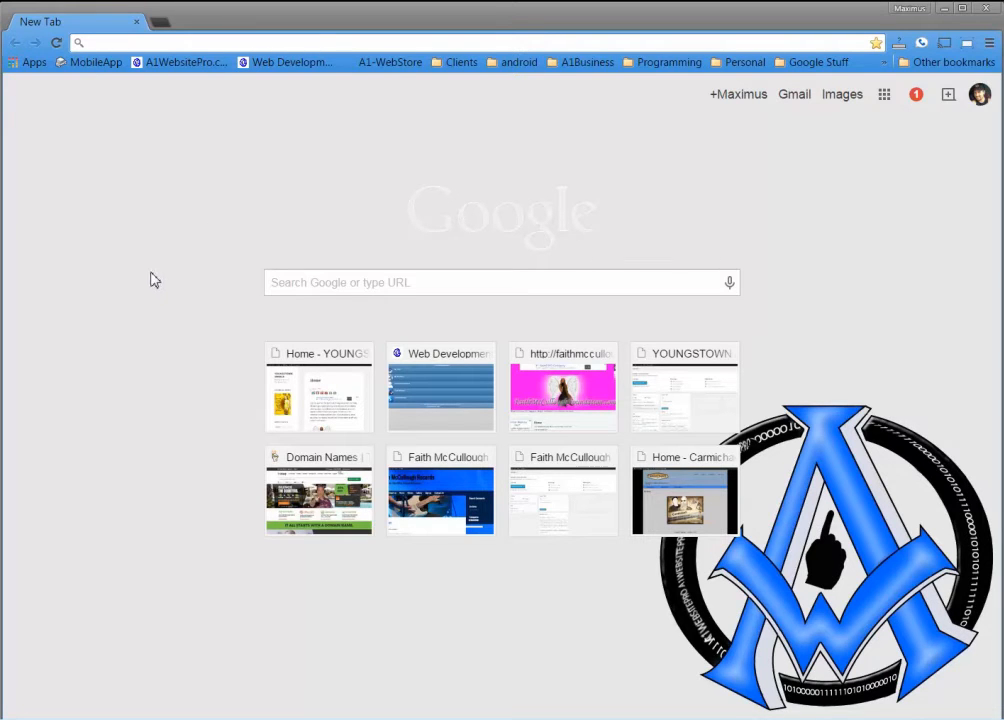
mouse_move(184, 204)
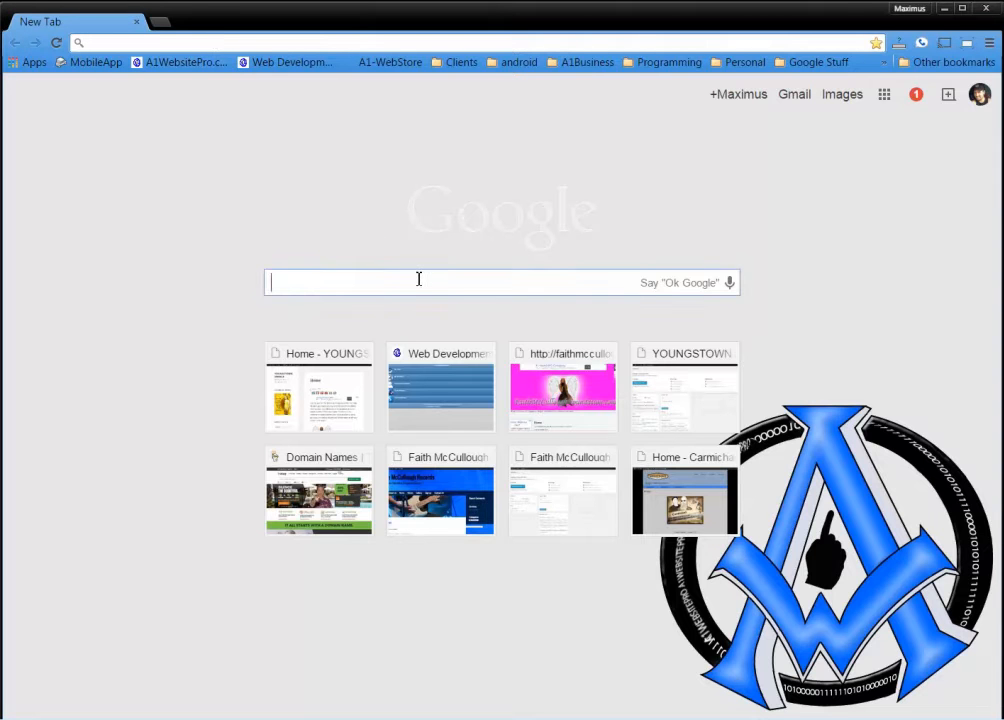
- Search Google for 'aptana studio' and open the official Aptana site from the results
type("aptana")
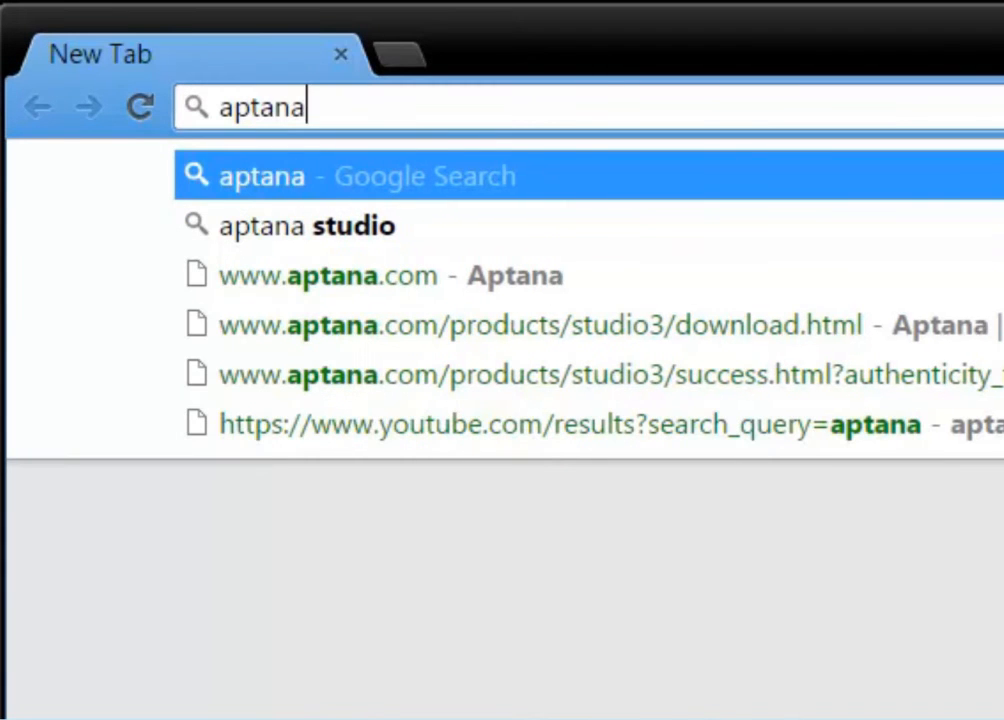
type("studio&rlz=1C1RN")
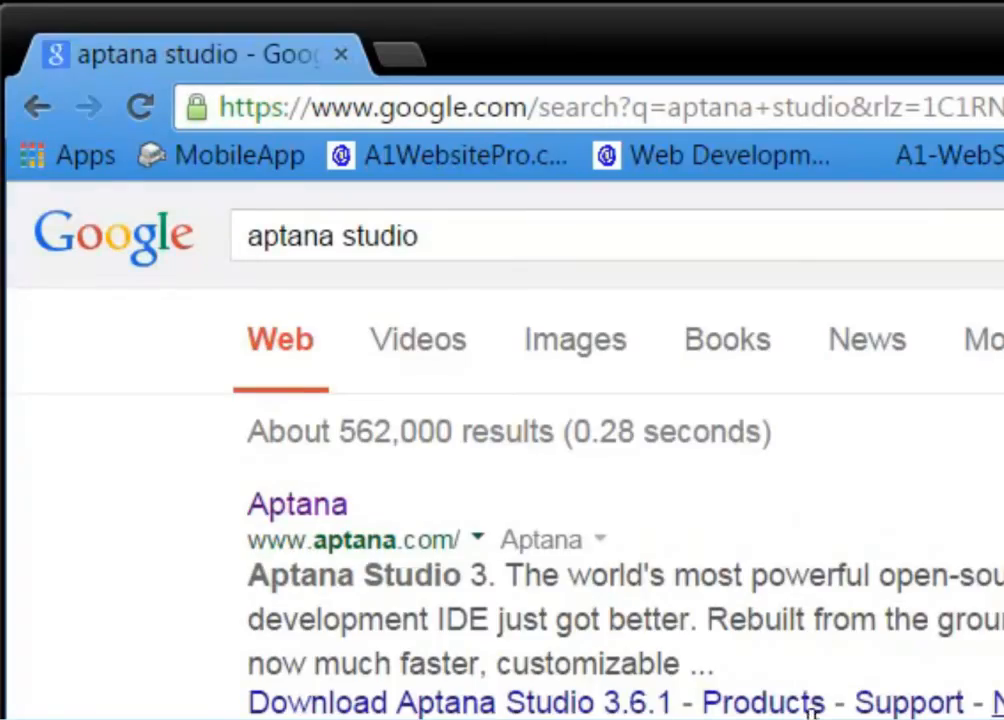
scroll("down", 3)
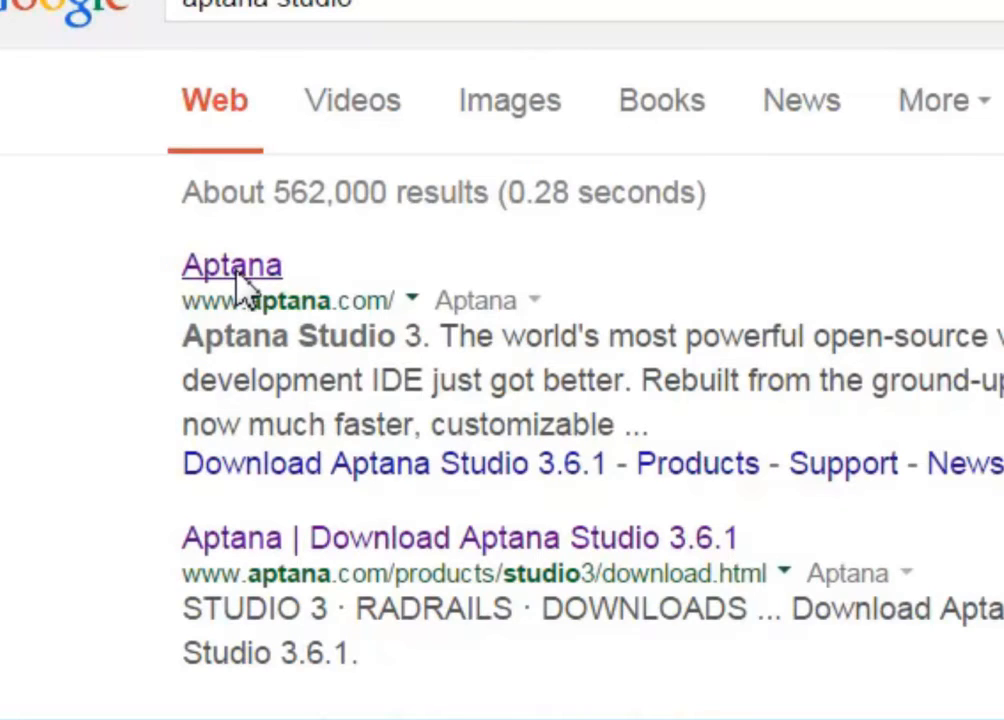
left_click(232, 264)
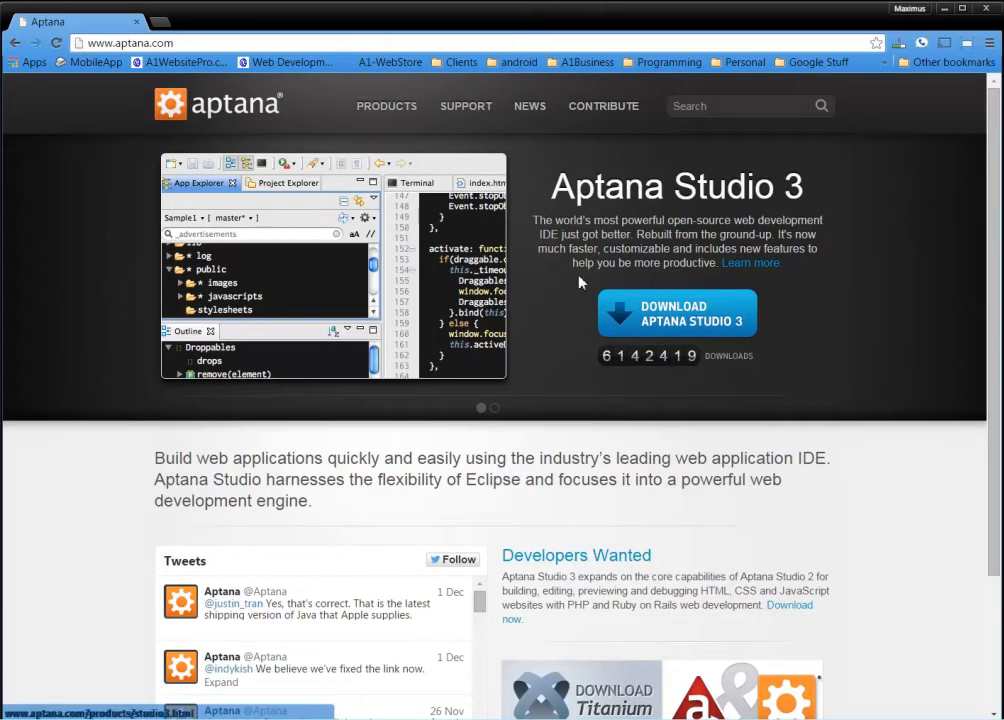
mouse_move(876, 378)
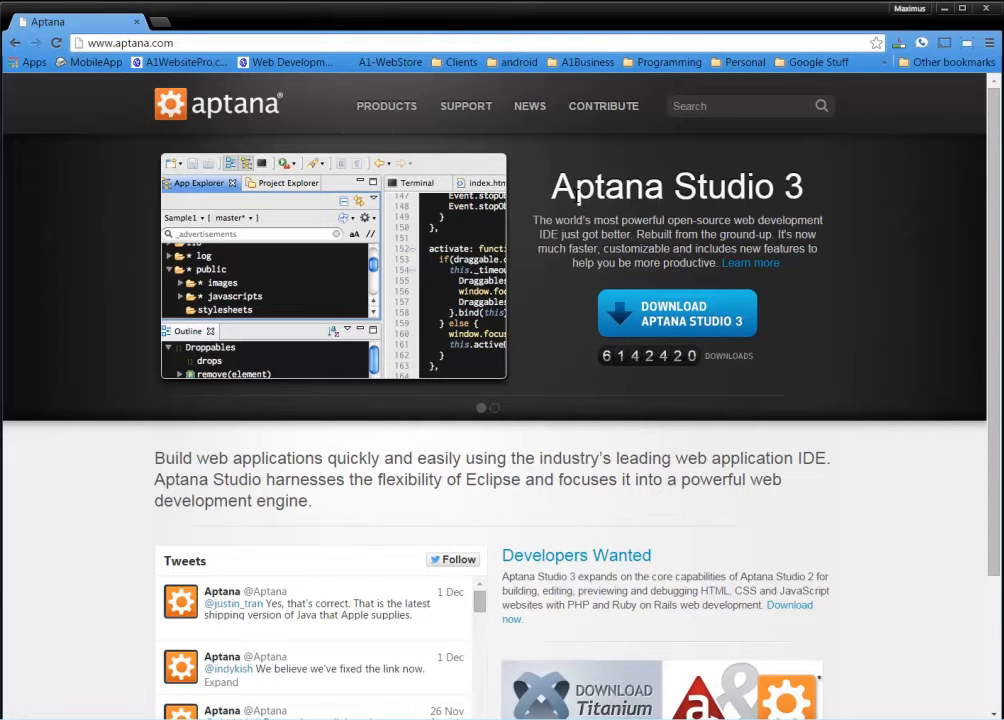
mouse_move(782, 304)
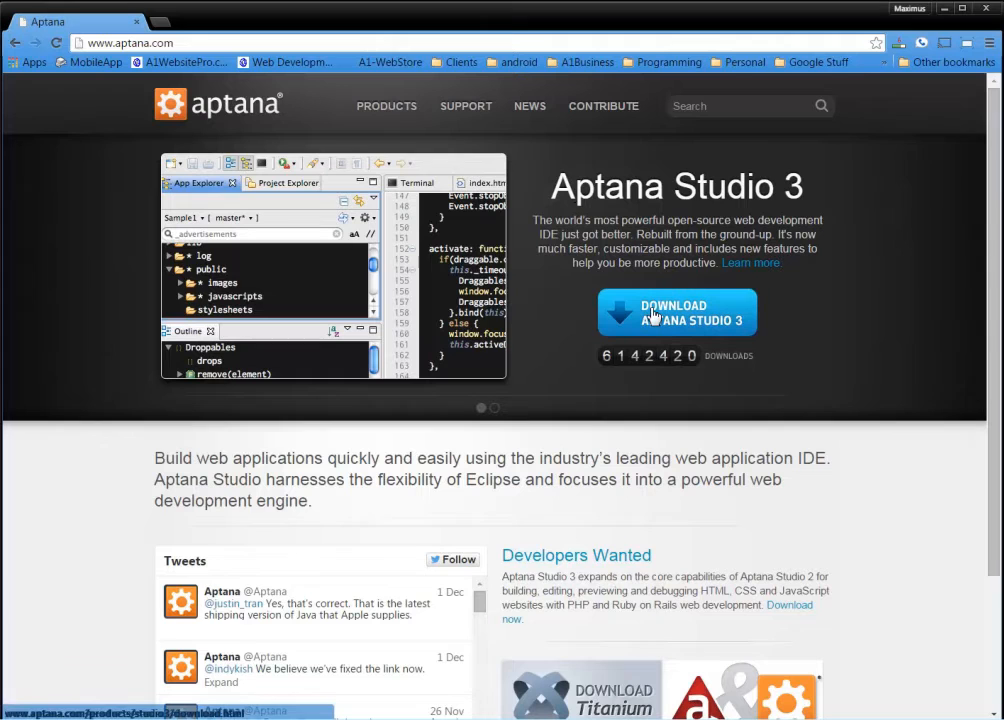
- Go to the Download Aptana Studio 3.6.1 page with the Standalone Version for Windows selected
left_click(676, 312)
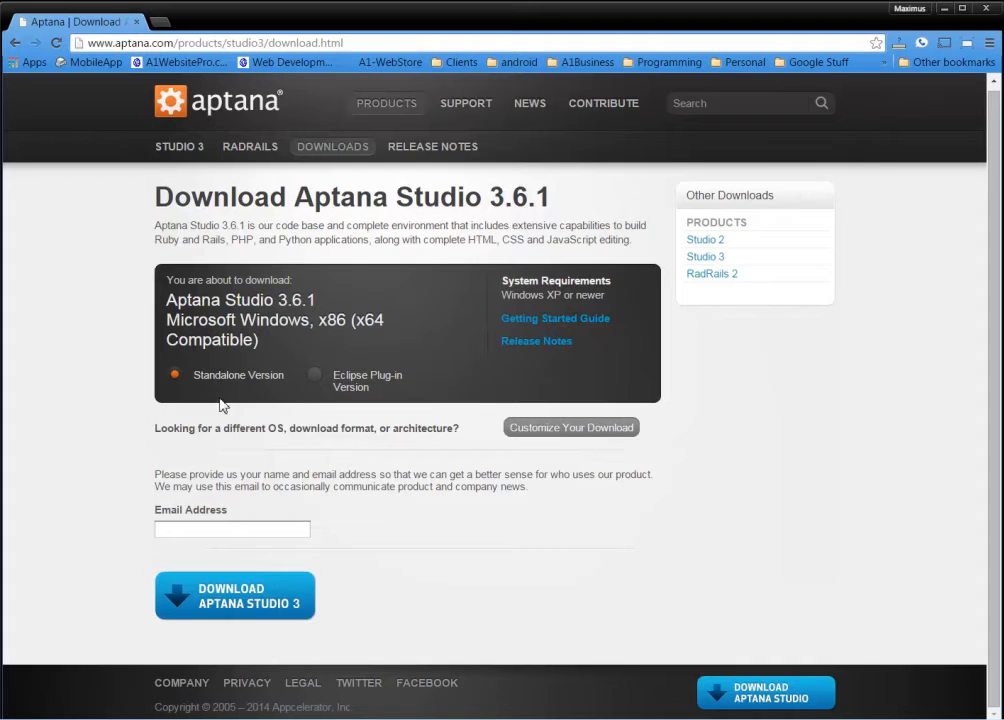
mouse_move(340, 384)
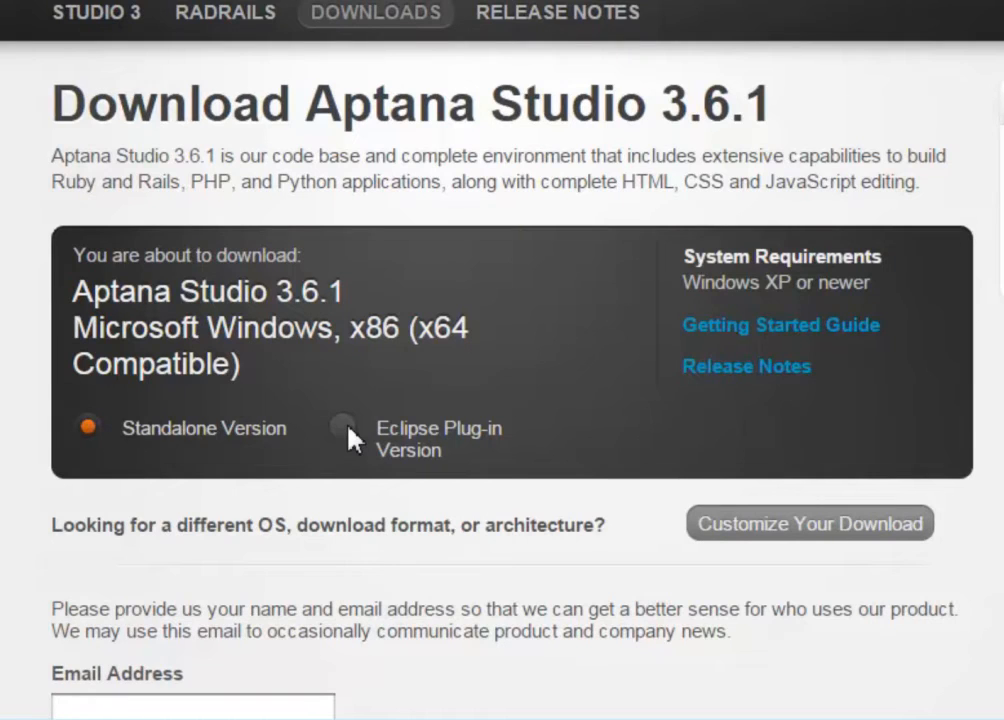
mouse_move(558, 258)
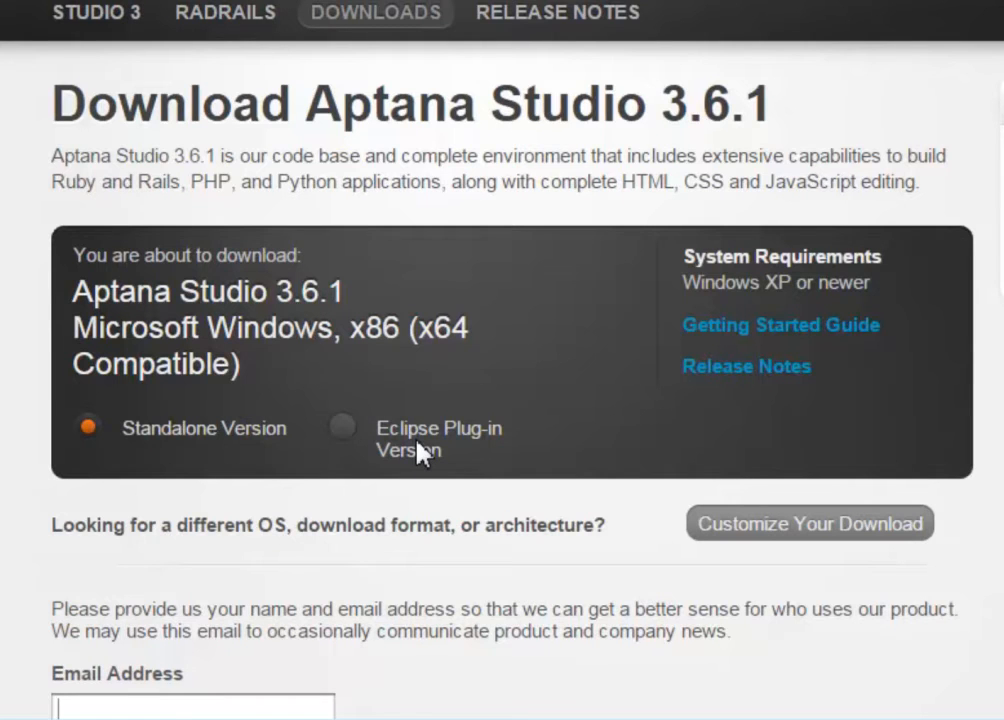
mouse_move(416, 458)
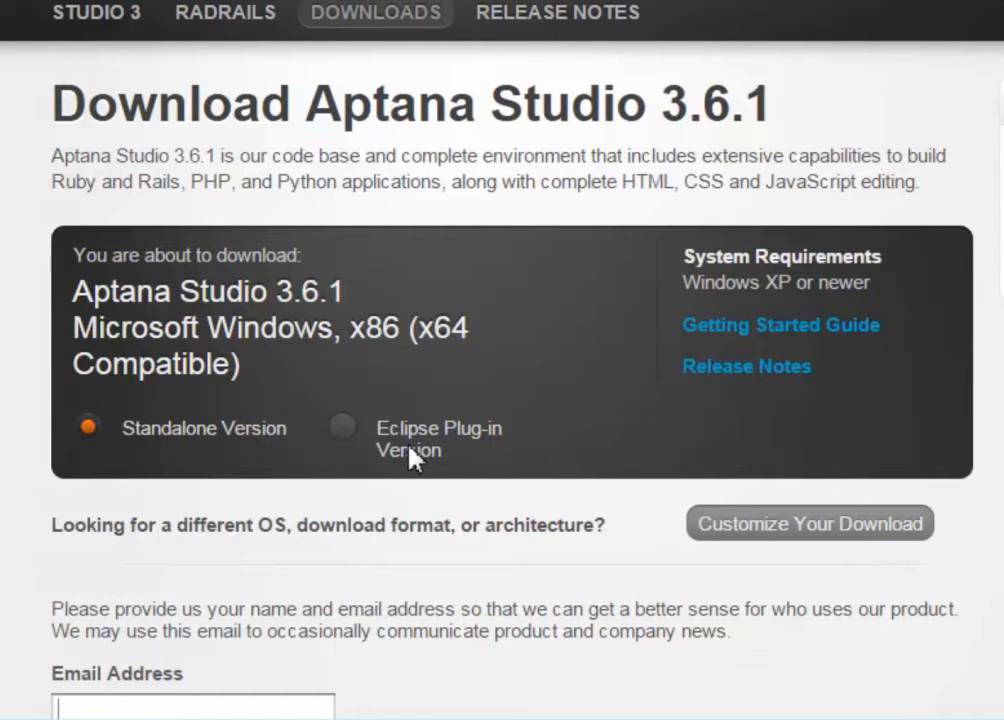
mouse_move(270, 256)
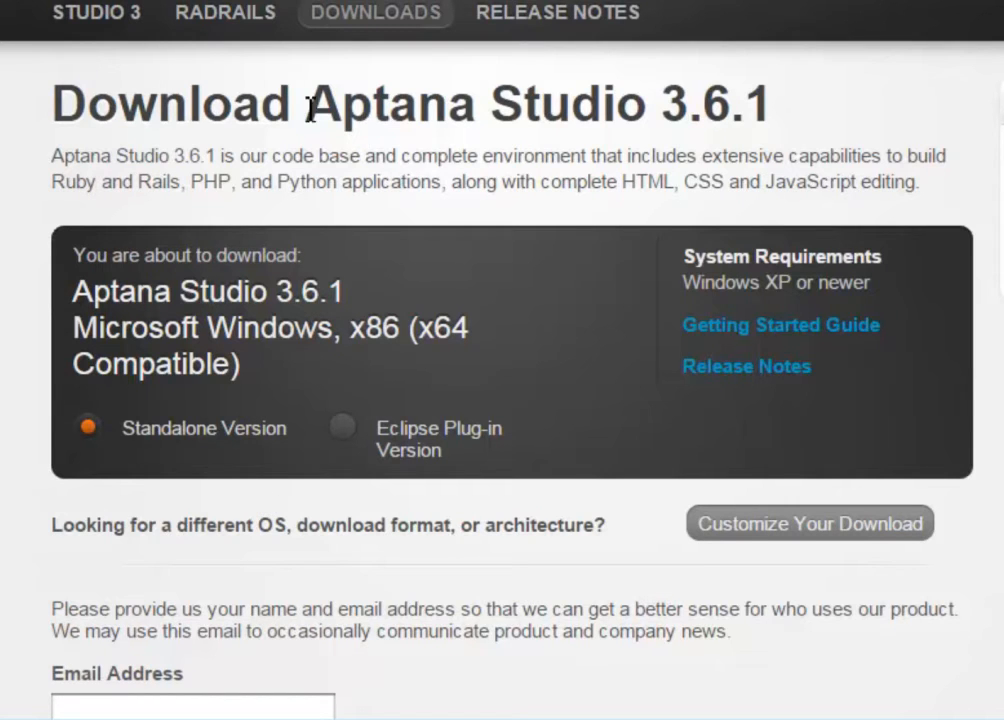
double_click(392, 104)
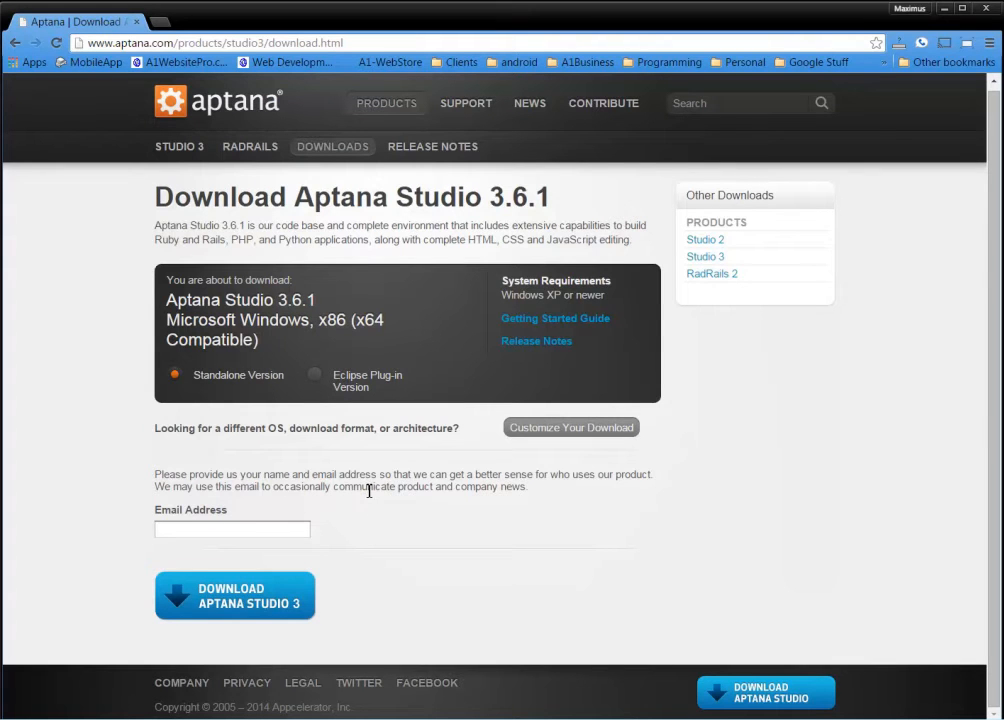
mouse_move(384, 564)
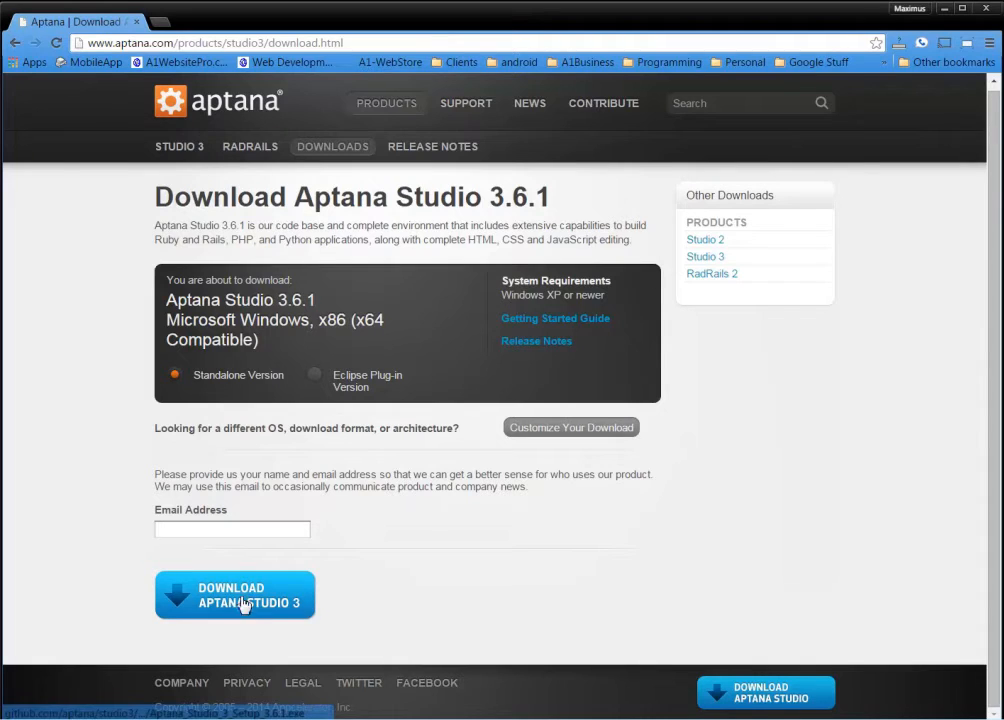
- Download Aptana_Studio_3_Setup_3.6.1.exe and save it into the Downloads folder
left_click(234, 596)
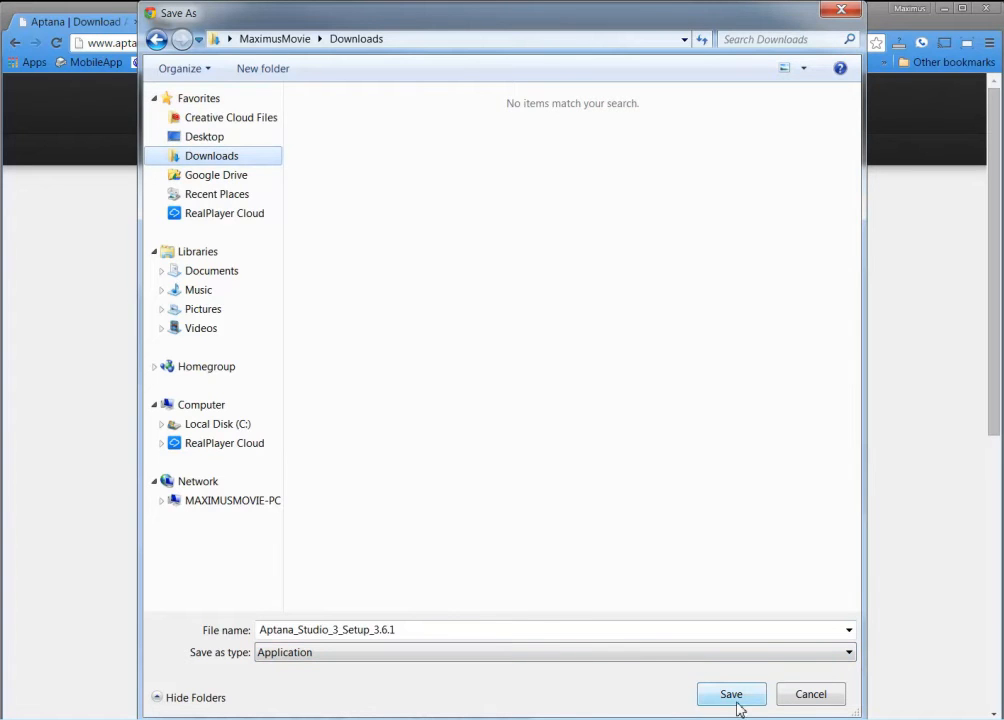
left_click(732, 694)
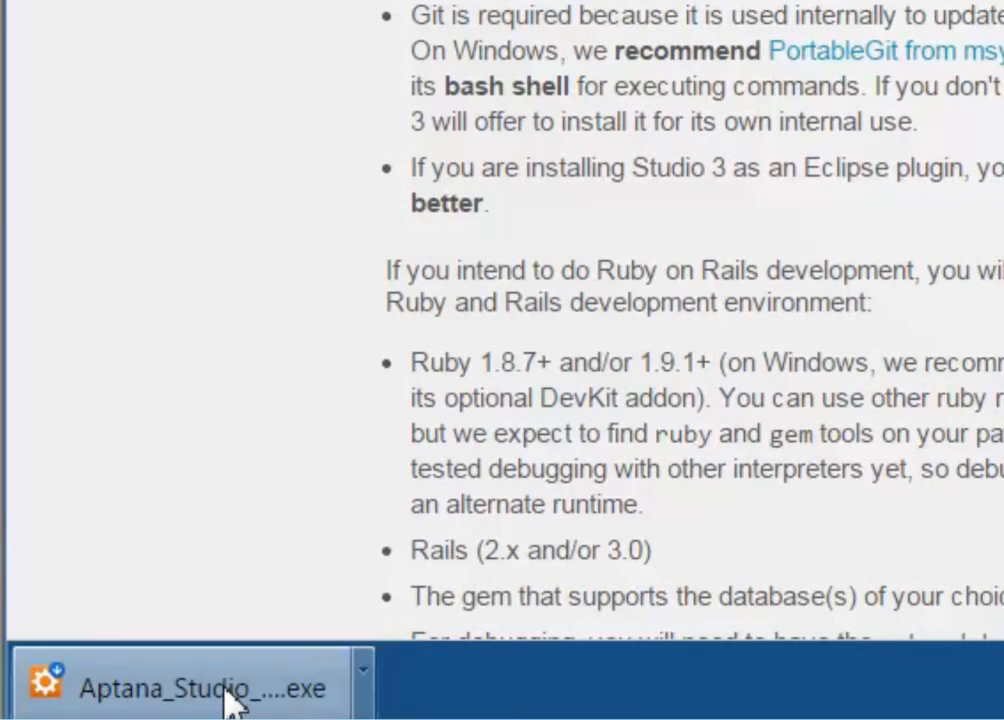
- Launch the downloaded installer, agree to the license terms and install Aptana Studio to the default location
left_click(200, 688)
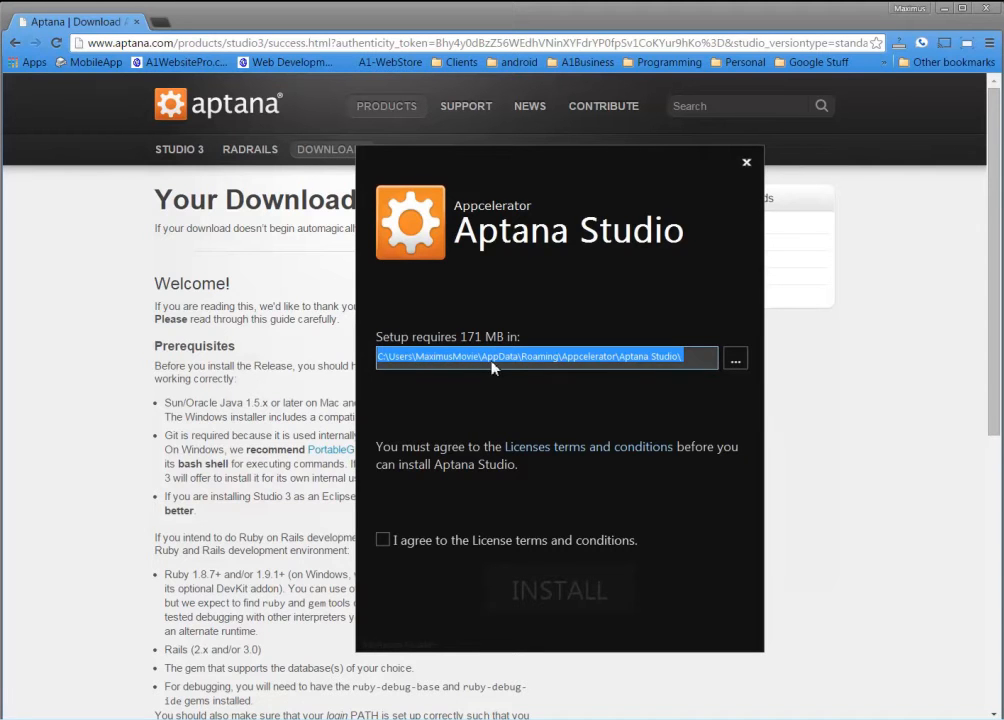
mouse_move(630, 368)
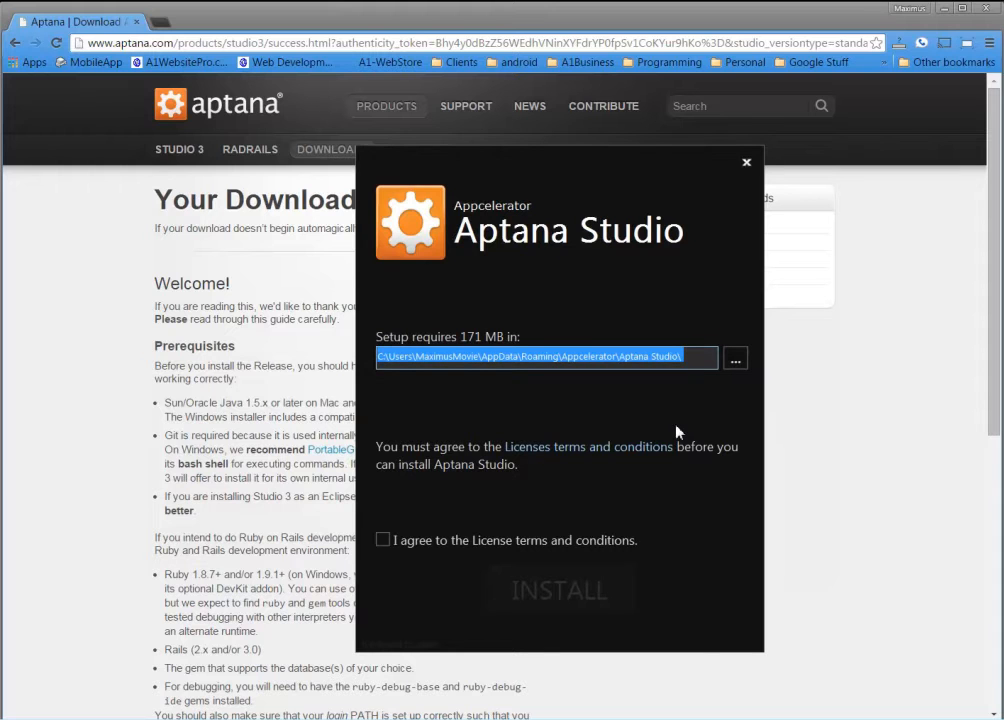
left_click(384, 540)
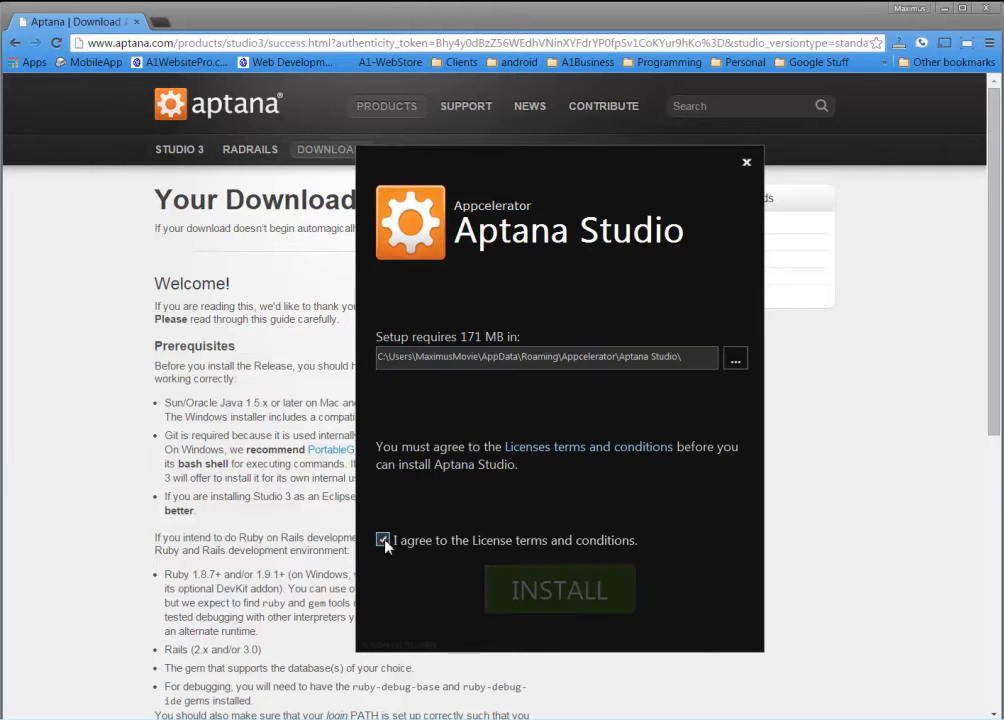
left_click(560, 588)
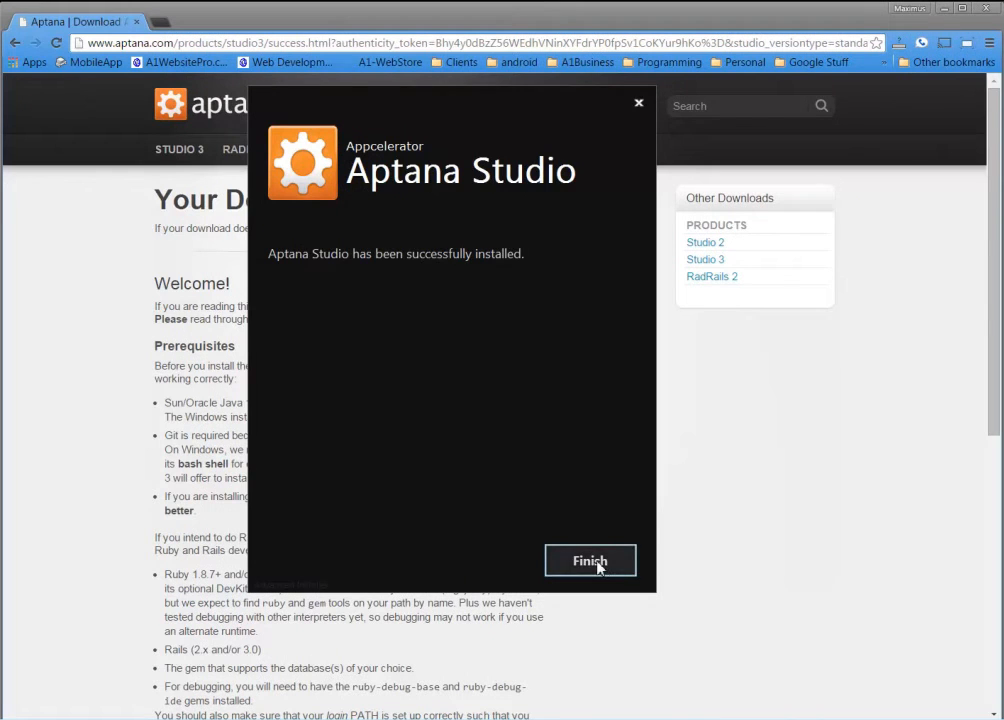
- Close the installer and launch Aptana Studio 3 with the default Aptana Studio 3 Workspace folder
left_click(590, 560)
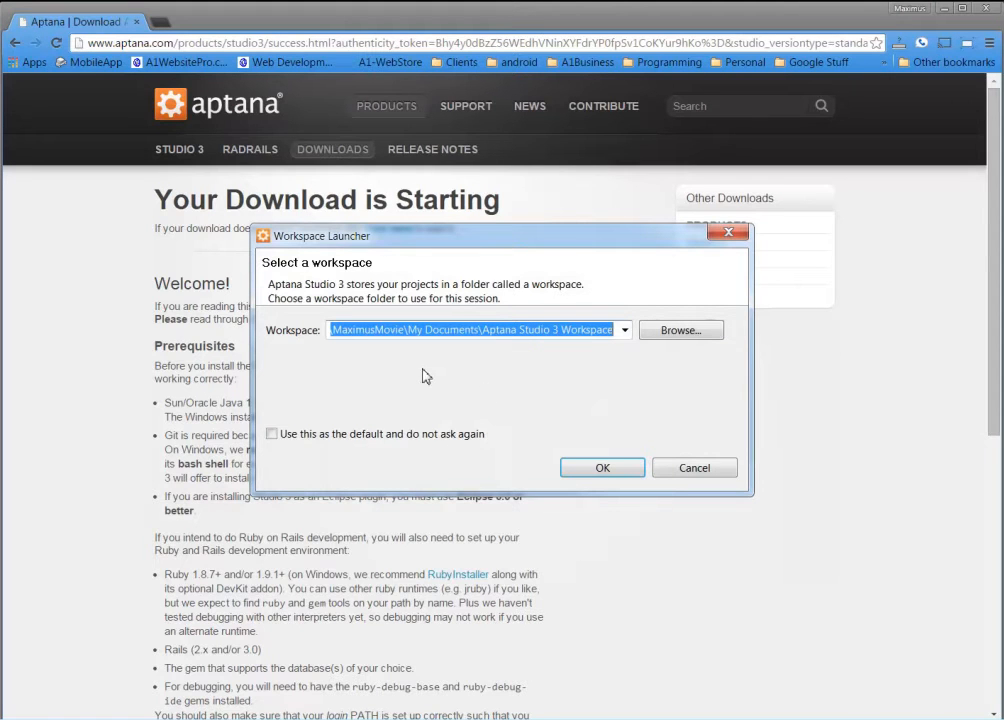
mouse_move(532, 384)
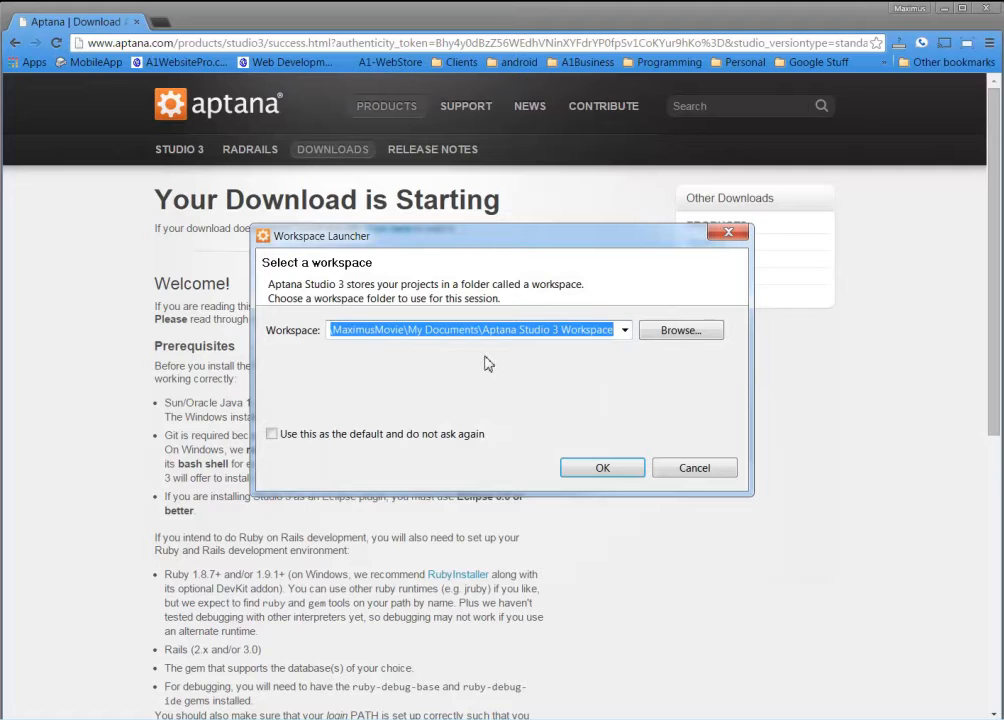
mouse_move(528, 356)
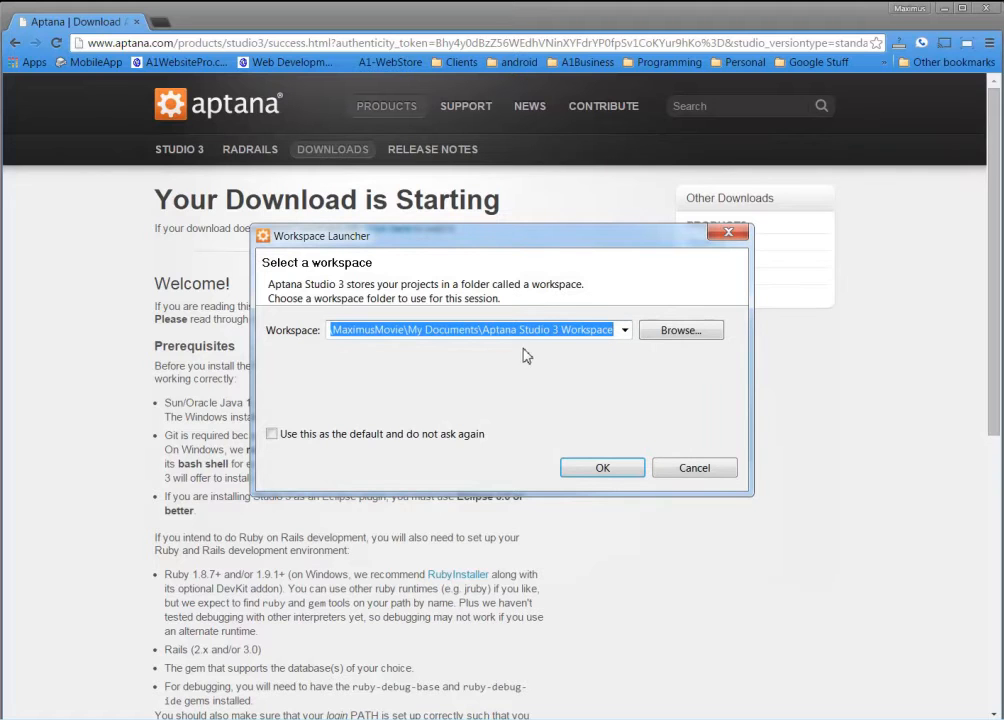
mouse_move(456, 348)
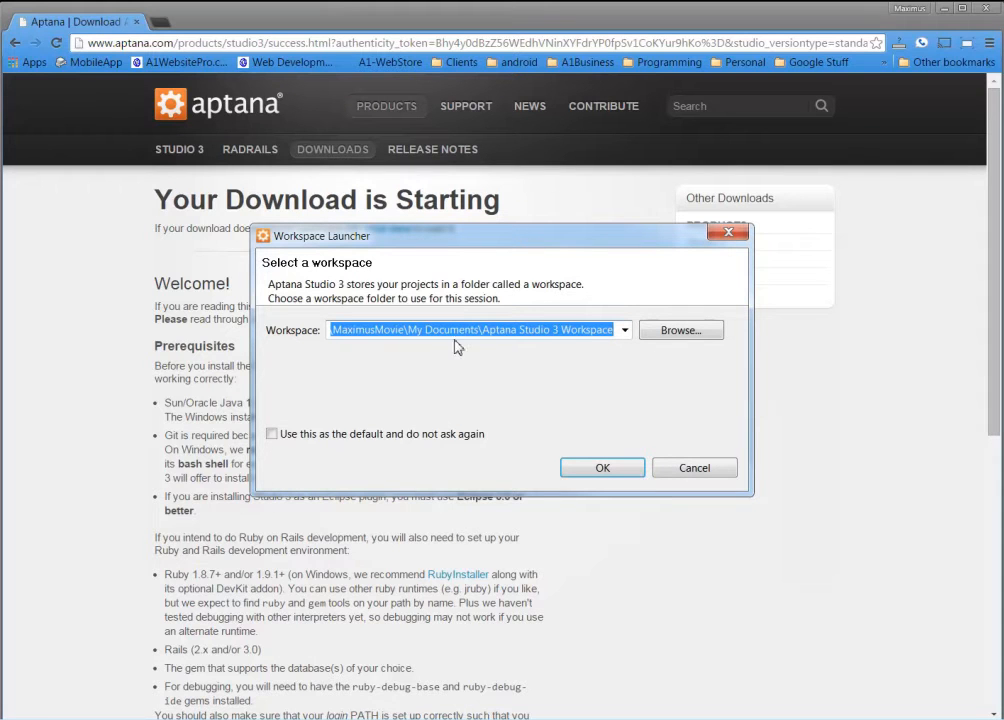
mouse_move(578, 348)
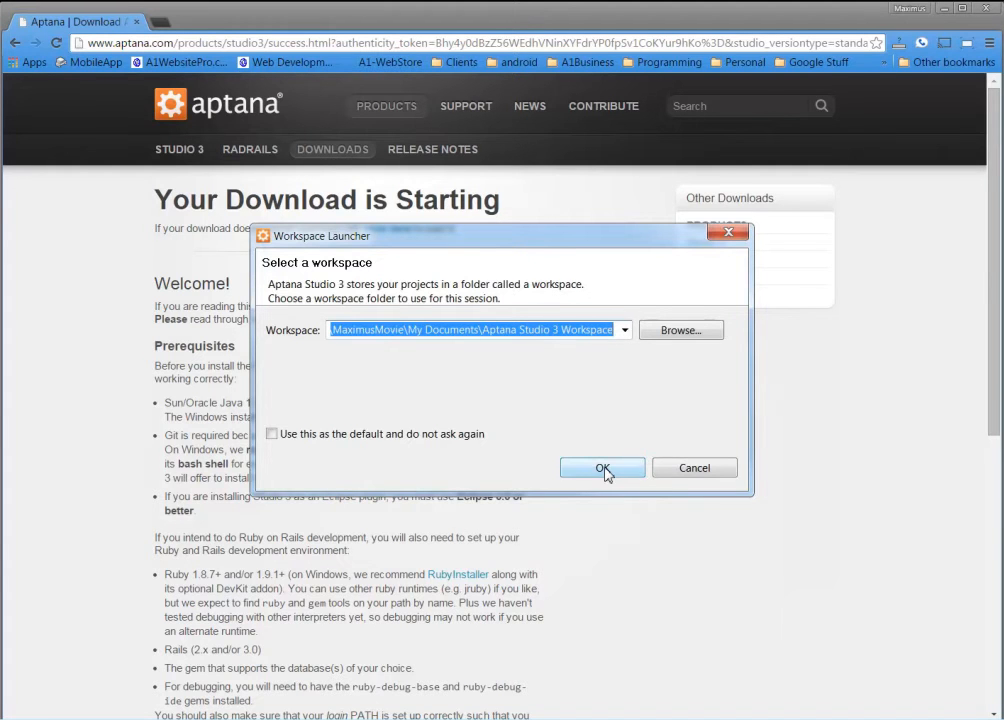
left_click(602, 468)
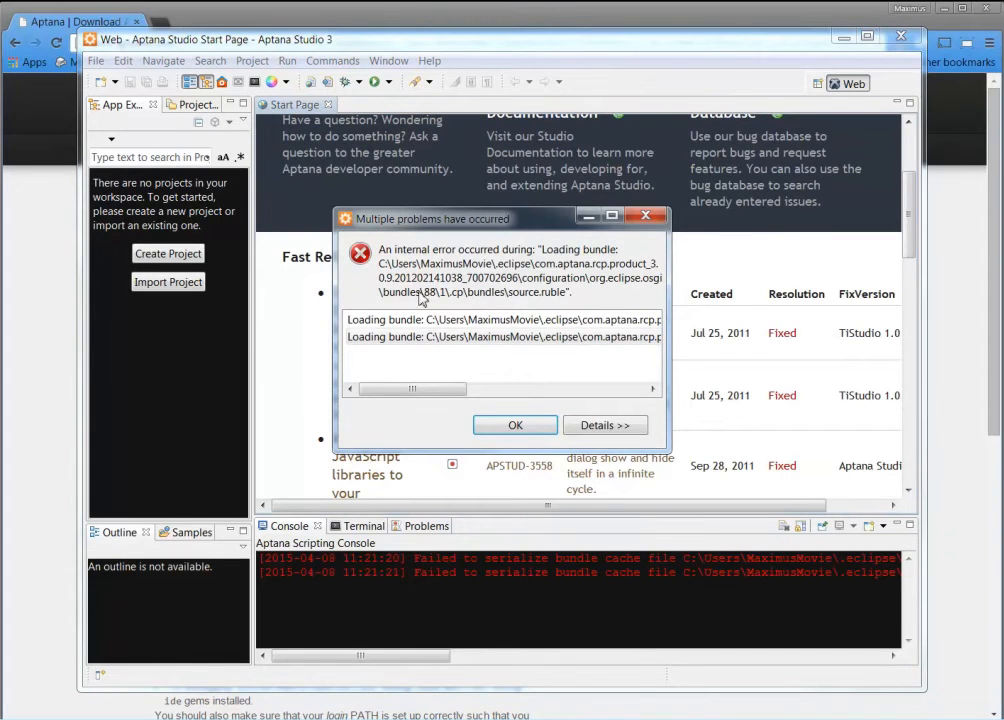
mouse_move(564, 264)
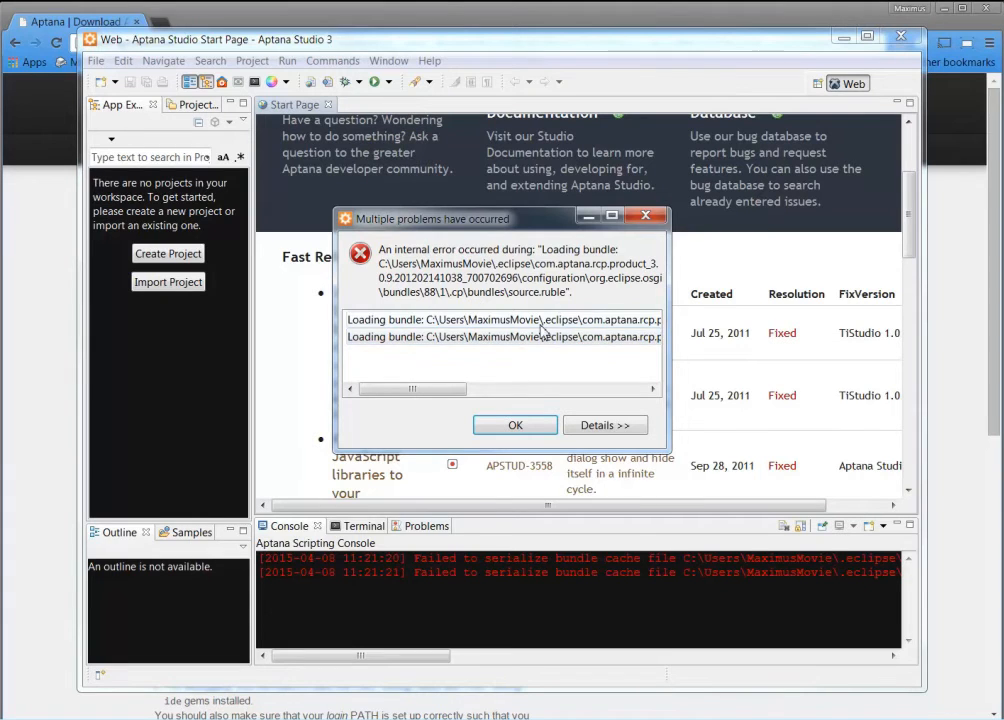
- Read the details of the bundle-loading error and dismiss the report
left_click(604, 424)
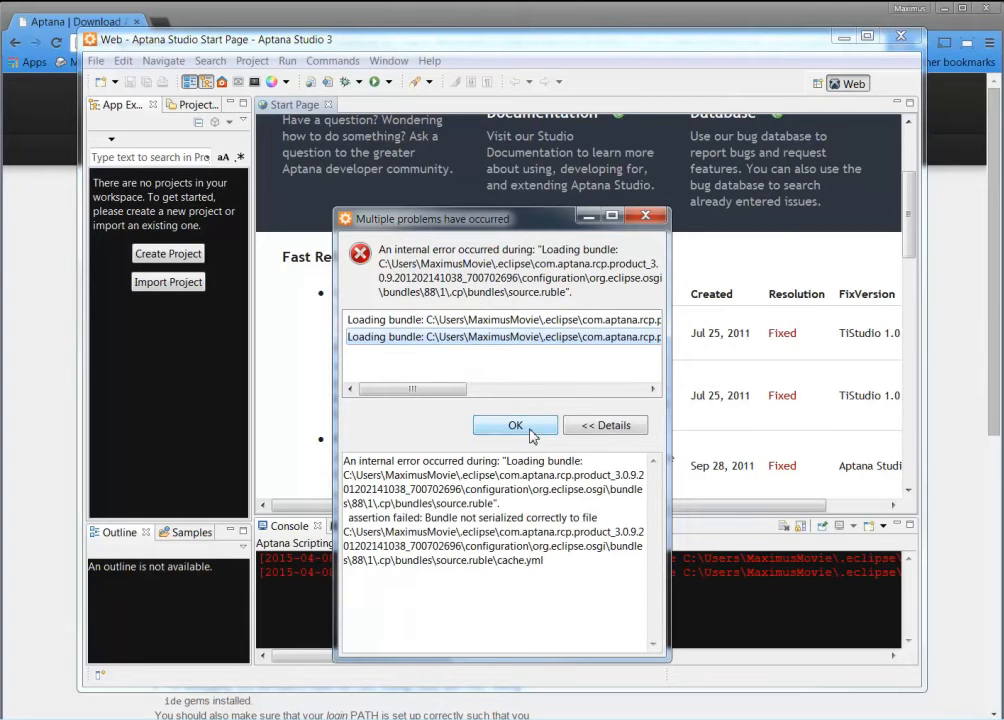
left_click(516, 424)
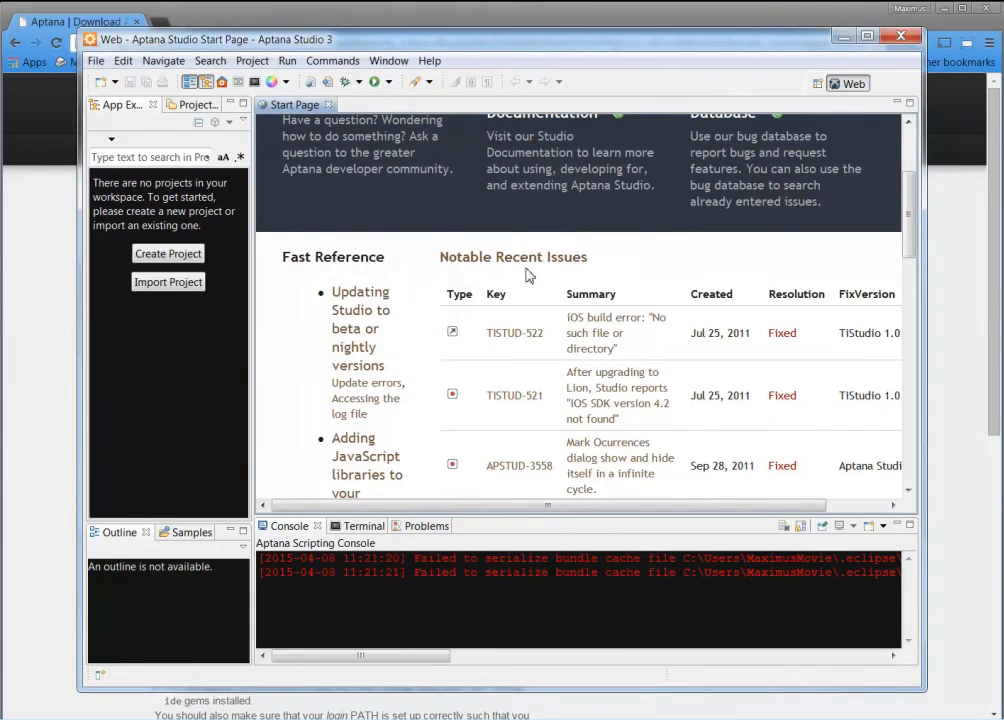
- Close the Start Page and begin a new Web Project in the project wizard
left_click(324, 104)
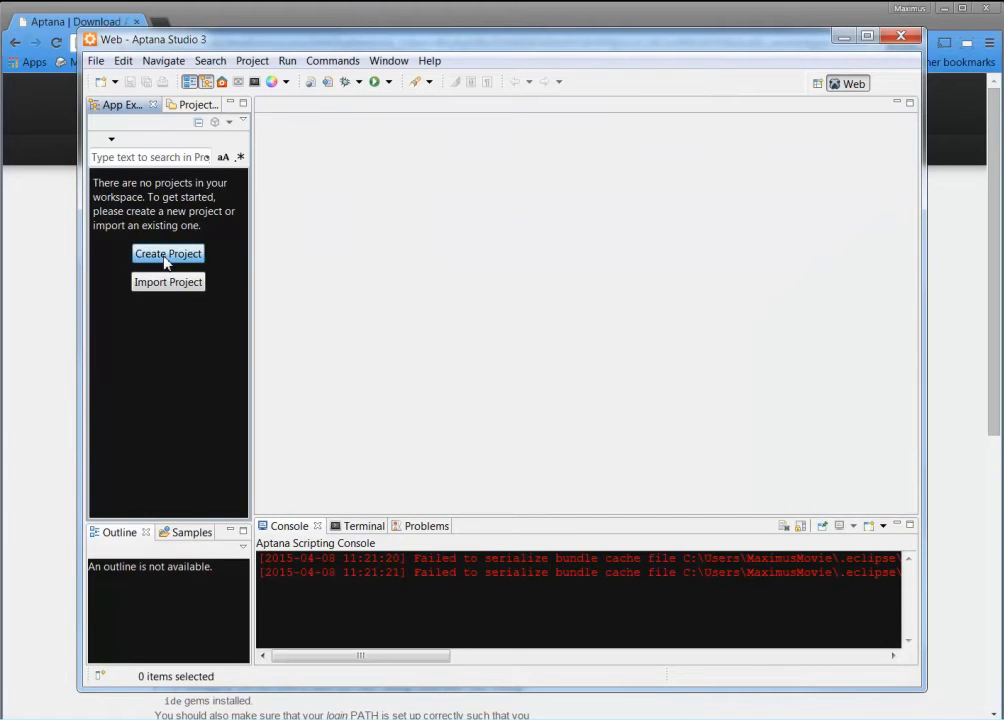
left_click(168, 252)
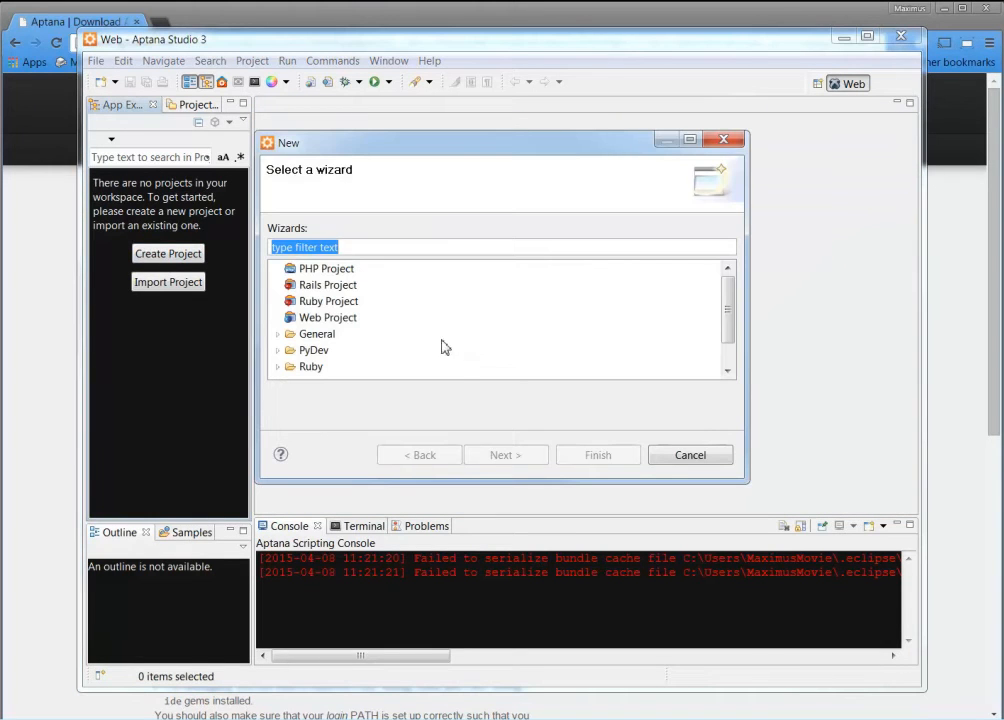
left_click(328, 316)
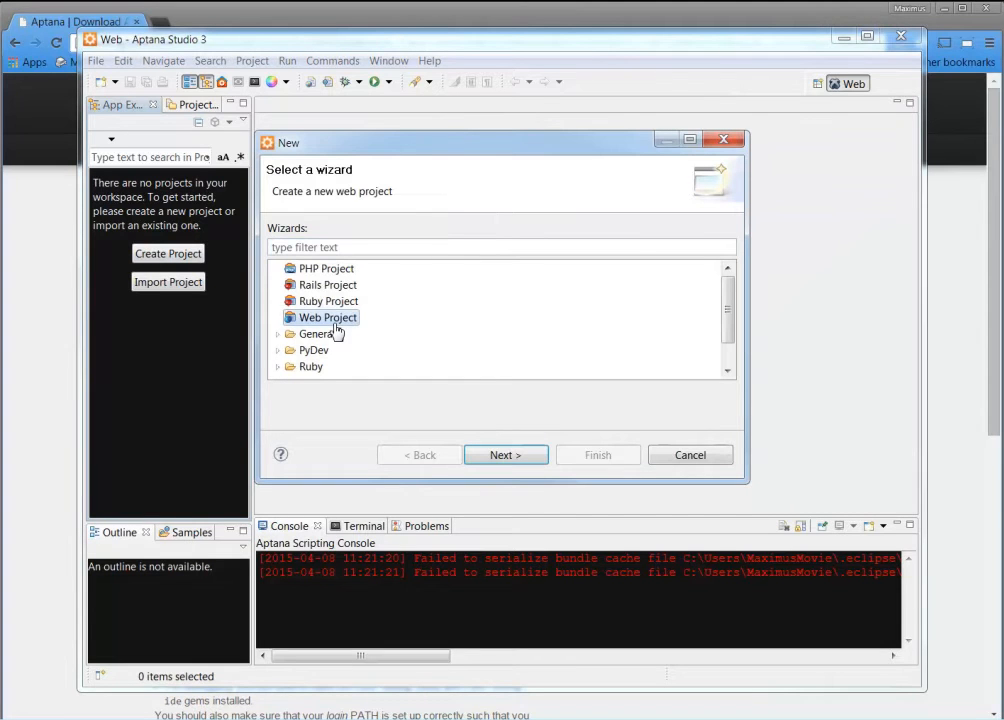
left_click(504, 456)
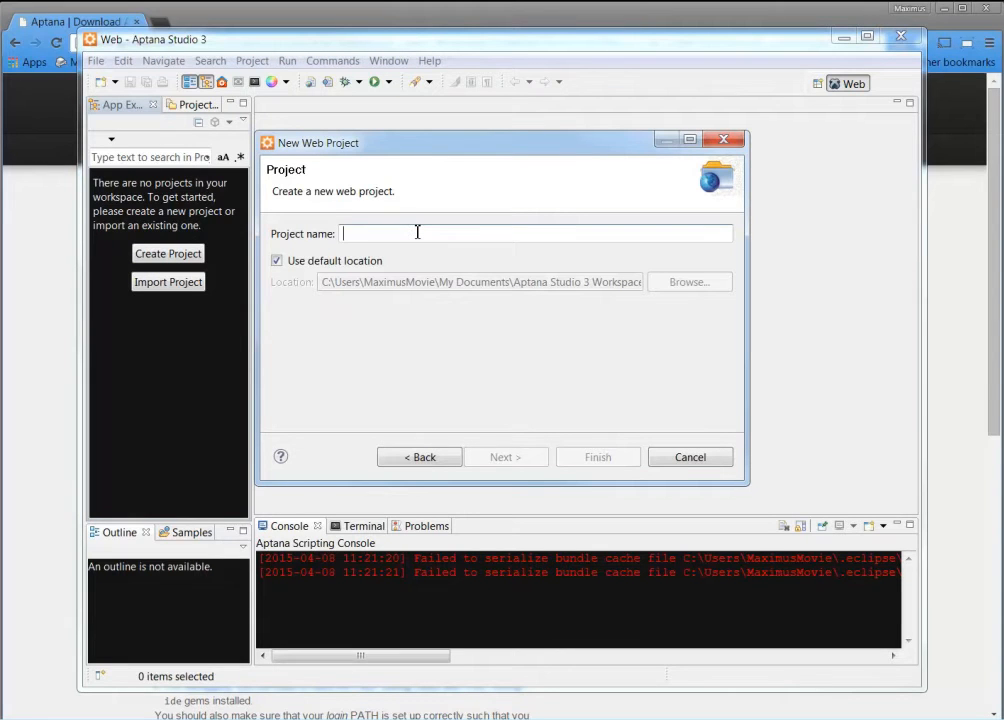
- Name the project 'djdoubleh' and finish creating it in the default location
type("djdouble")
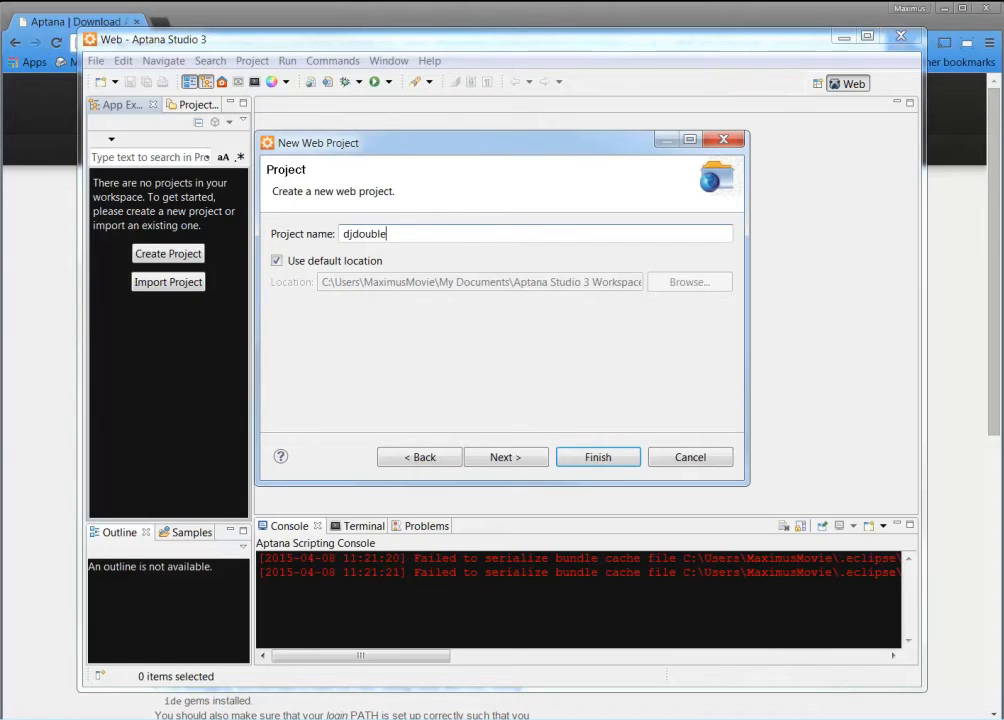
type("h")
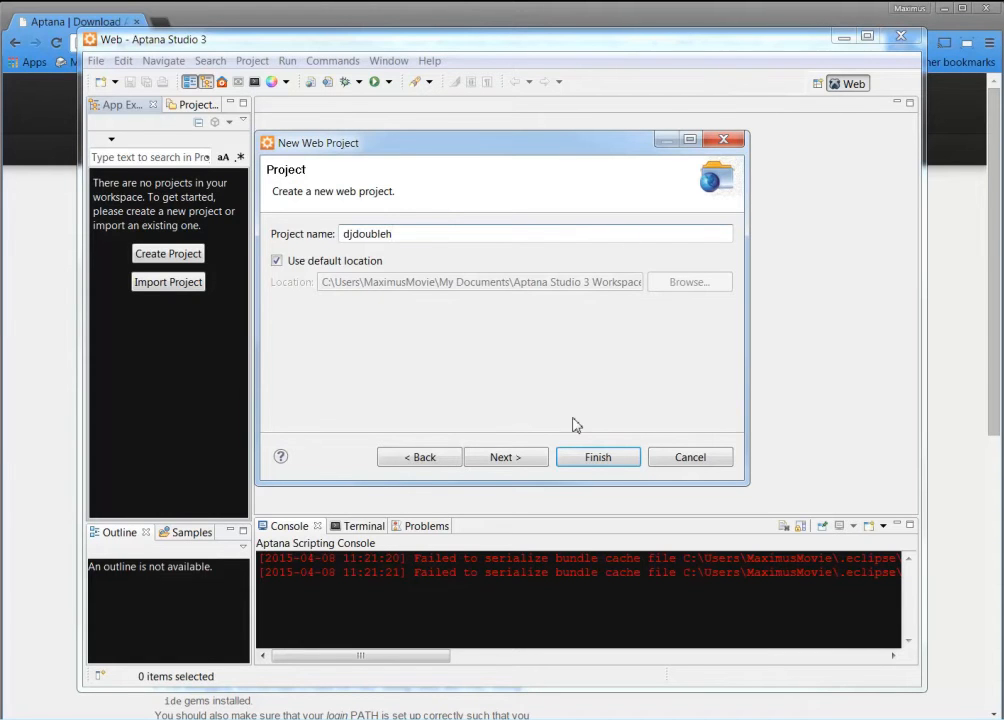
left_click(596, 456)
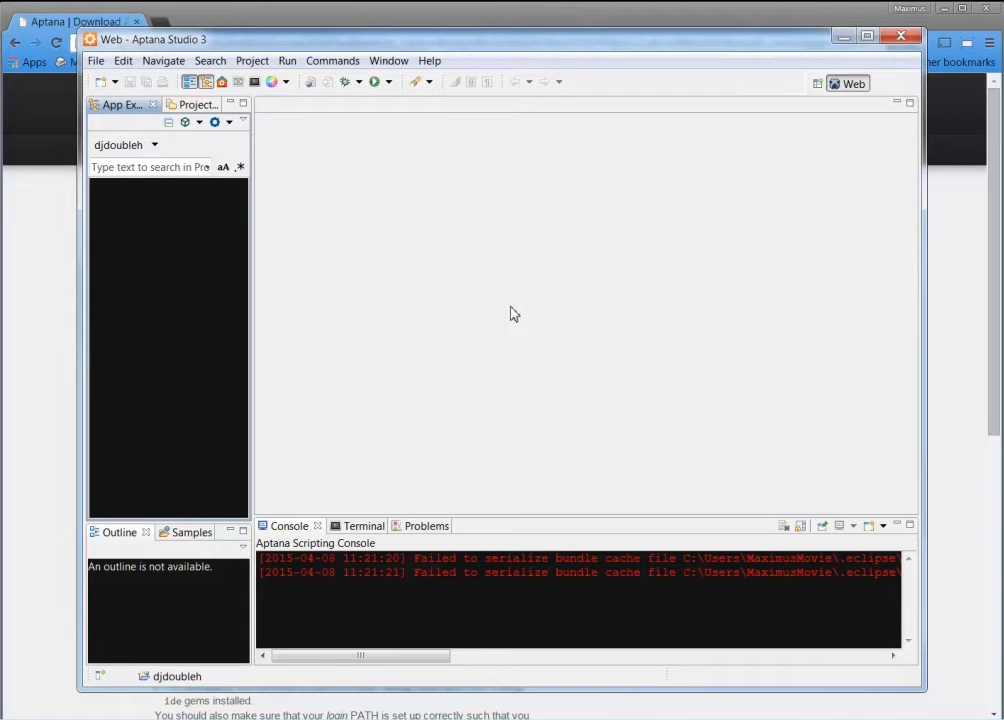
mouse_move(184, 336)
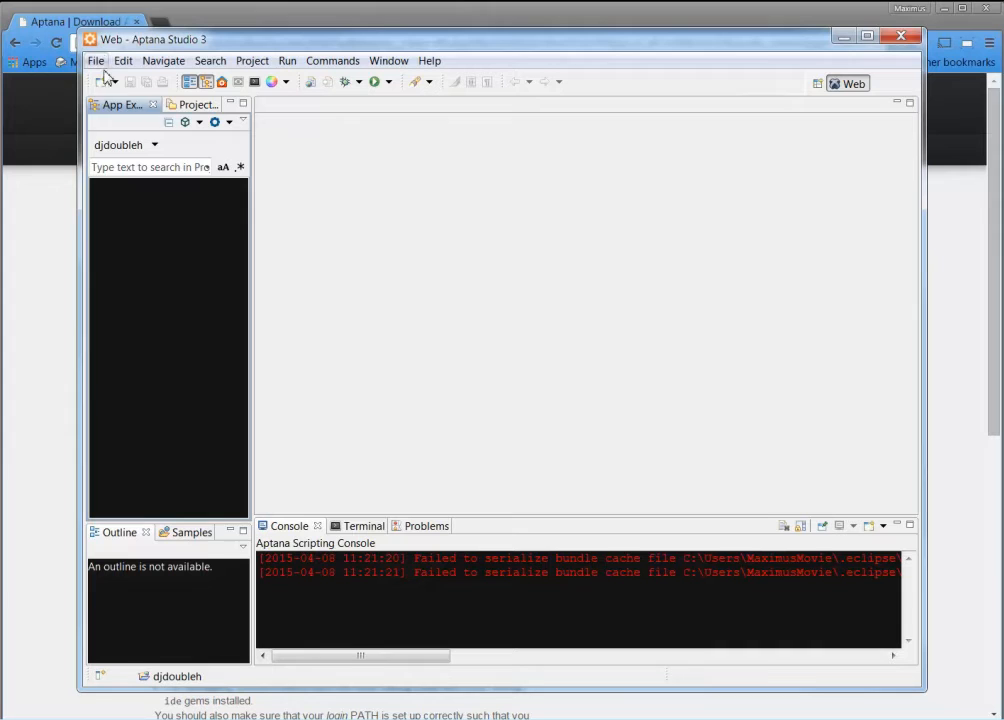
- Create a new file named index.html inside the djdoubleh project
left_click(100, 82)
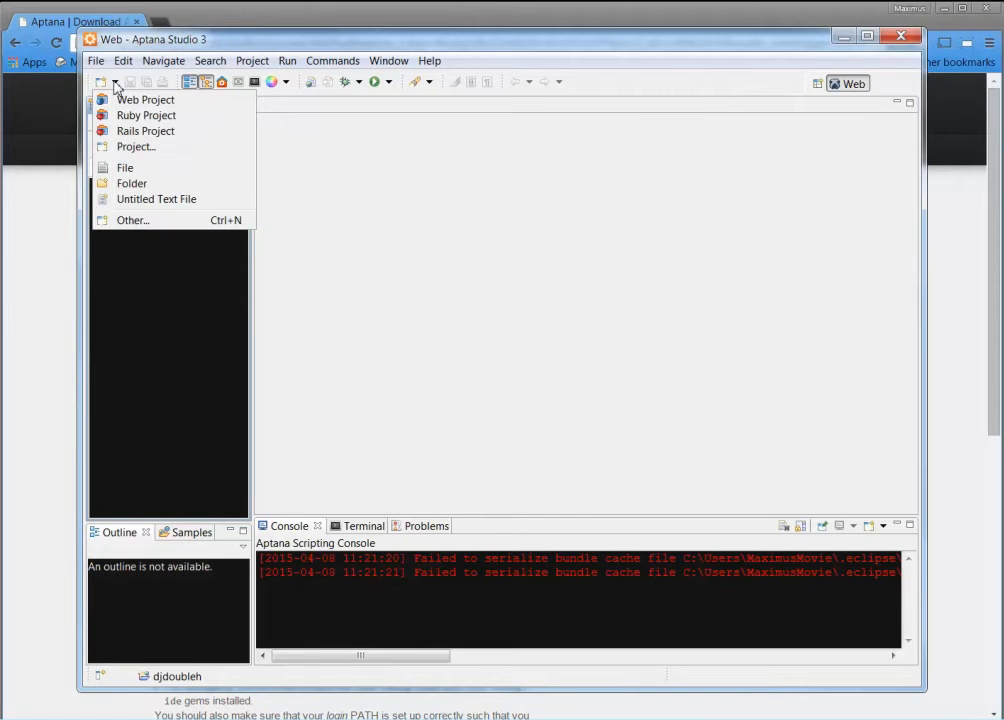
left_click(124, 168)
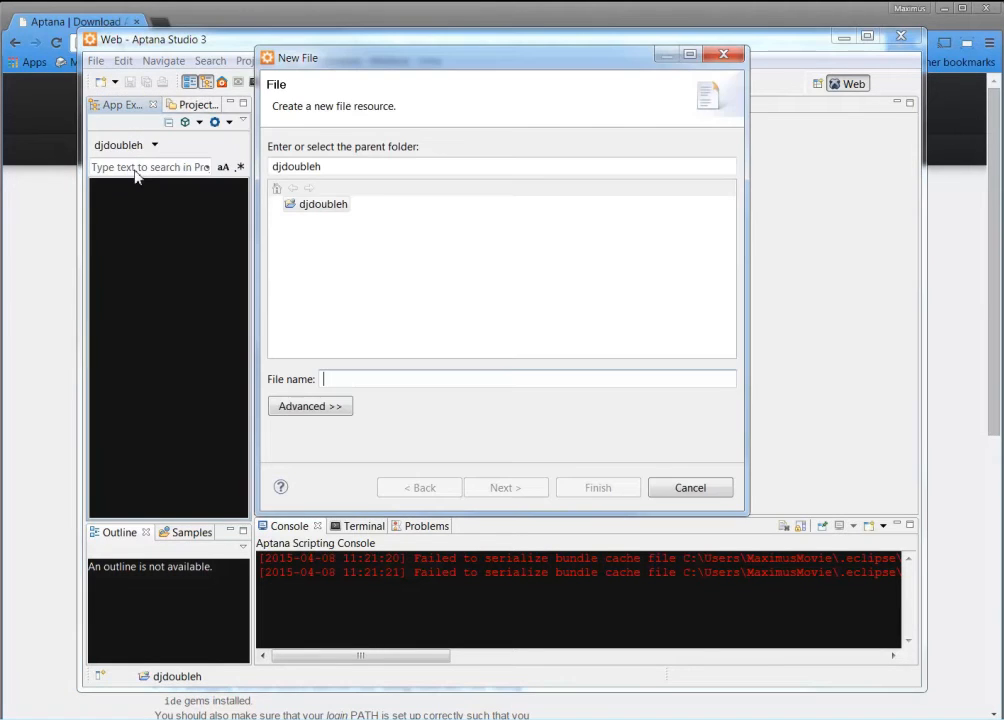
left_click(316, 204)
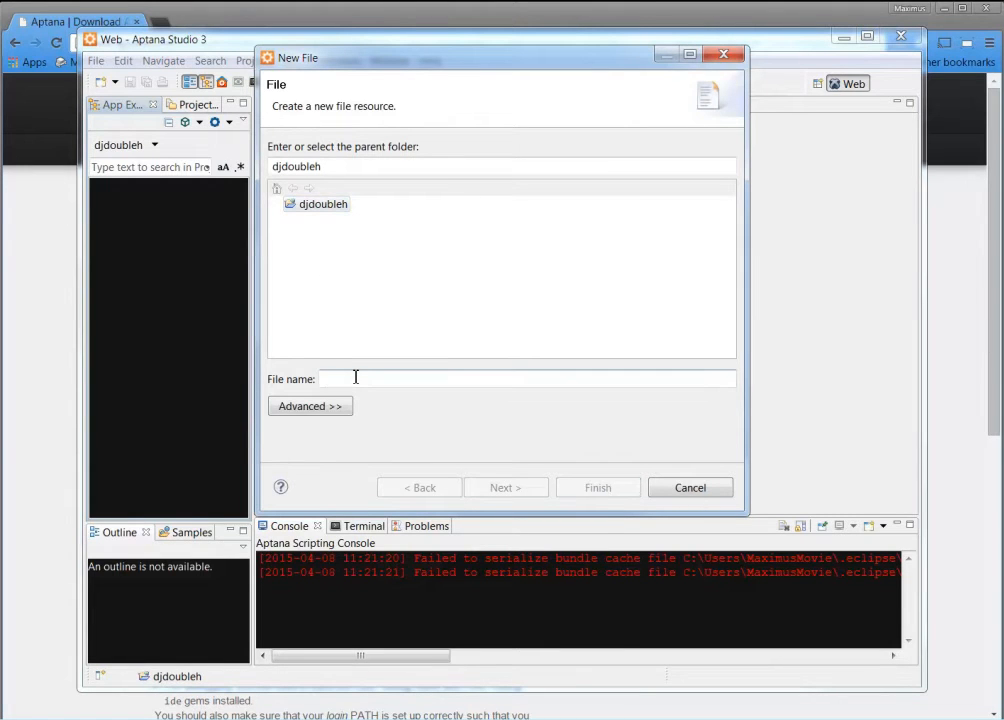
type("index.html")
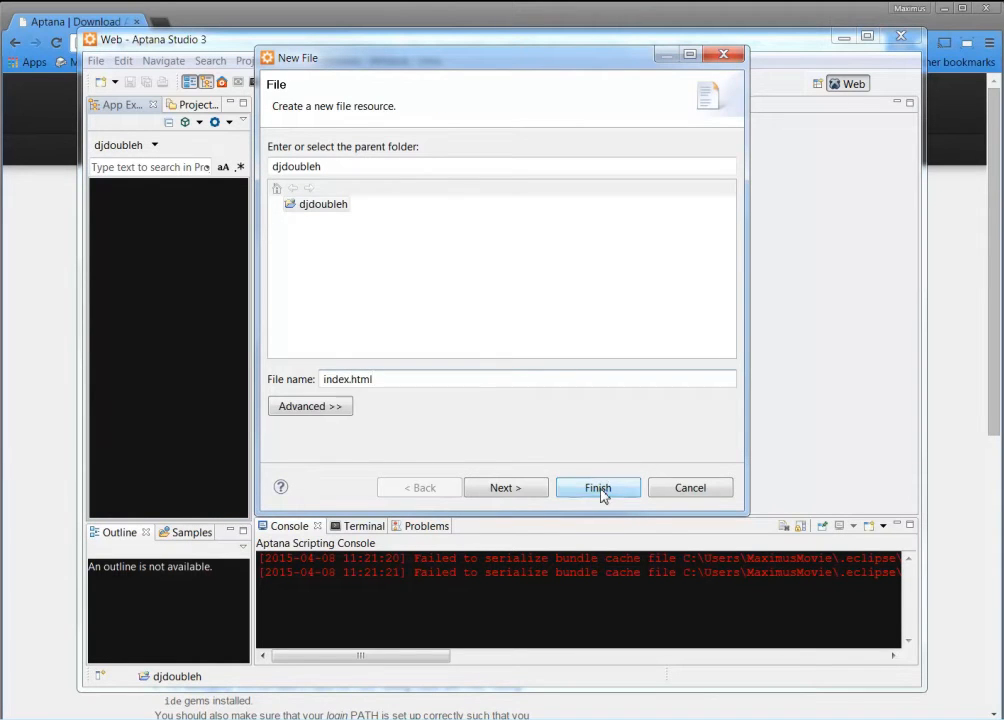
left_click(598, 488)
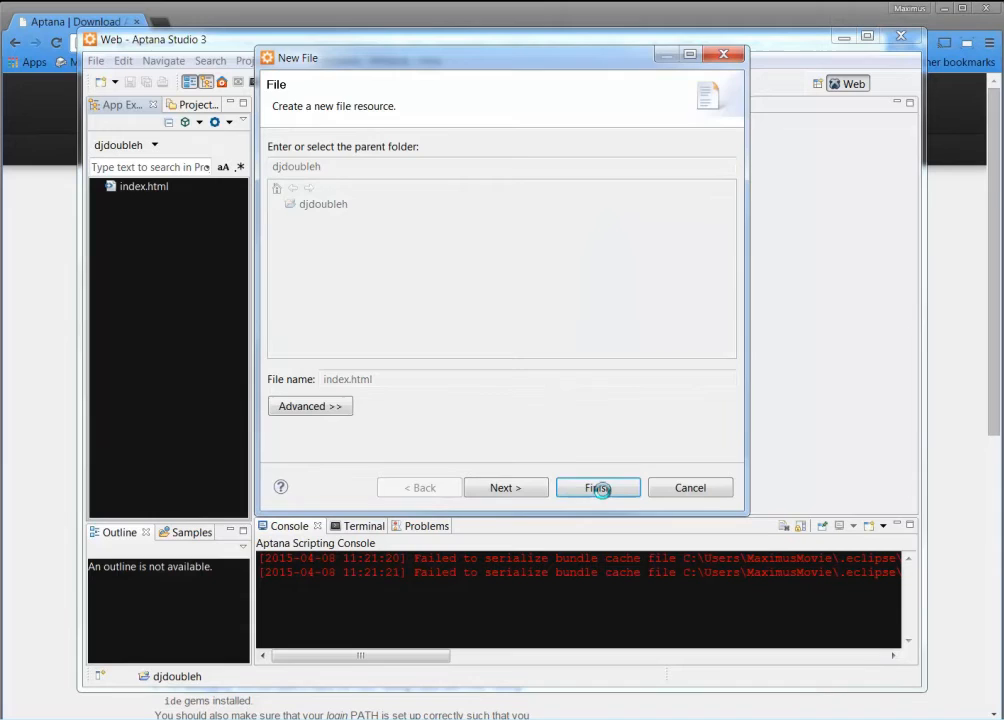
left_click(596, 488)
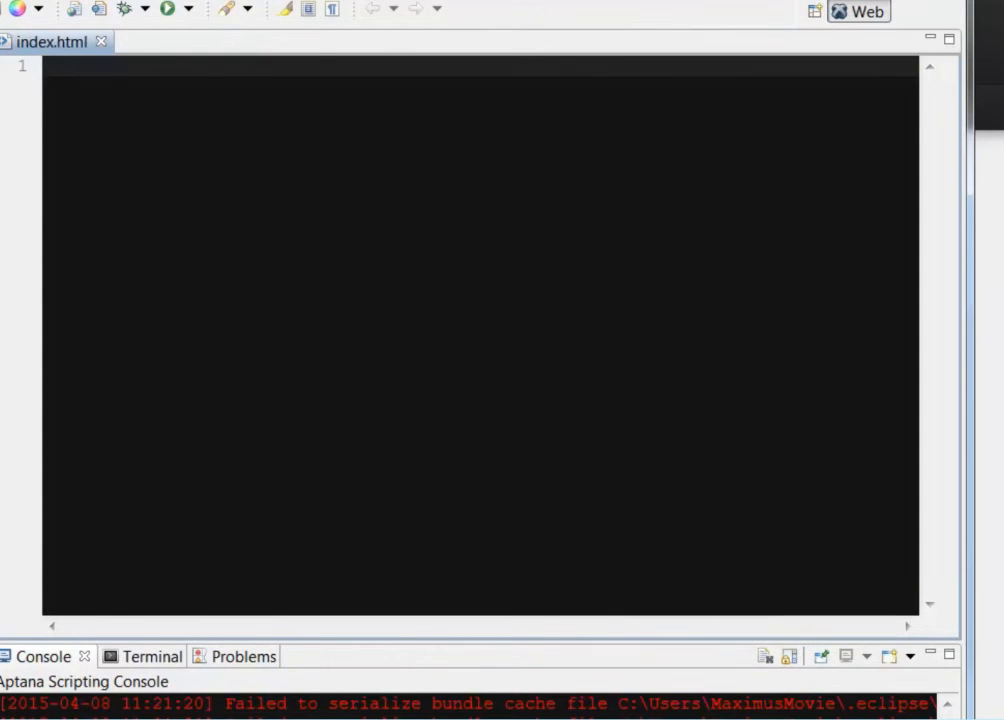
- Write the html and head elements with the page title 'DJ Double H'
type("<html>")
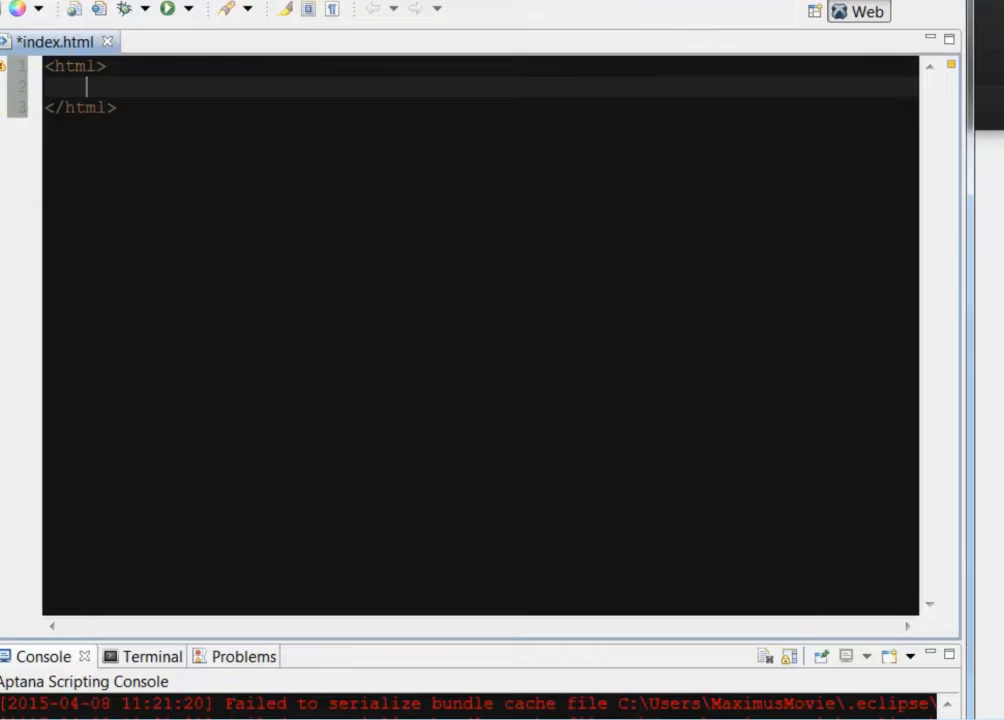
type("<titl")
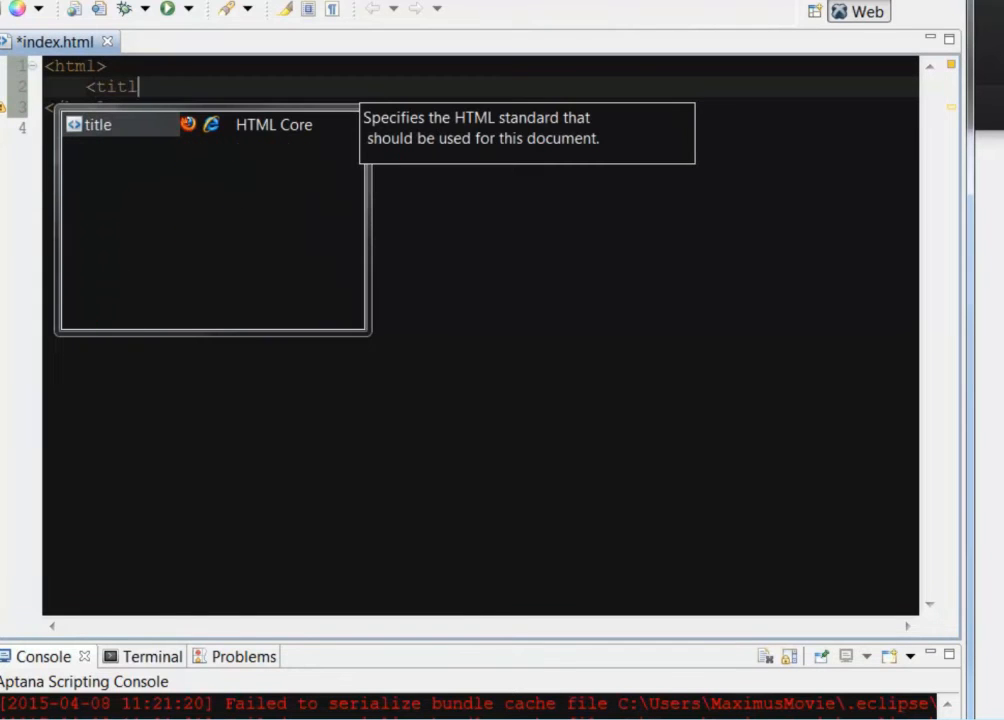
key("BackSpace")
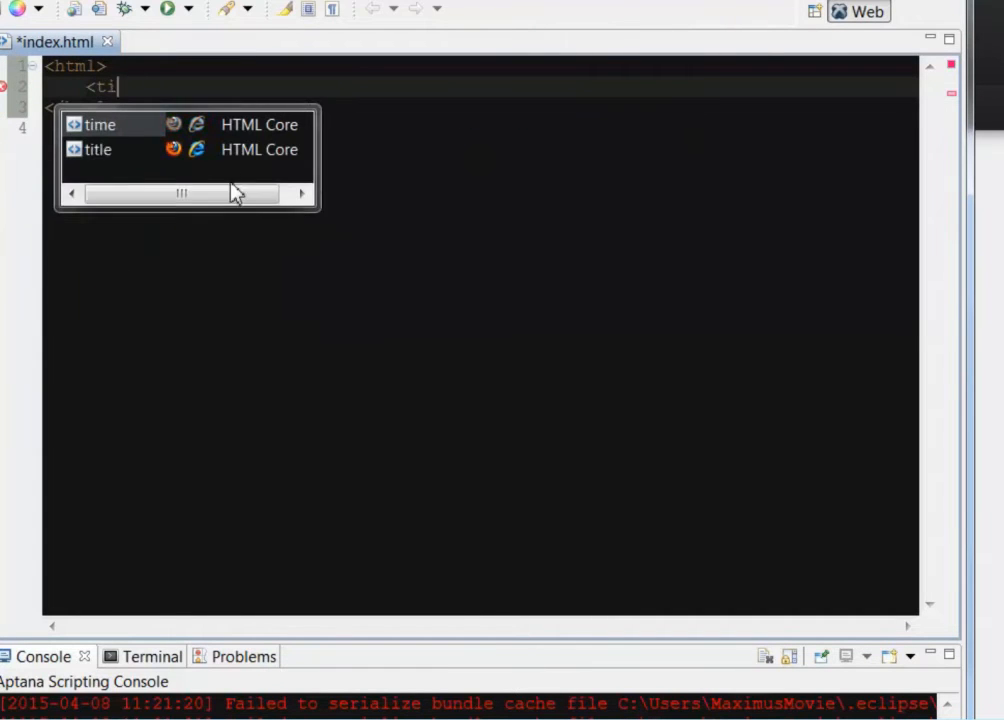
type("head>")
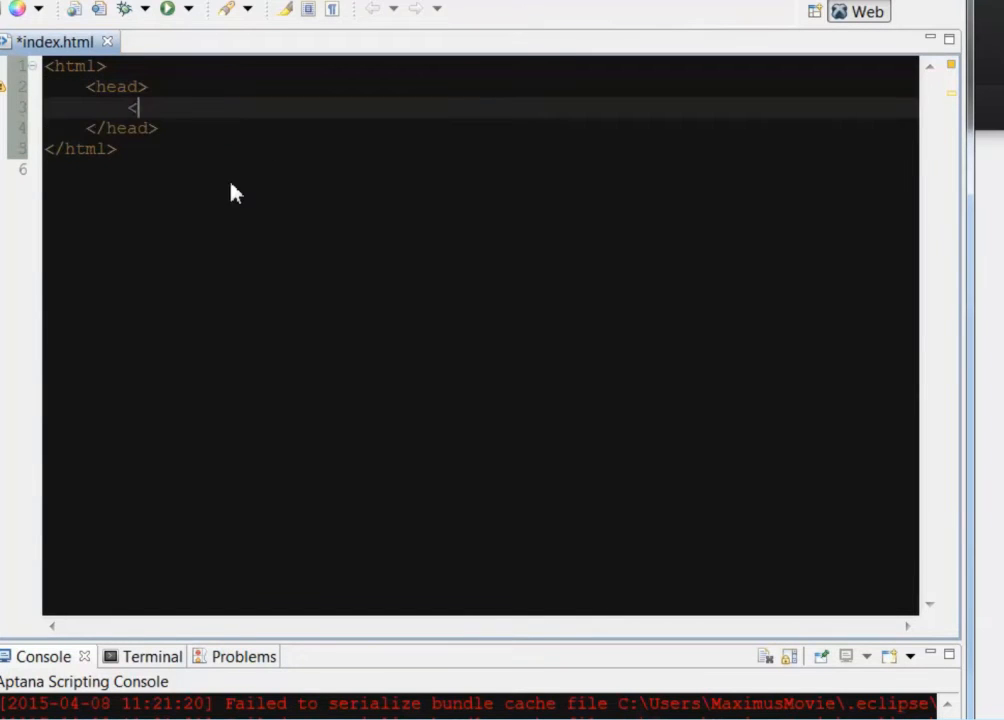
type("title></title>")
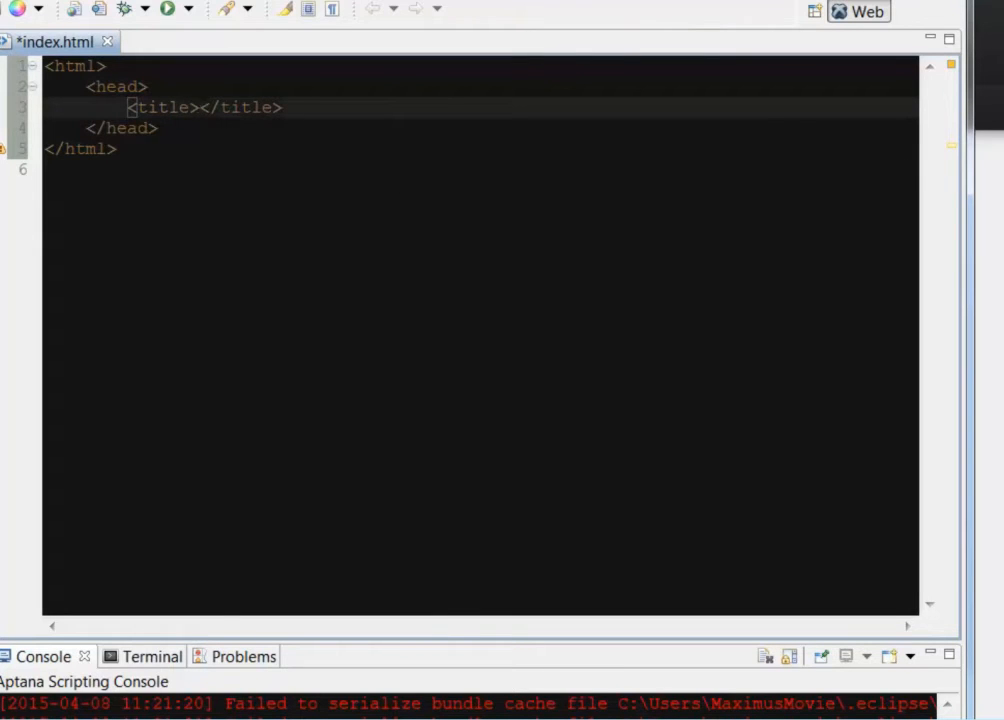
type("DJ Doubn")
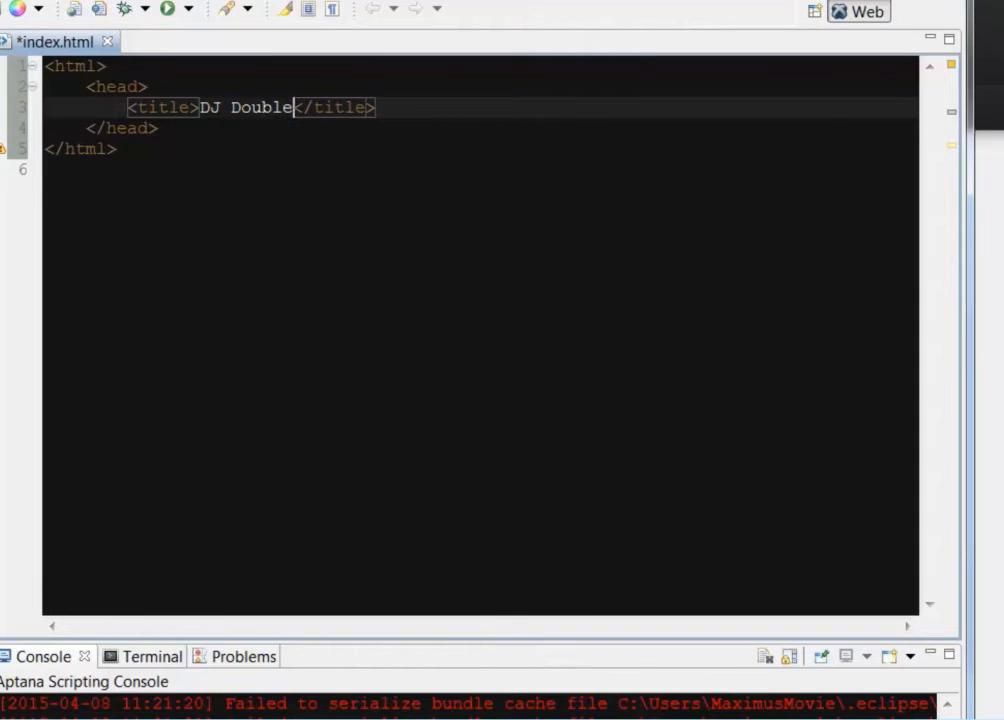
type("H")
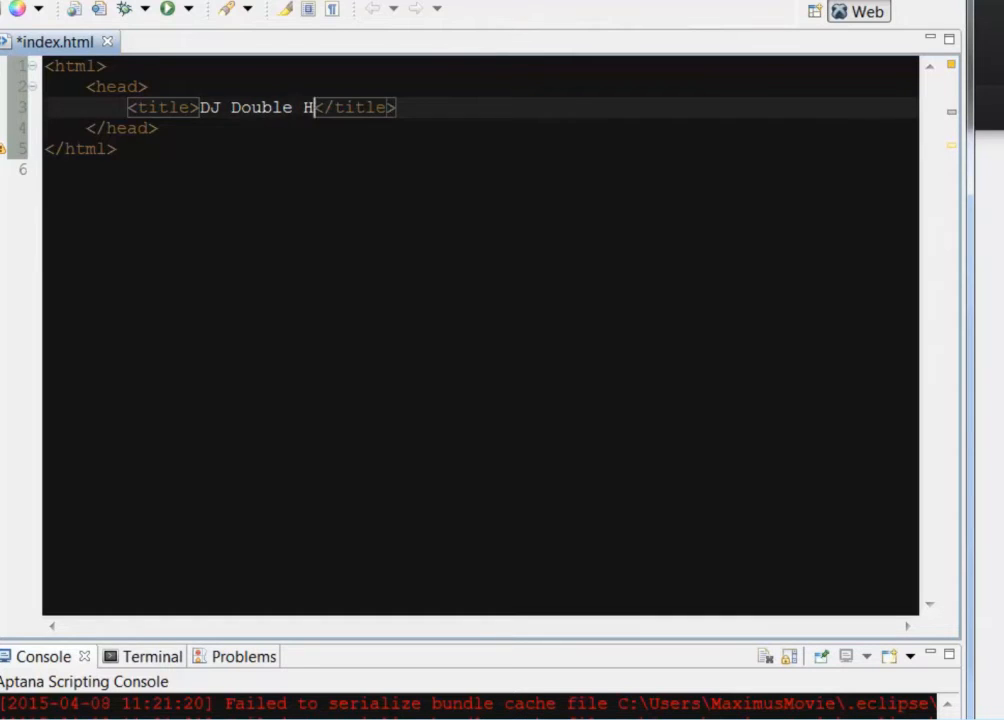
- Add the body with a 'Wlecome to DJ Double H' heading and a 'So glad you found us' paragraph
type("<")
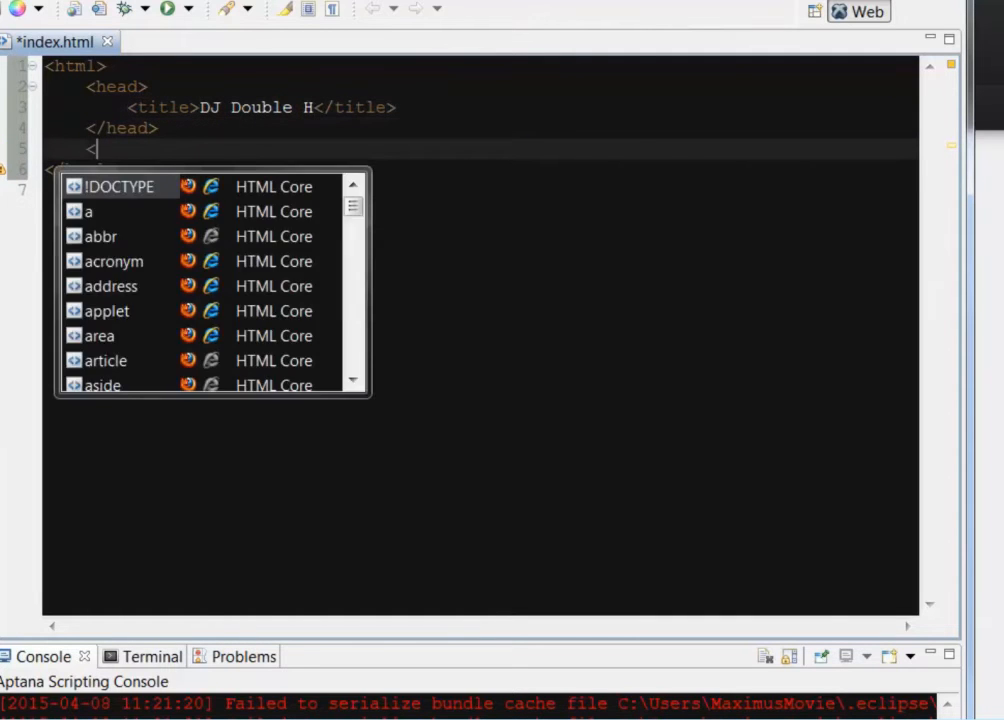
type("body>")
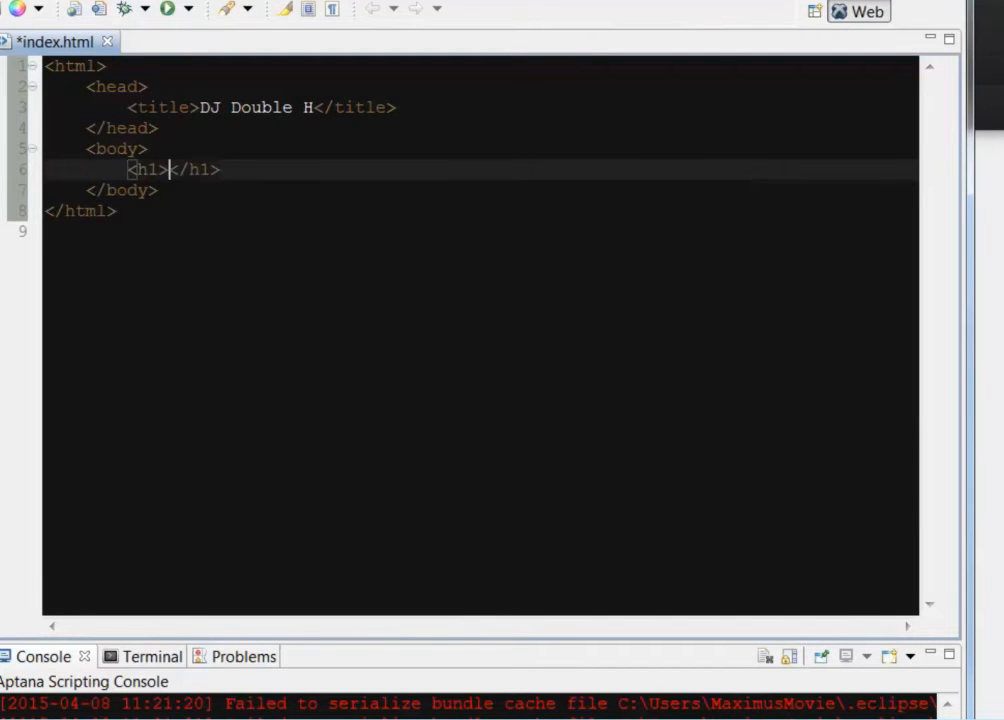
type("Wlecome to DJ Double H")
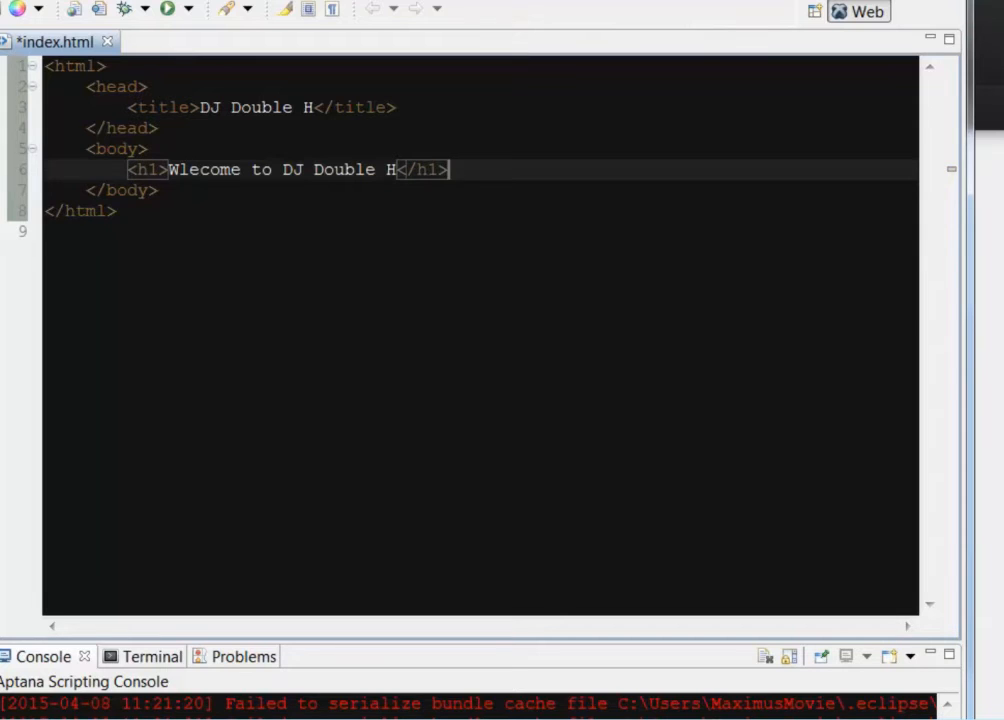
type("<p></p>")
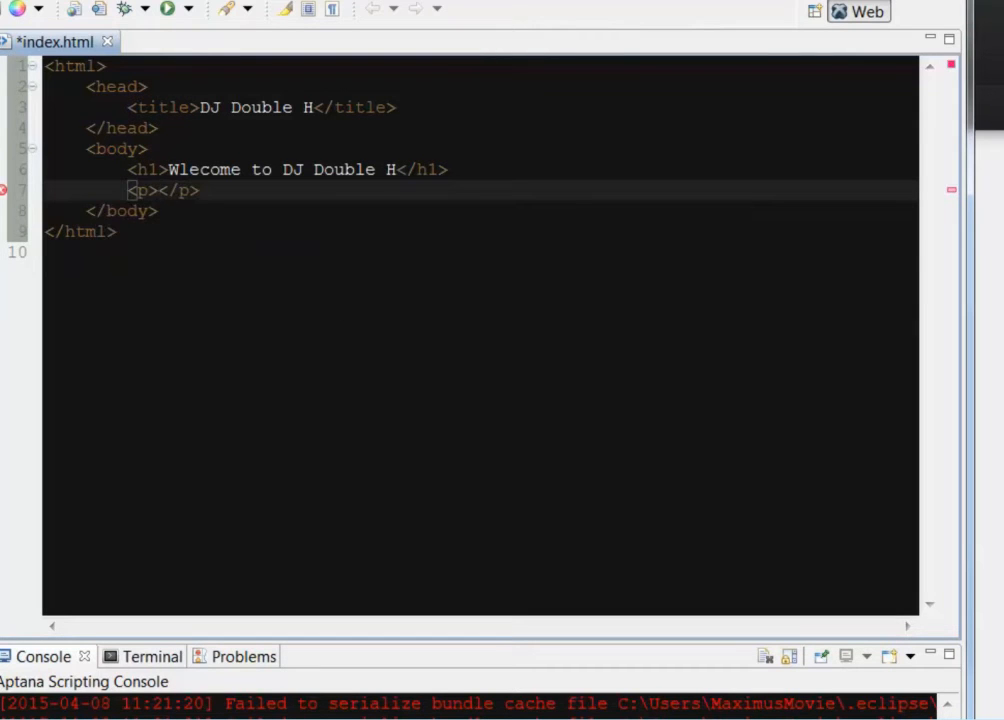
type("So")
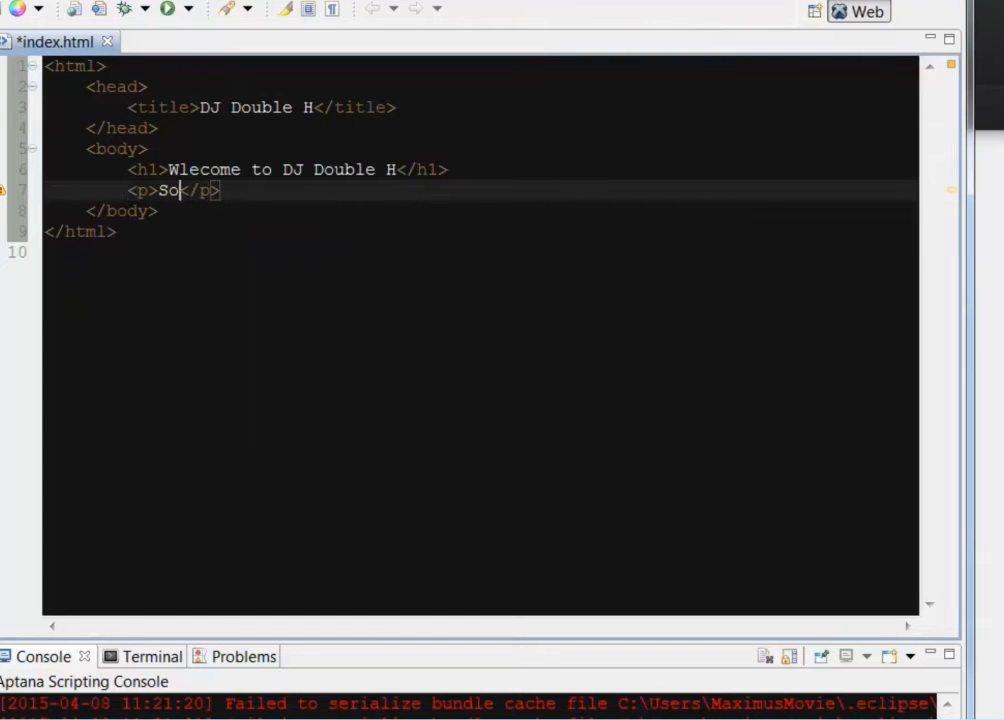
type("glad you found")
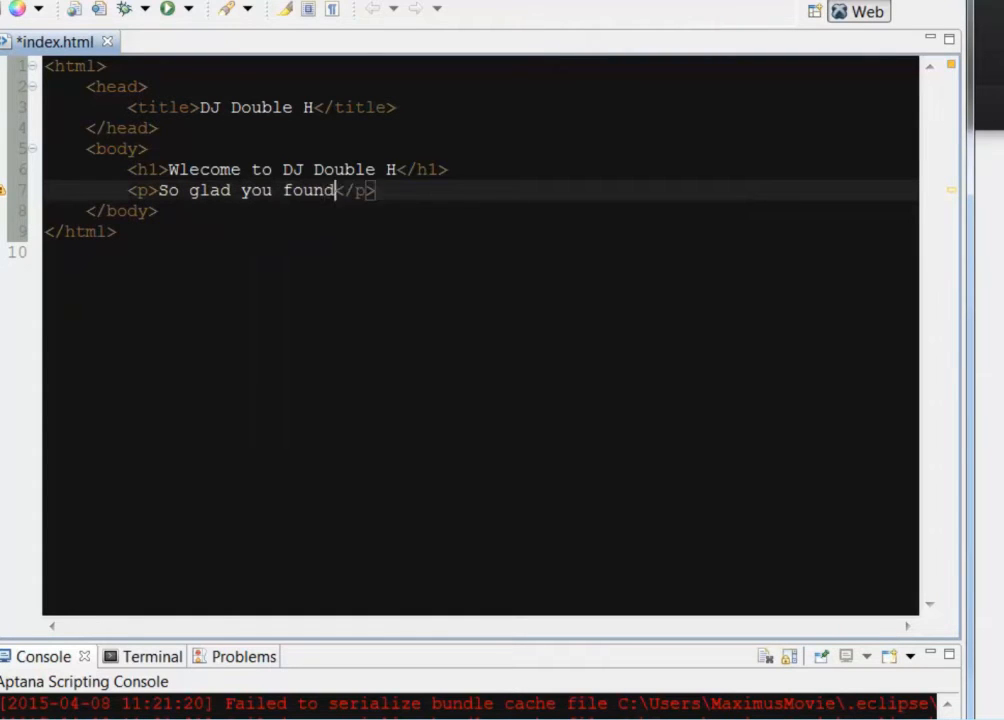
type("us")
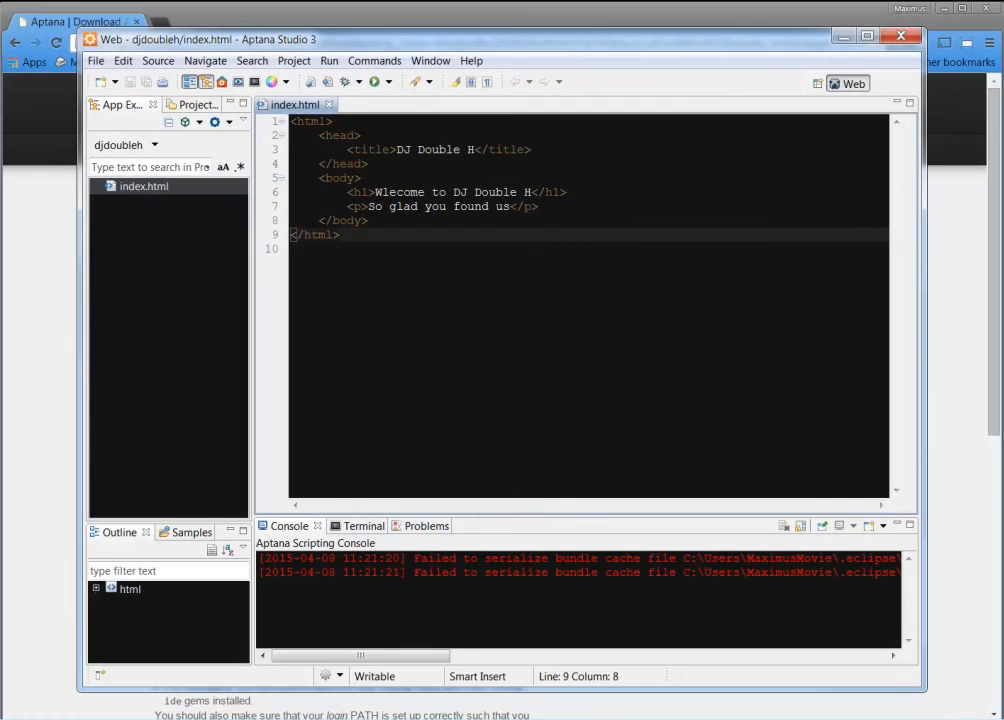
- Show the Project Explorer, preview index.html as a rendered page, then return to its source
left_click(340, 234)
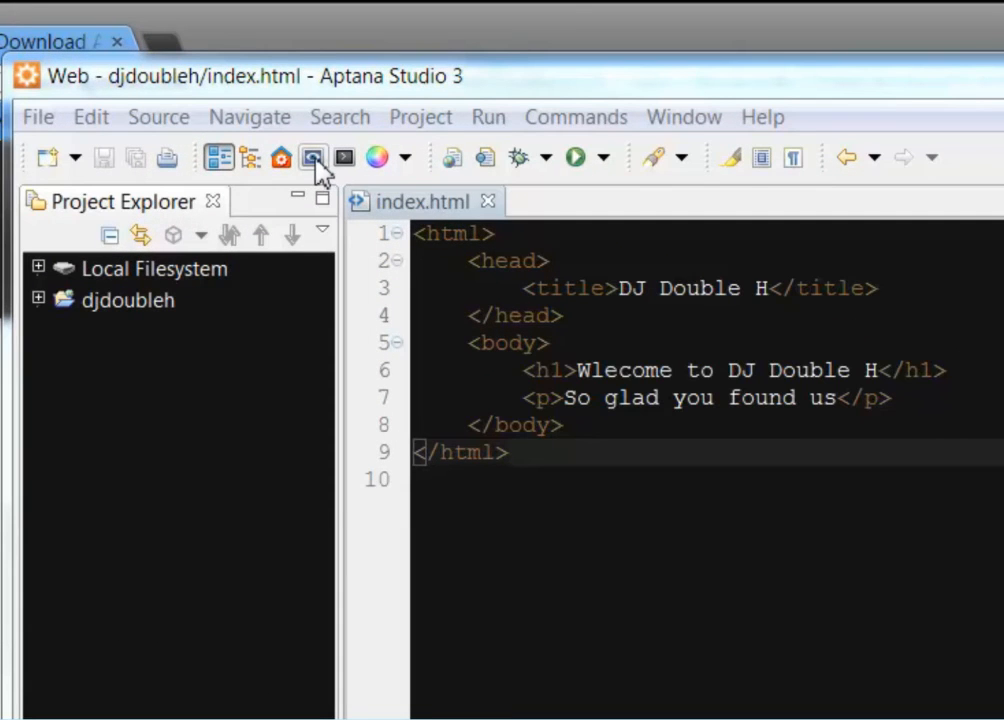
left_click(312, 156)
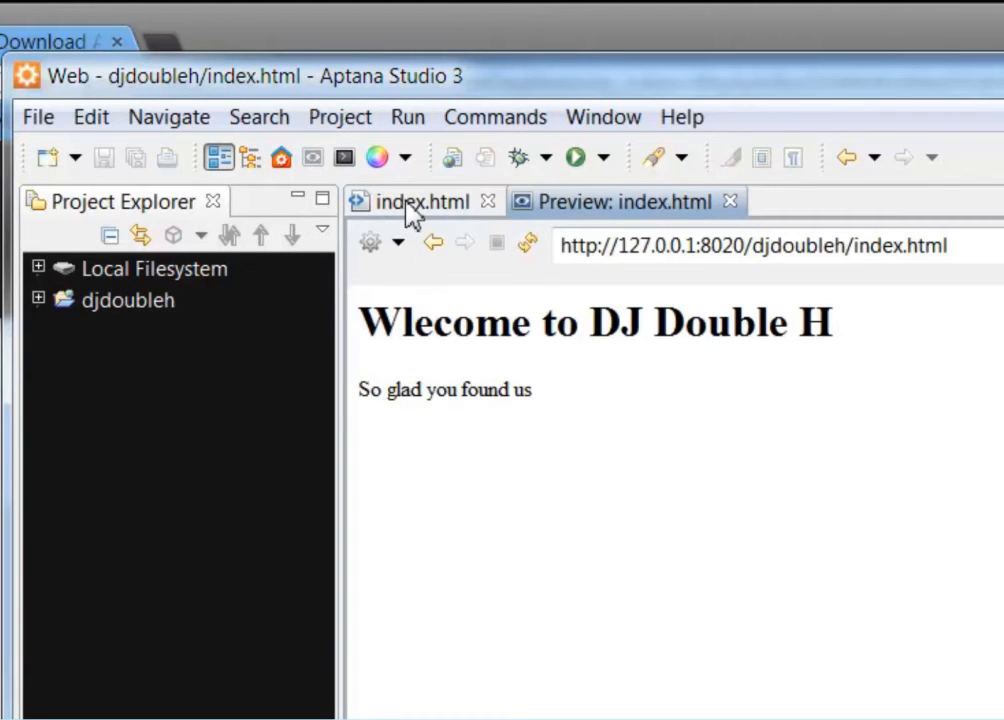
left_click(424, 200)
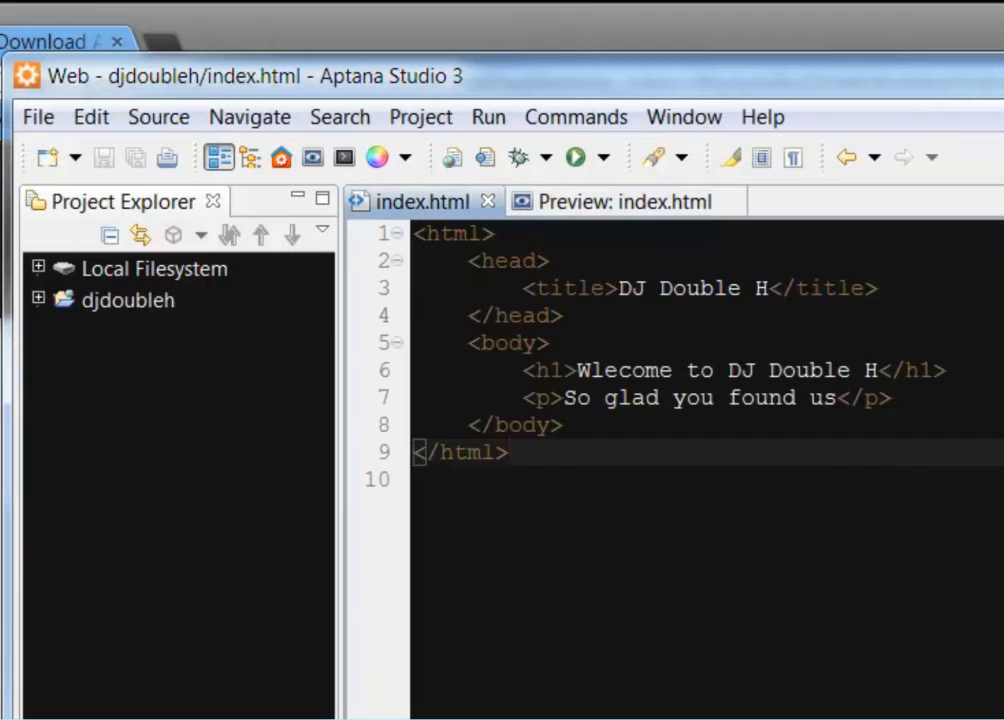
- Add a second paragraph reading "This is another paragraph" to index.html using tag autocomplete
type("<p")
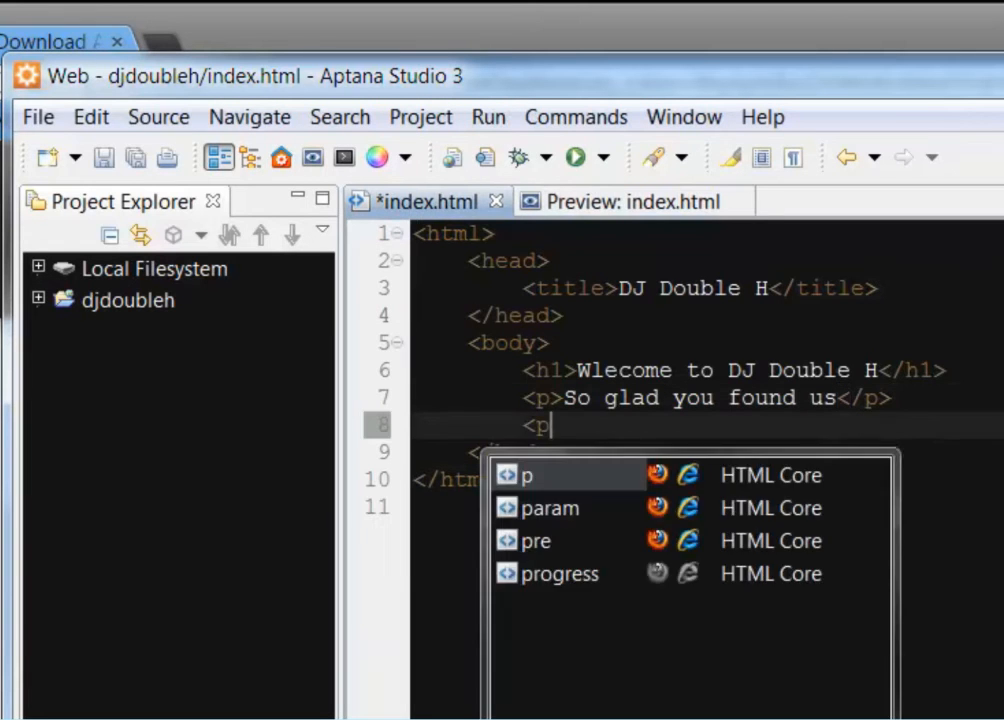
key("Enter")
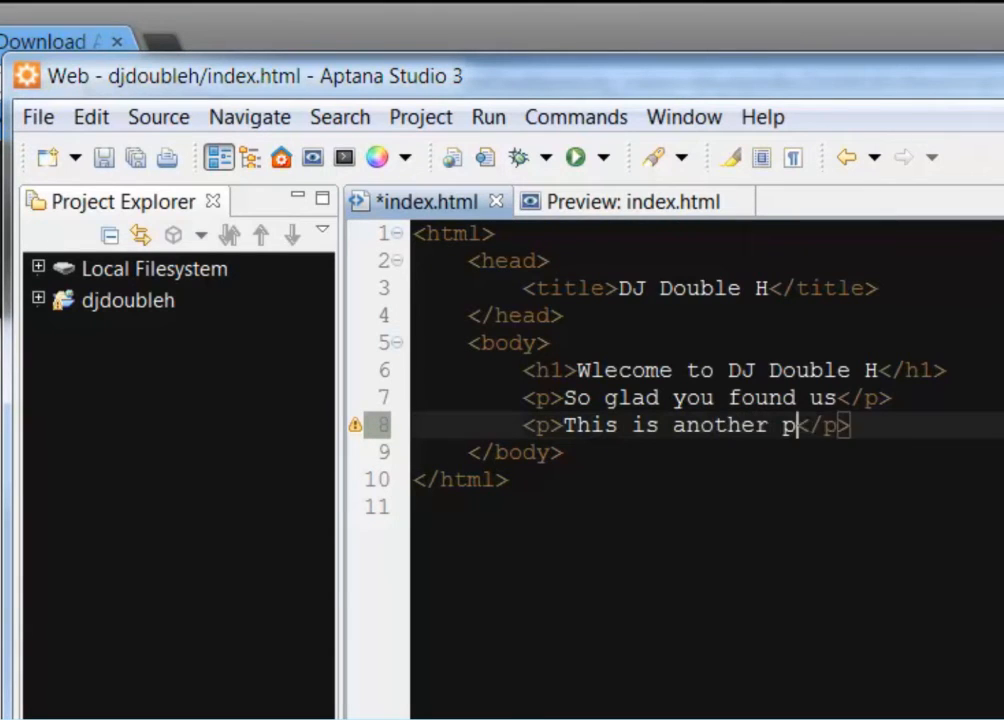
type("aragraph")
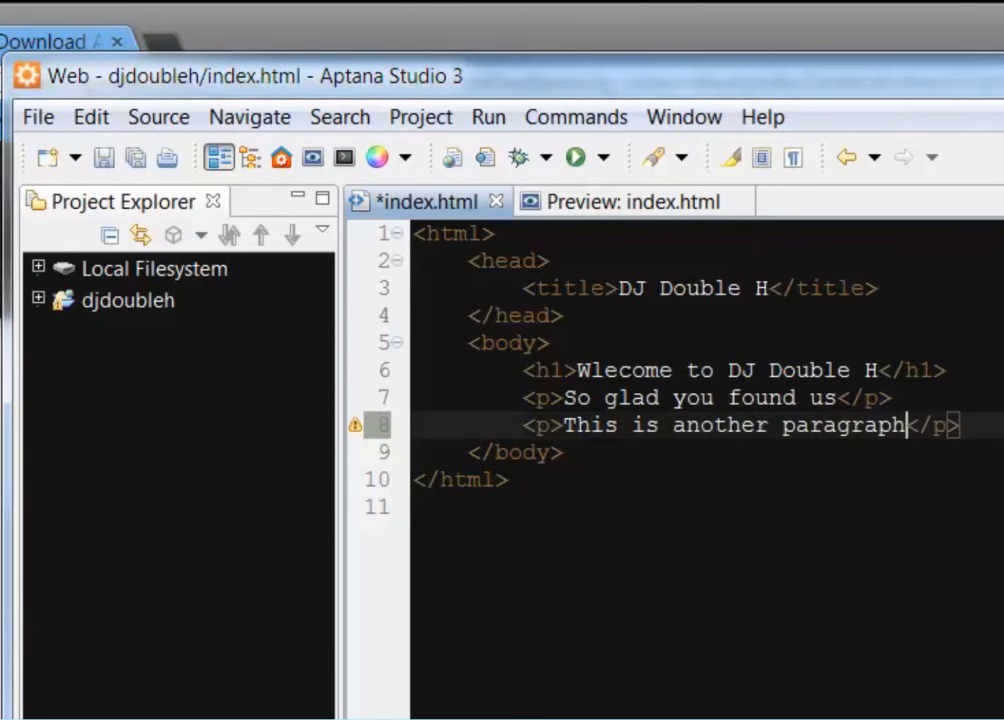
- Save and flip between source and Preview until the new paragraph shows beneath the welcome text
left_click(624, 200)
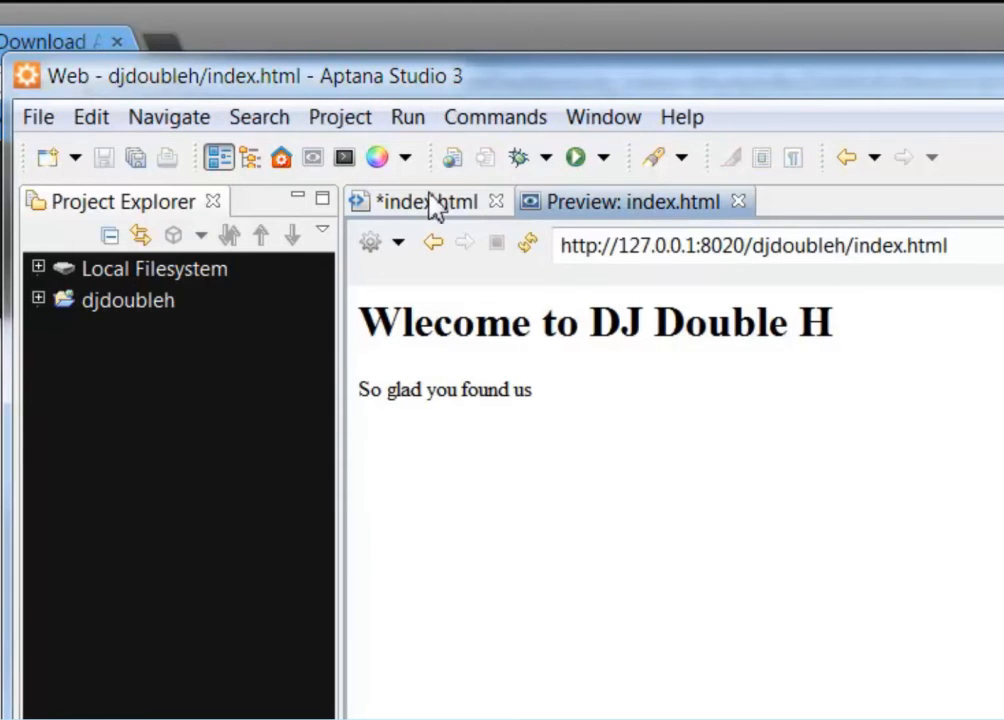
left_click(418, 200)
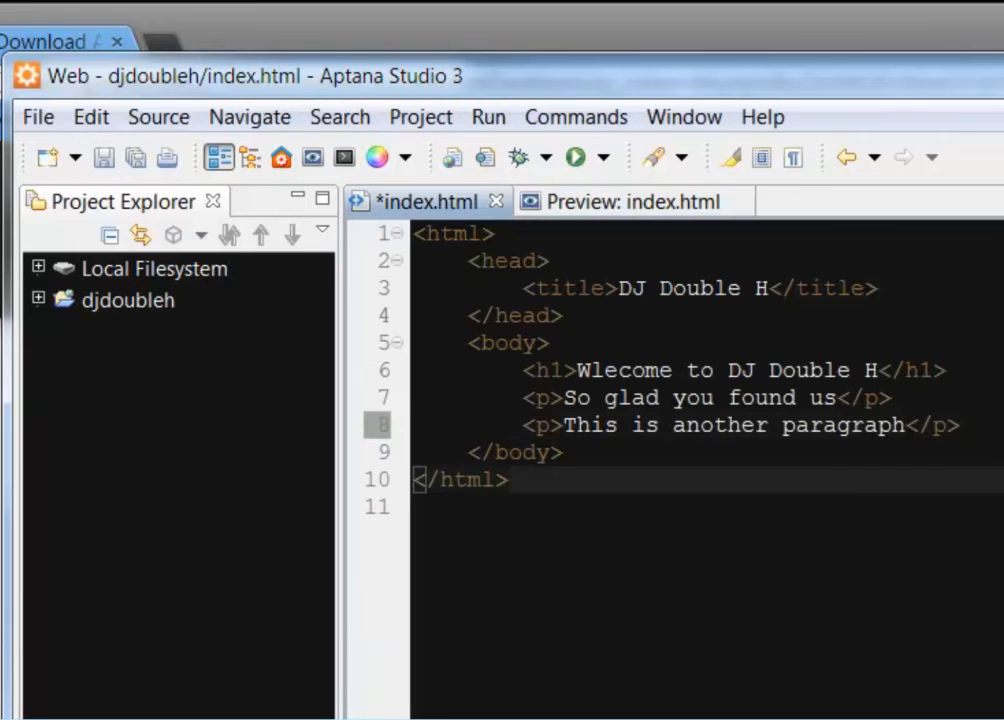
left_click(622, 200)
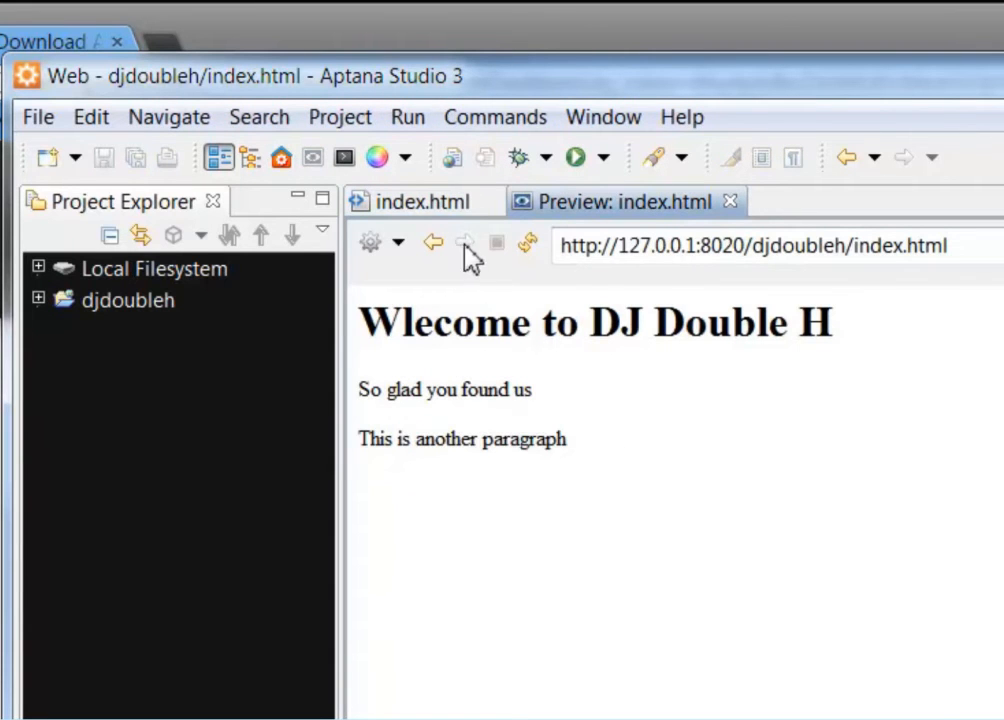
left_click(418, 200)
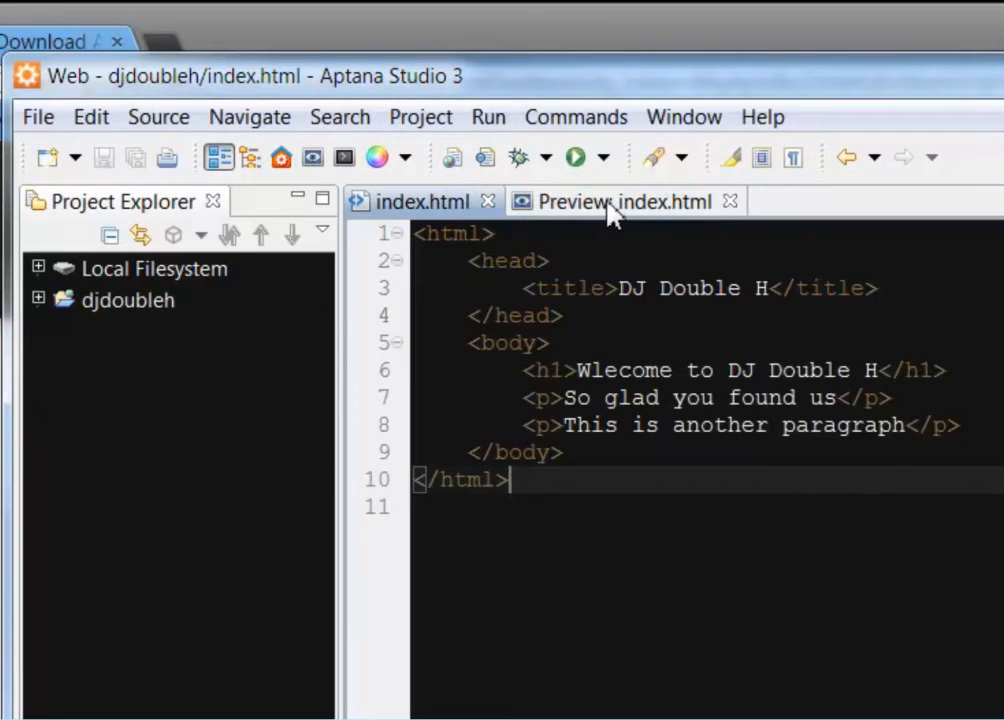
left_click(616, 200)
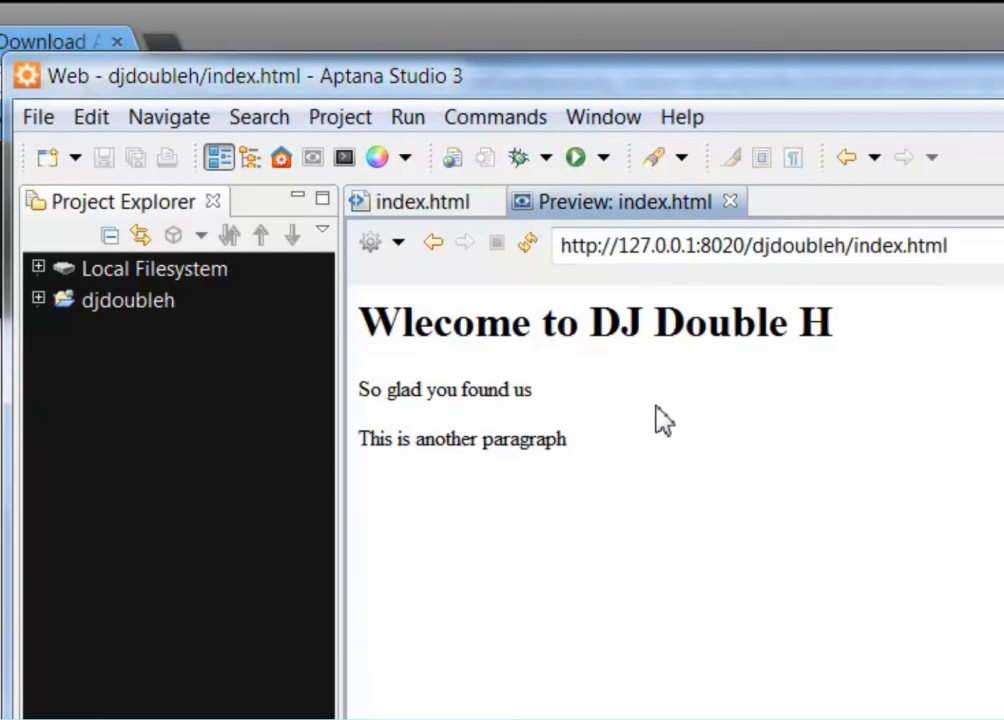
mouse_move(644, 516)
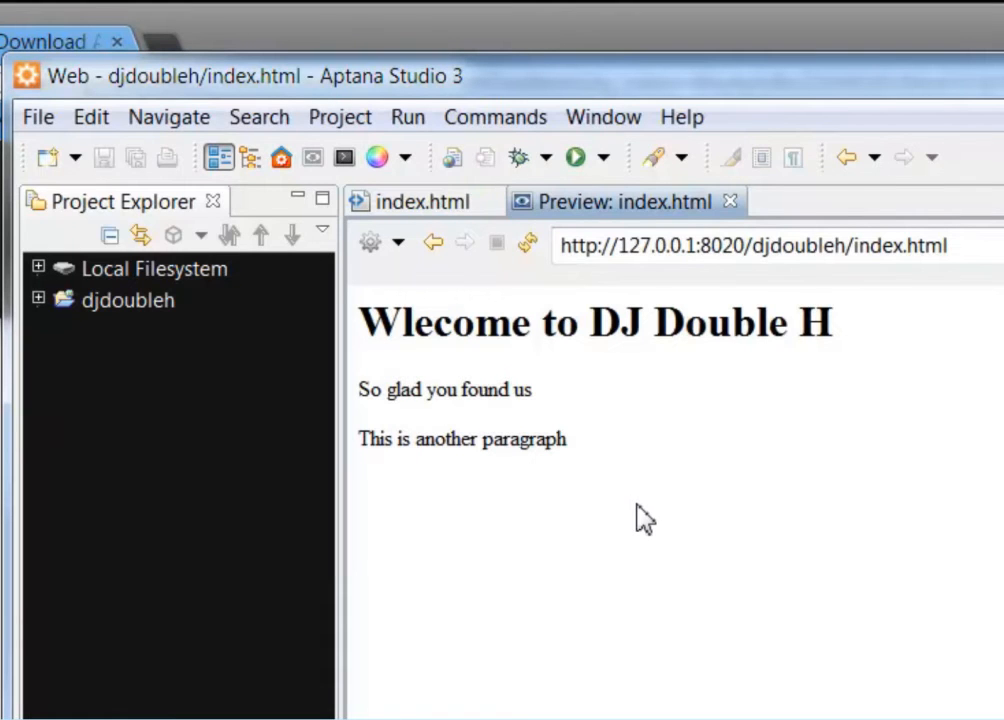
mouse_move(644, 502)
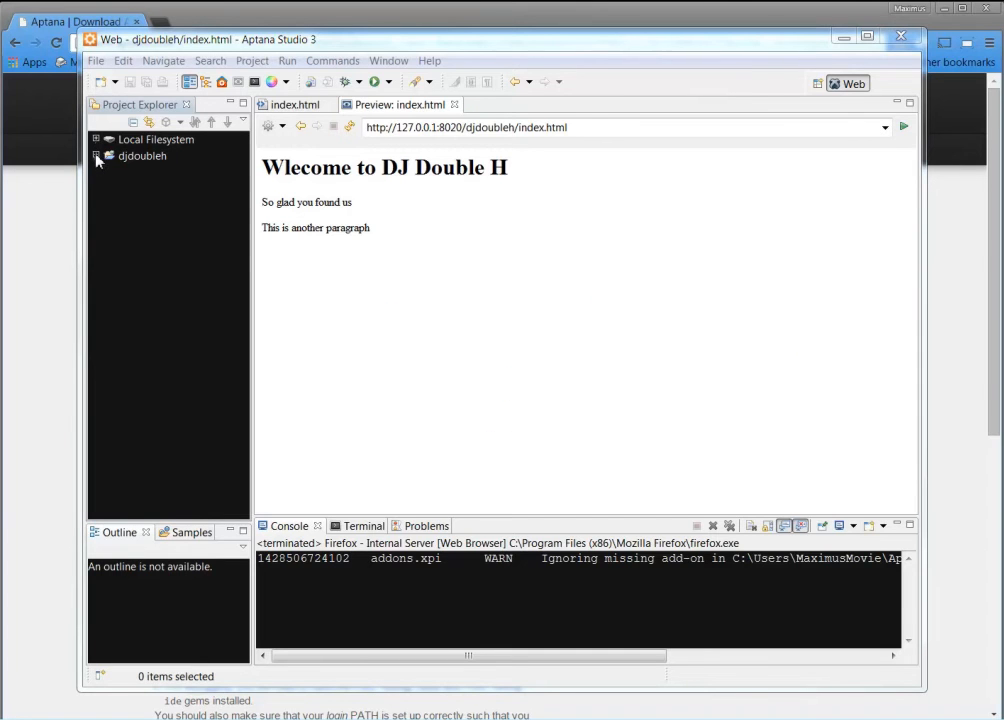
- Open Connections under the djdoubleh project and start a new connection named "remote"
left_click(96, 156)
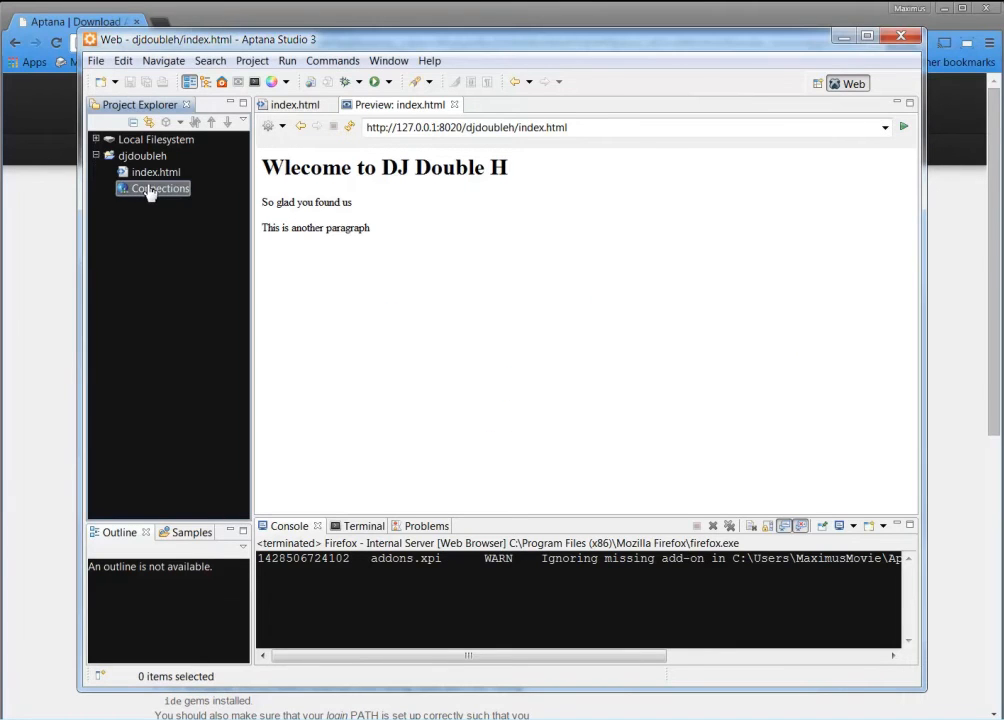
double_click(160, 188)
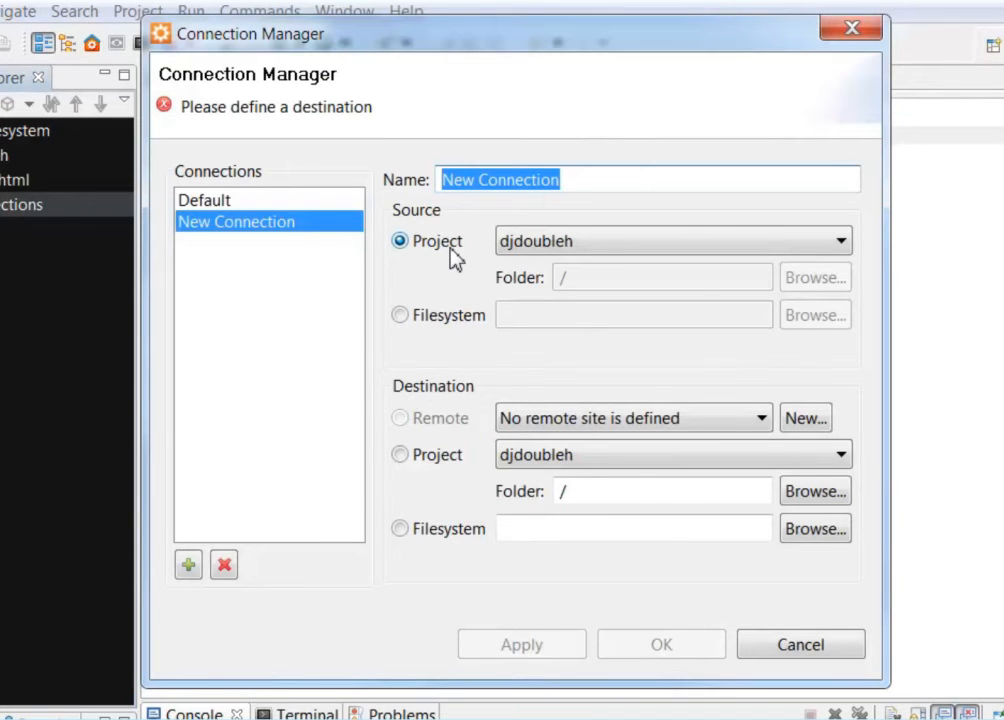
type("remote")
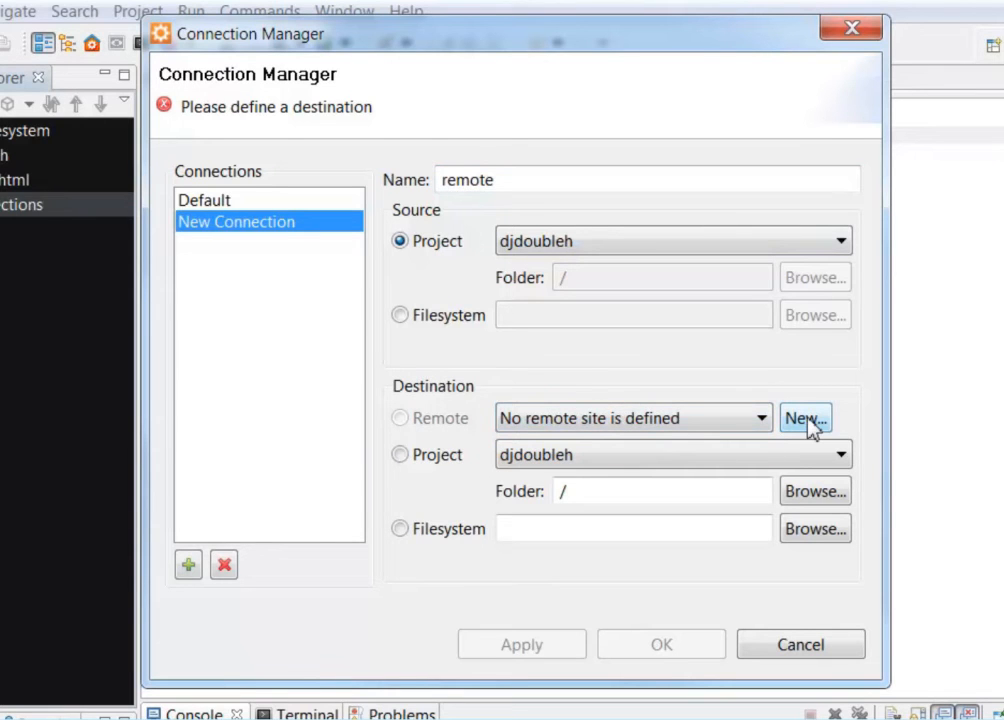
left_click(804, 418)
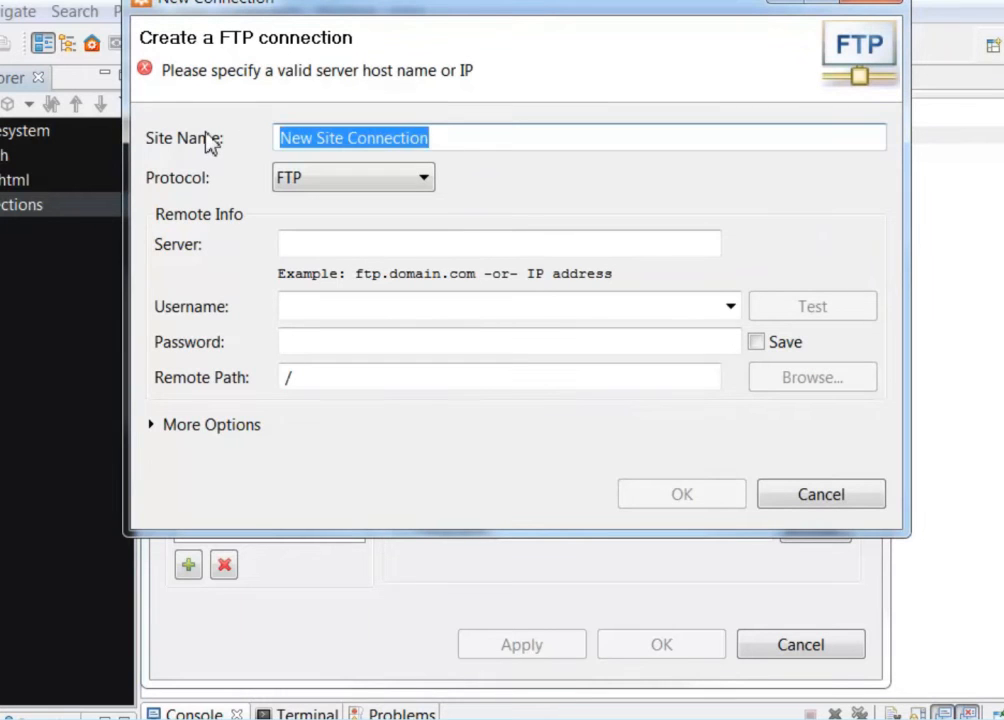
type("Remote")
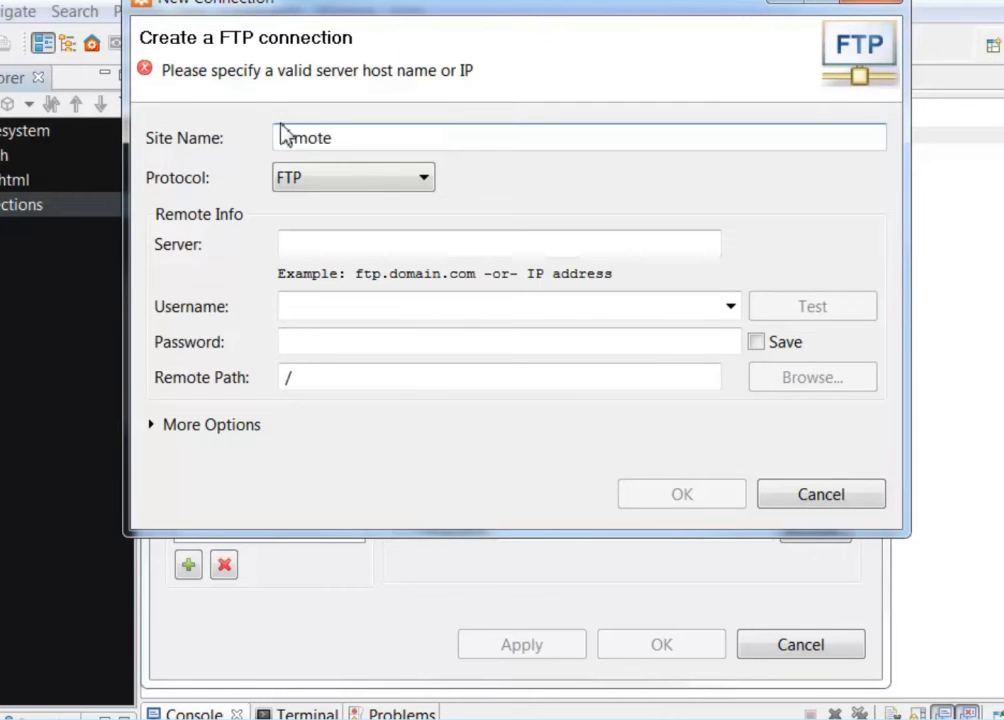
left_click(496, 244)
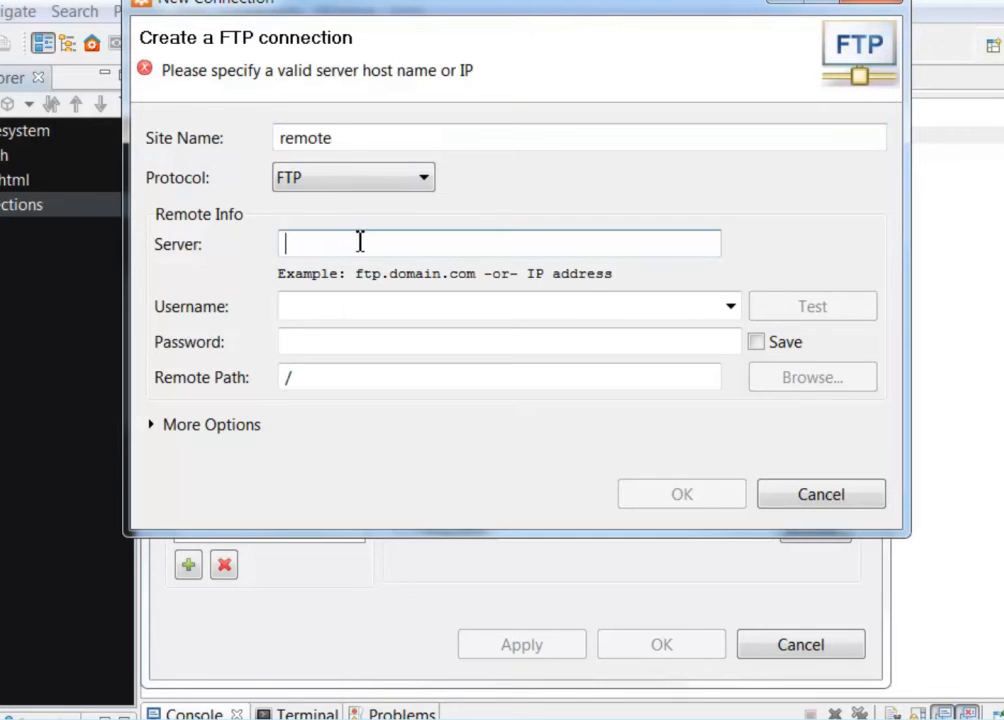
type("djdoubleh")
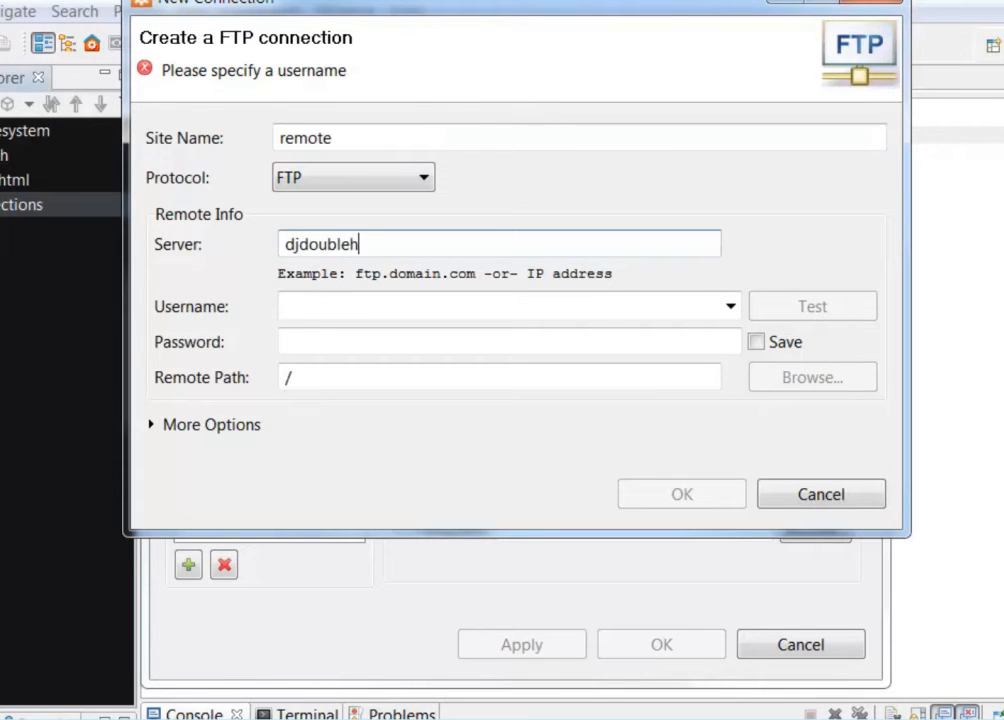
type(".com")
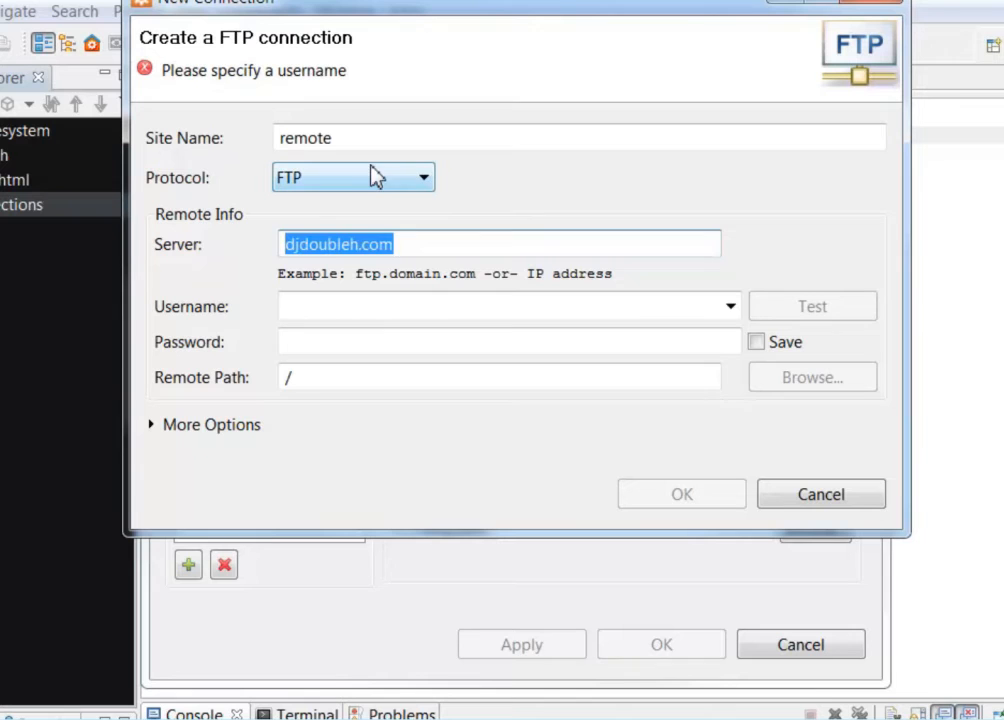
left_click(500, 306)
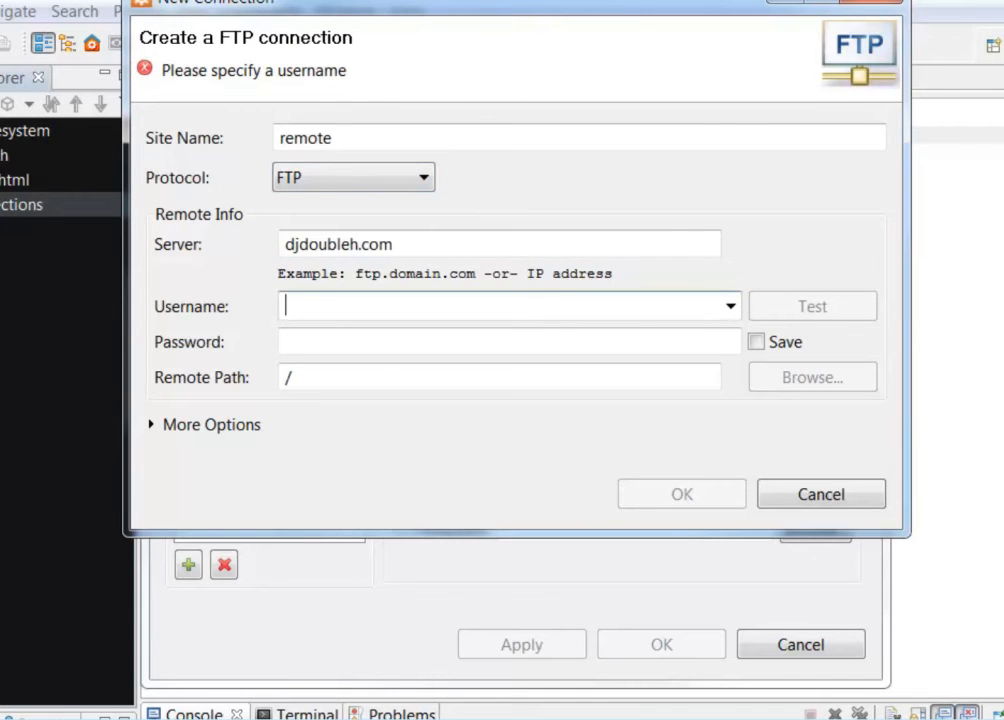
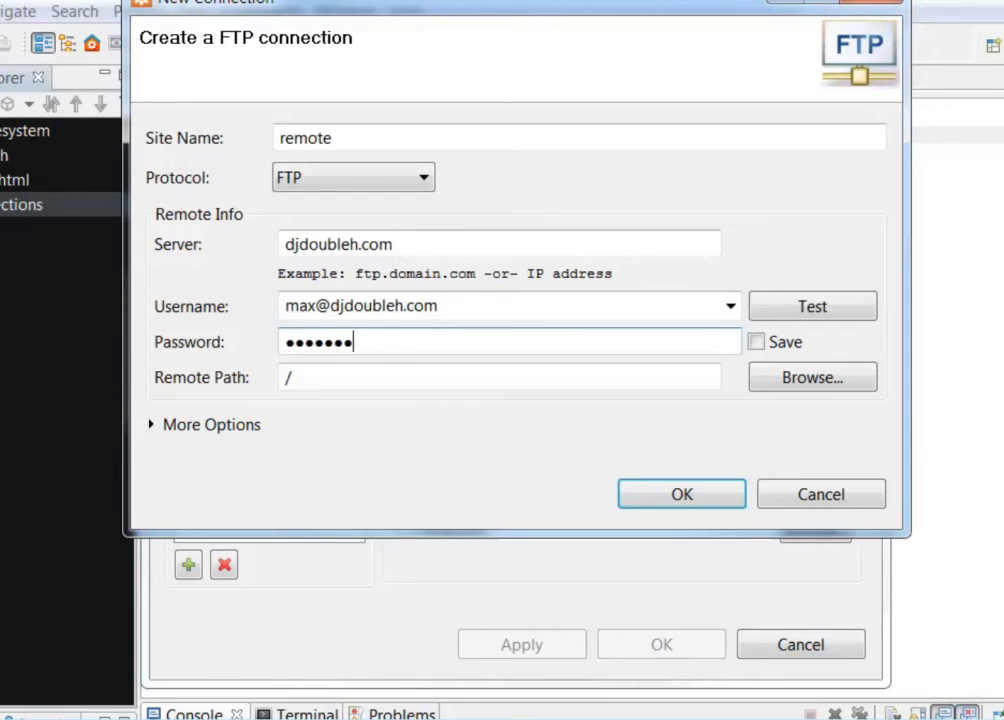
type("••••")
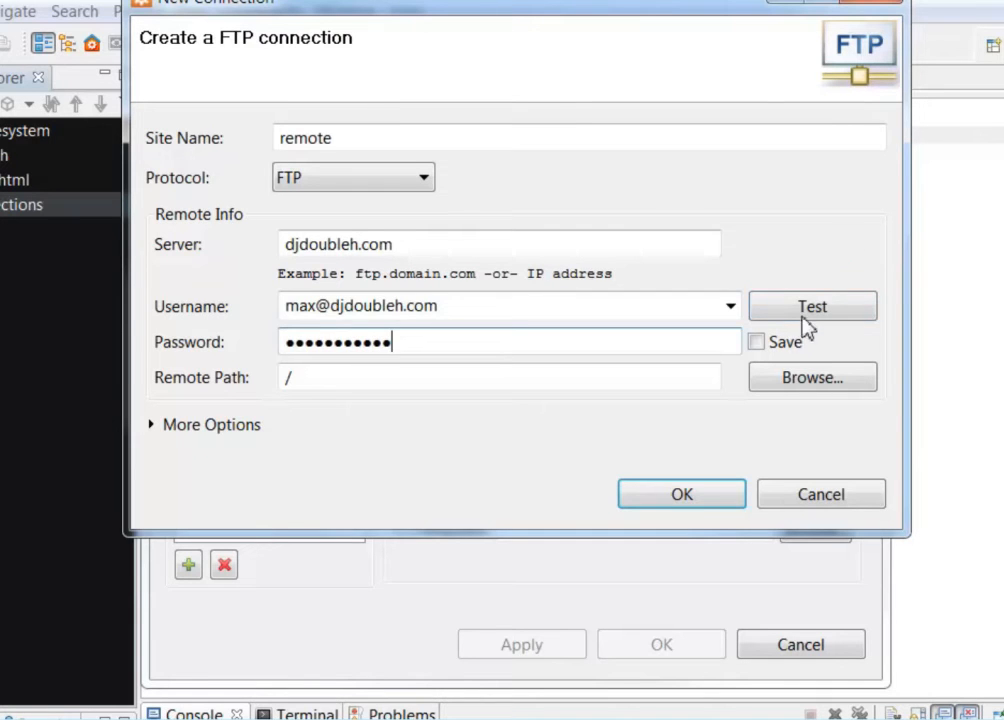
- Test the FTP login, fix the authentication failure, and confirm Connection Successful
left_click(812, 306)
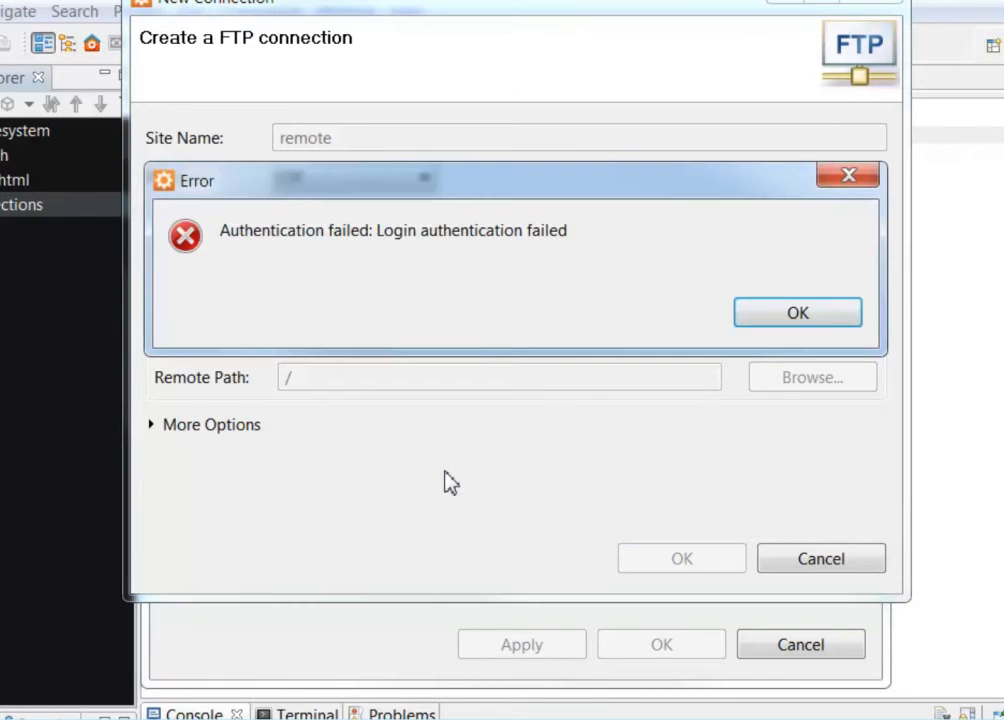
left_click(796, 312)
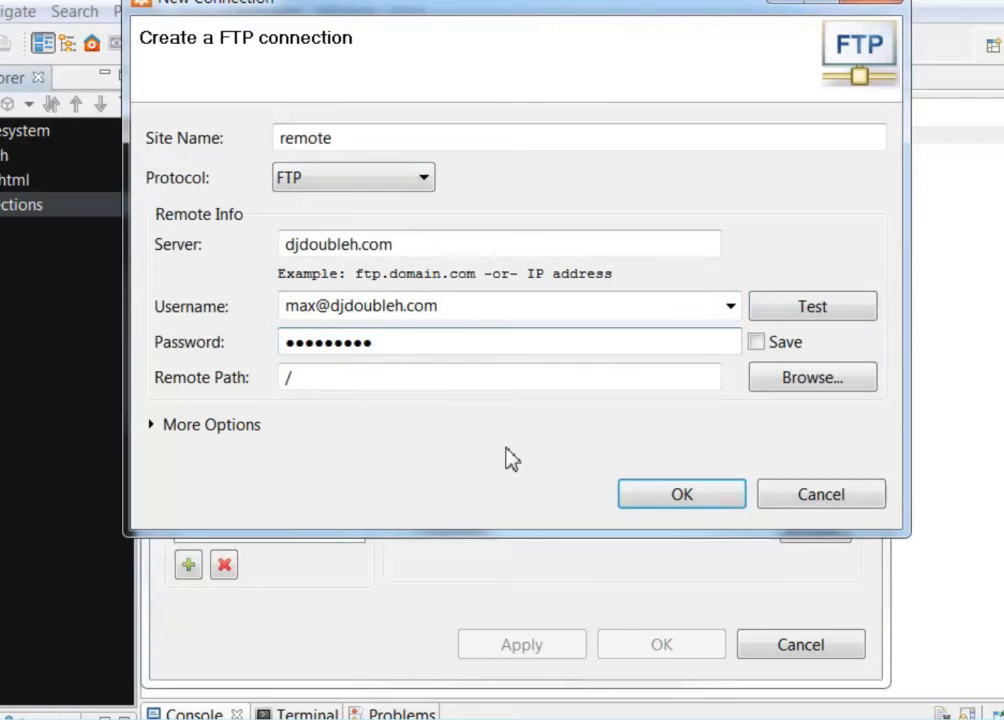
left_click(812, 306)
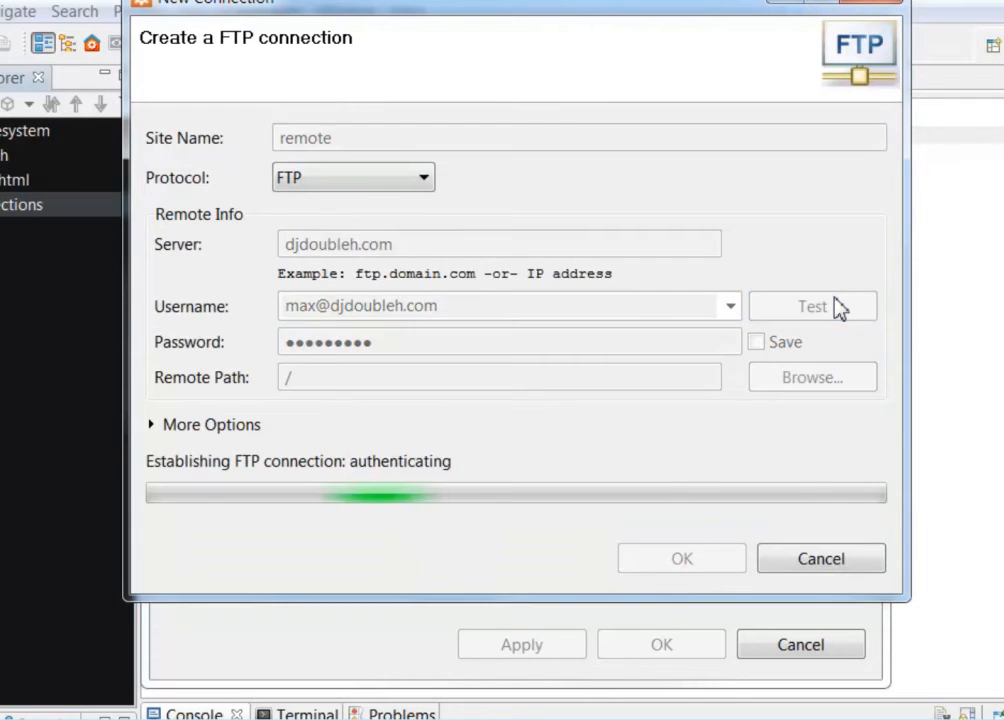
left_click(812, 306)
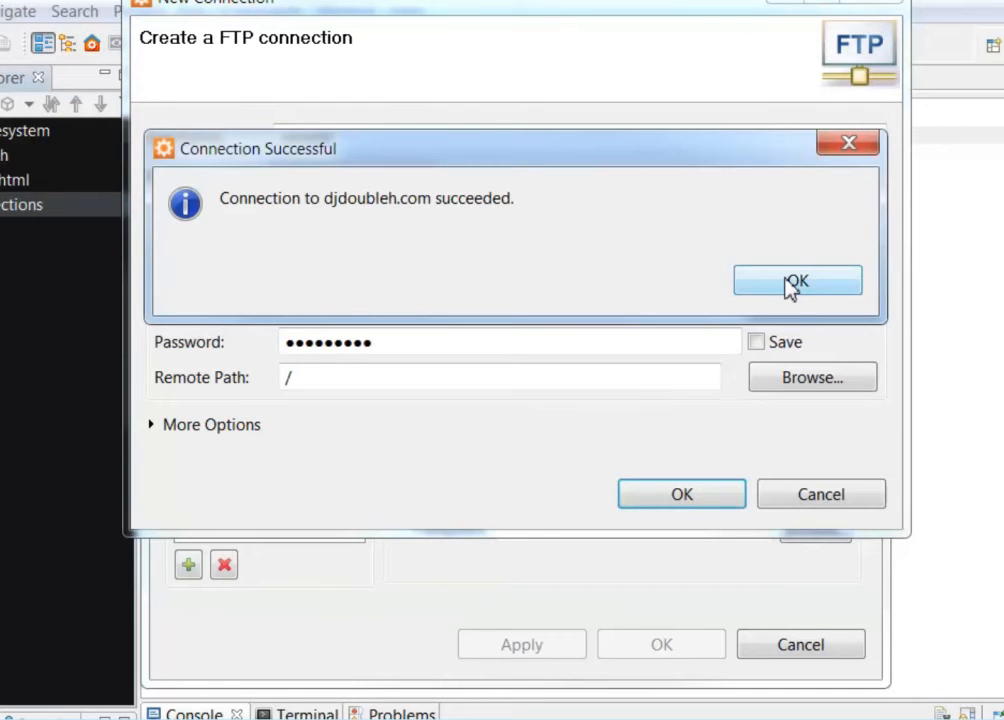
left_click(796, 280)
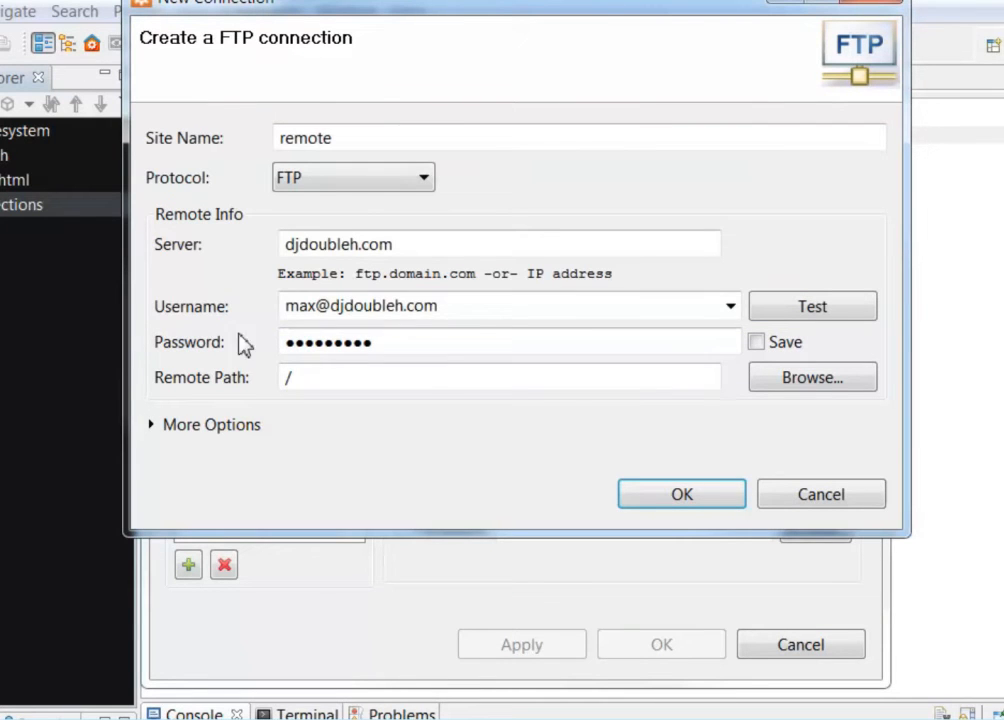
mouse_move(336, 224)
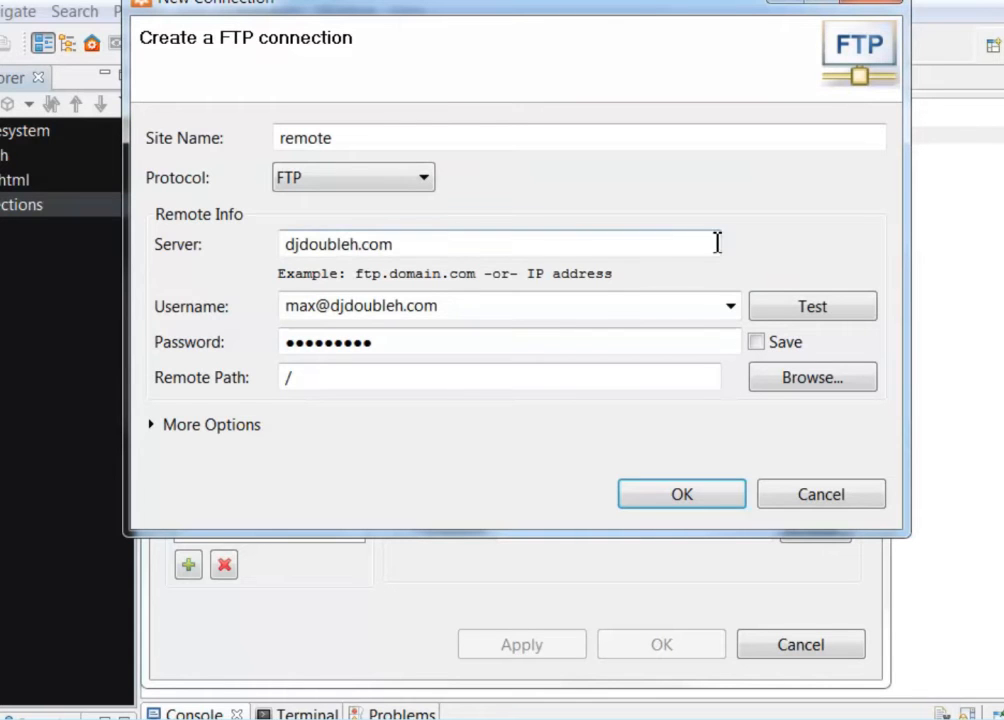
mouse_move(740, 232)
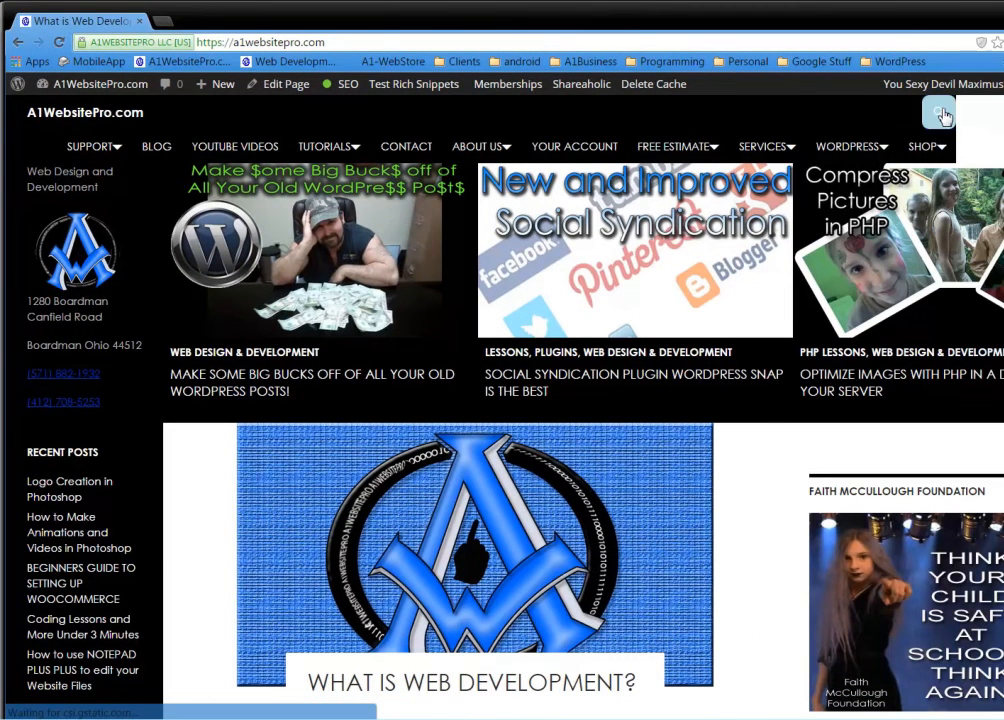
- In Chrome, jump to the Notepad++ tutorial's "Create an FTP Login from your cPanel" section
type("n")
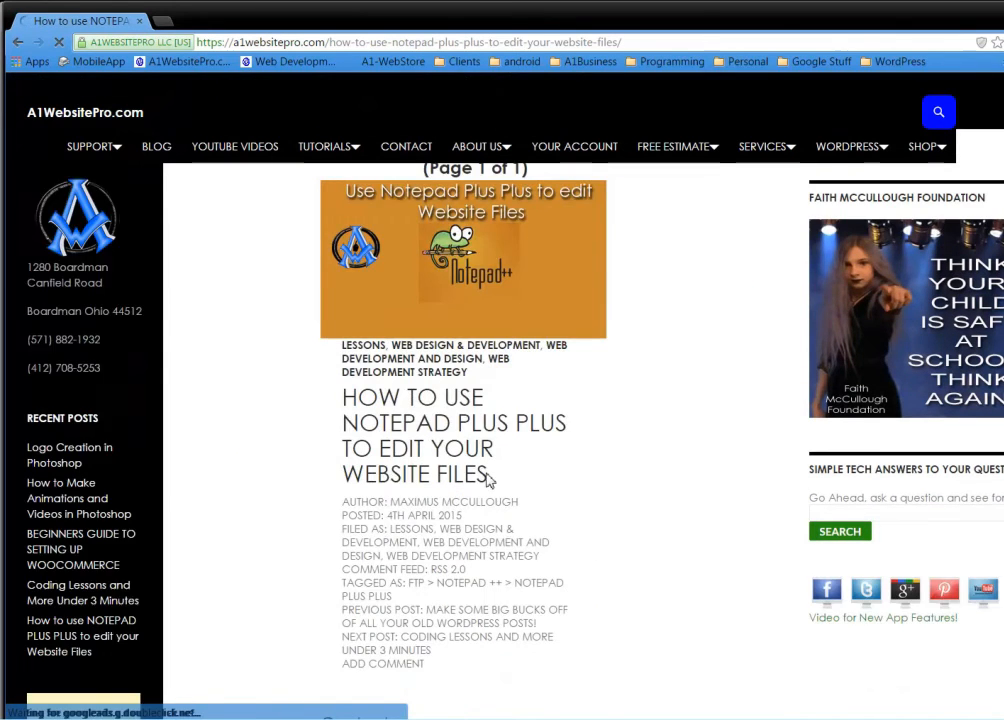
scroll("down", 3)
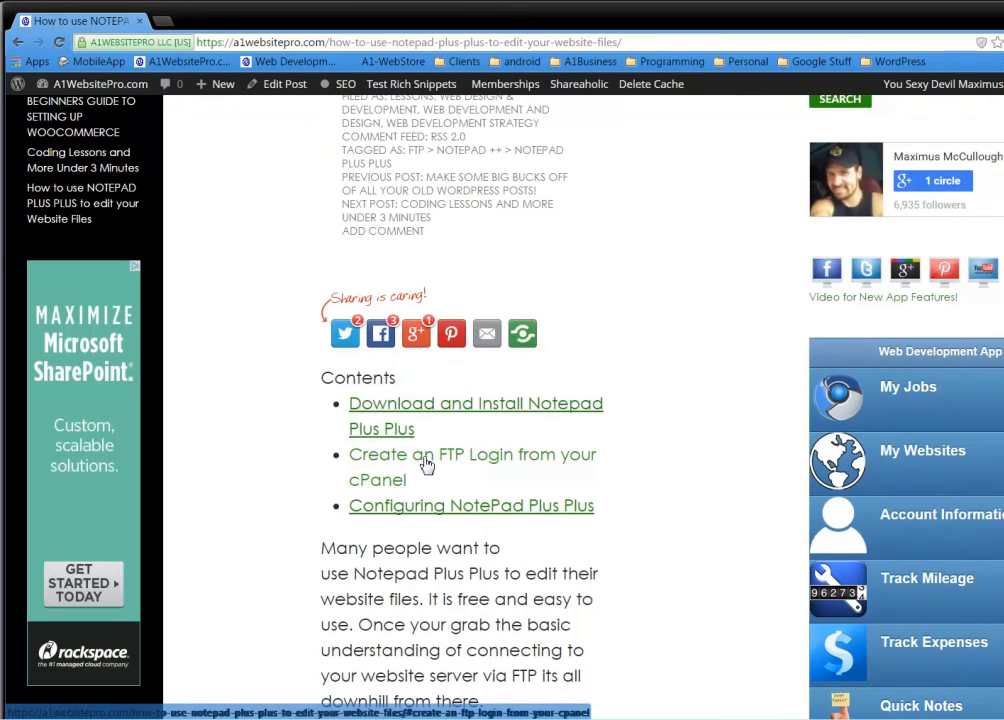
left_click(472, 466)
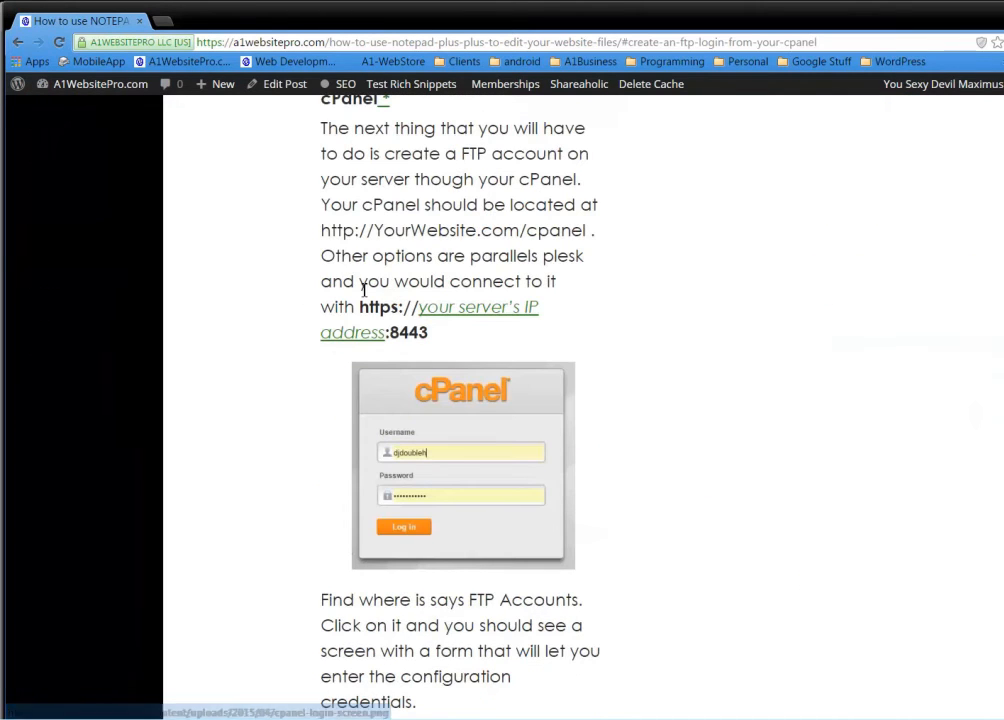
scroll("down", 3)
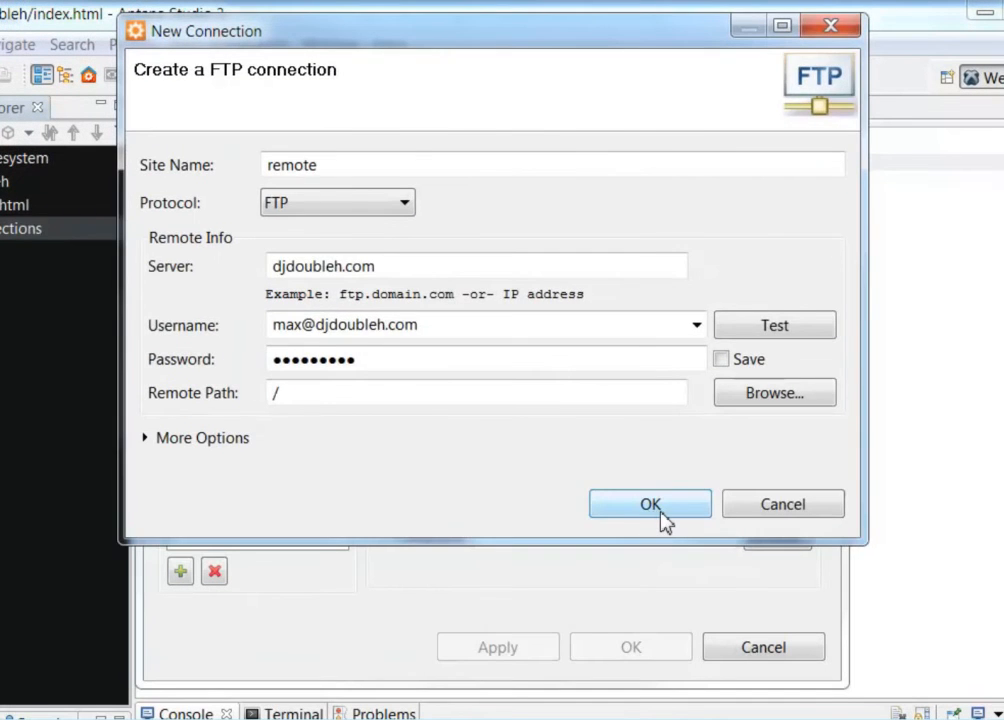
- Save the FTP connection and apply "remote" as the djdoubleh project's sync destination
left_click(650, 504)
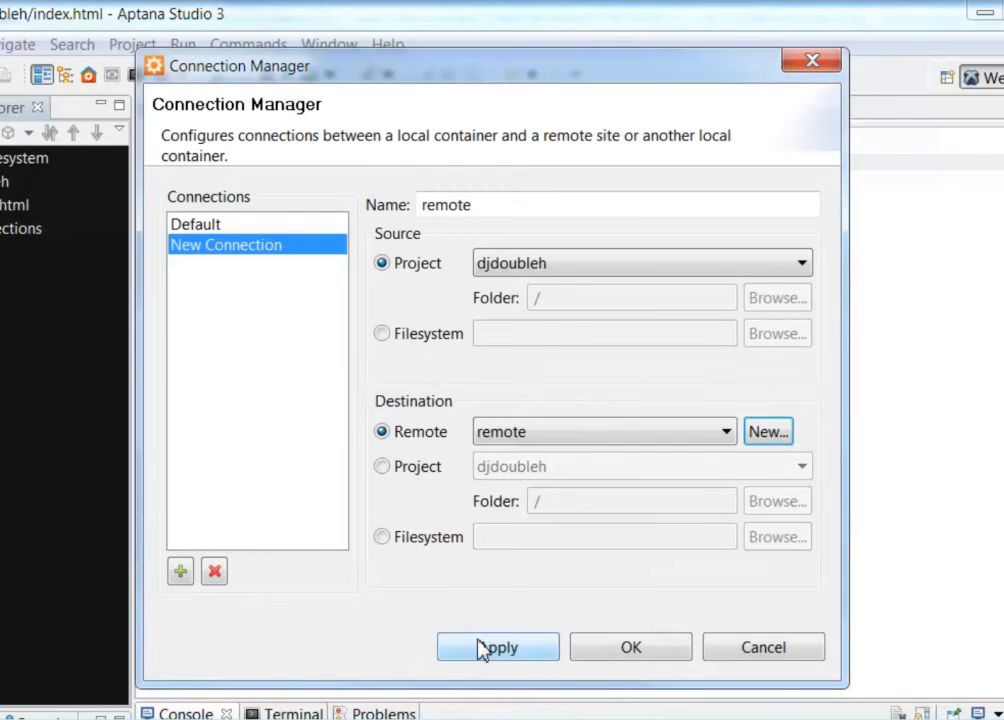
left_click(496, 648)
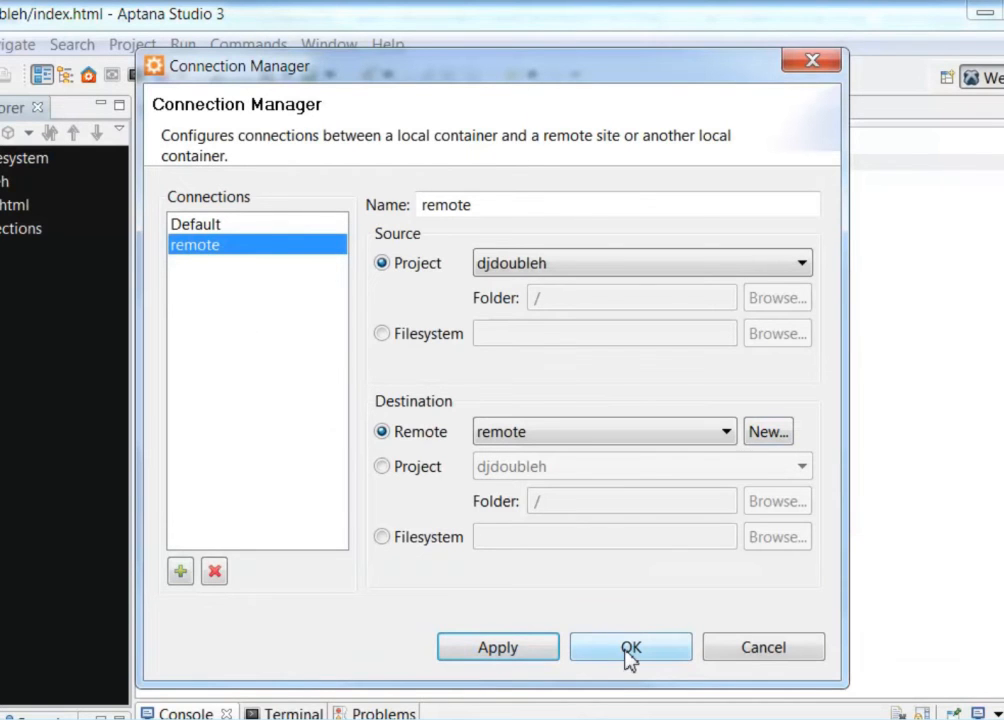
left_click(630, 648)
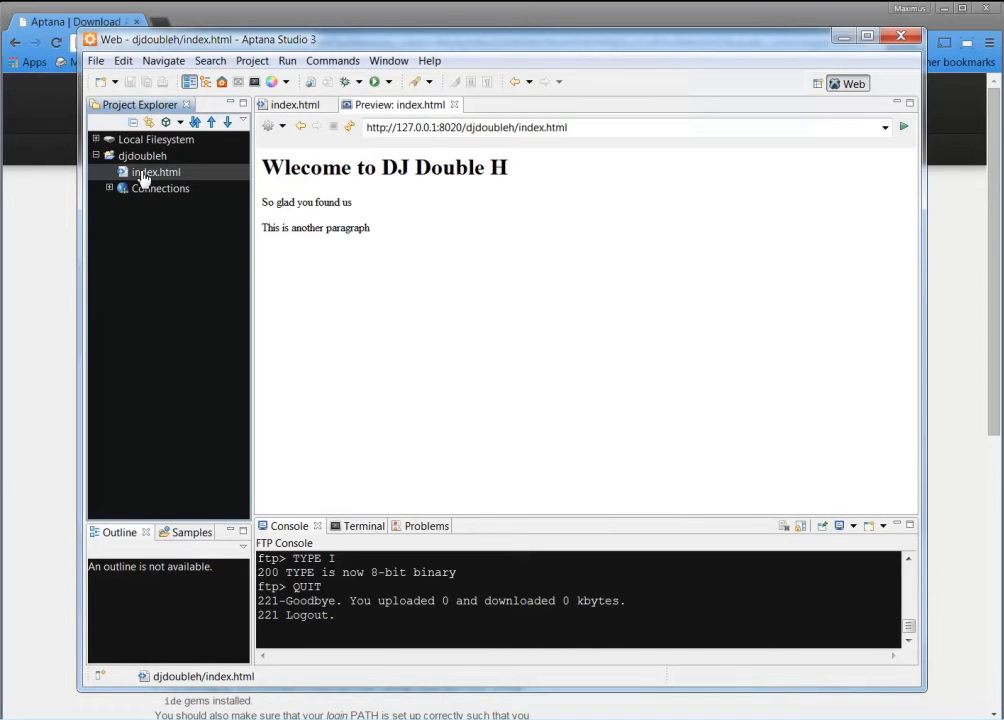
- Expand Connections > remote to list server files and open the remote index.html
left_click(110, 188)
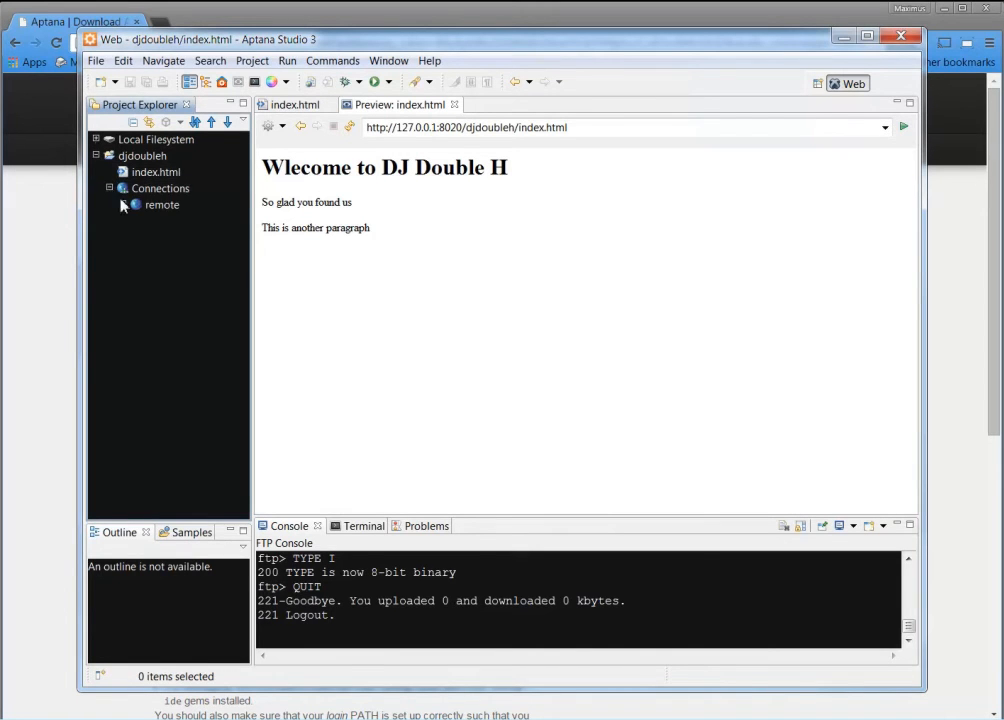
left_click(136, 204)
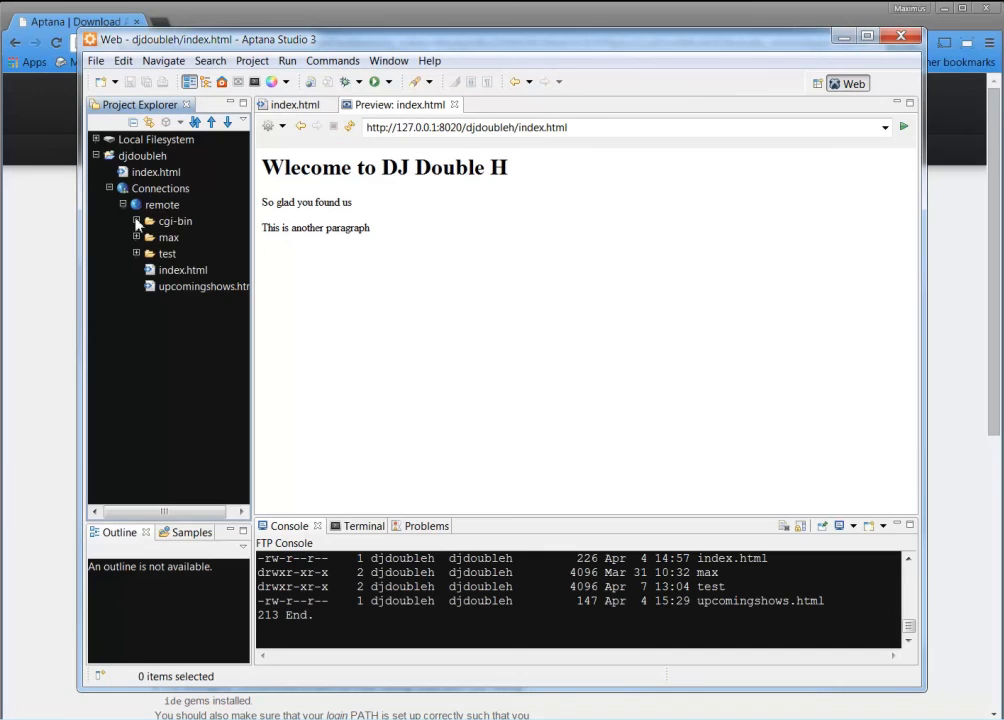
left_click(184, 268)
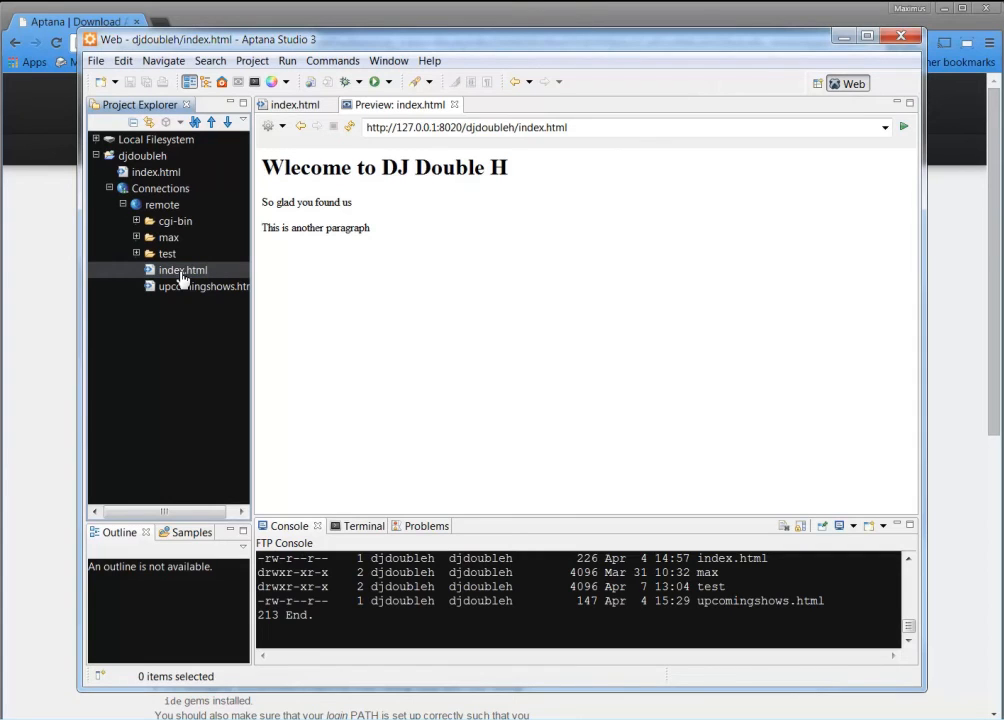
double_click(182, 268)
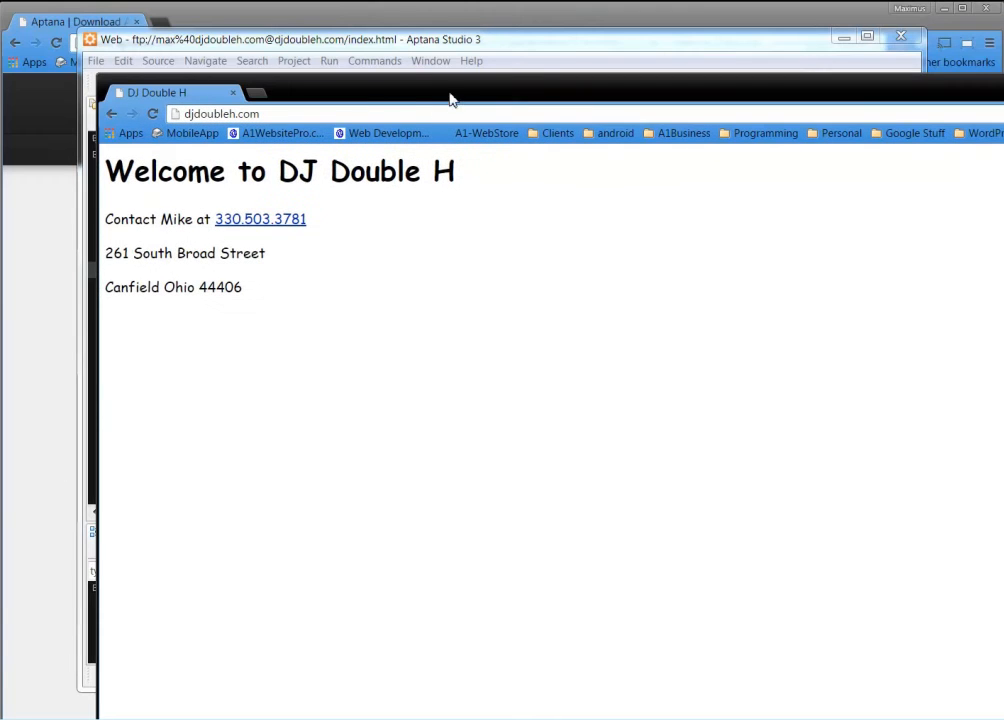
mouse_move(360, 100)
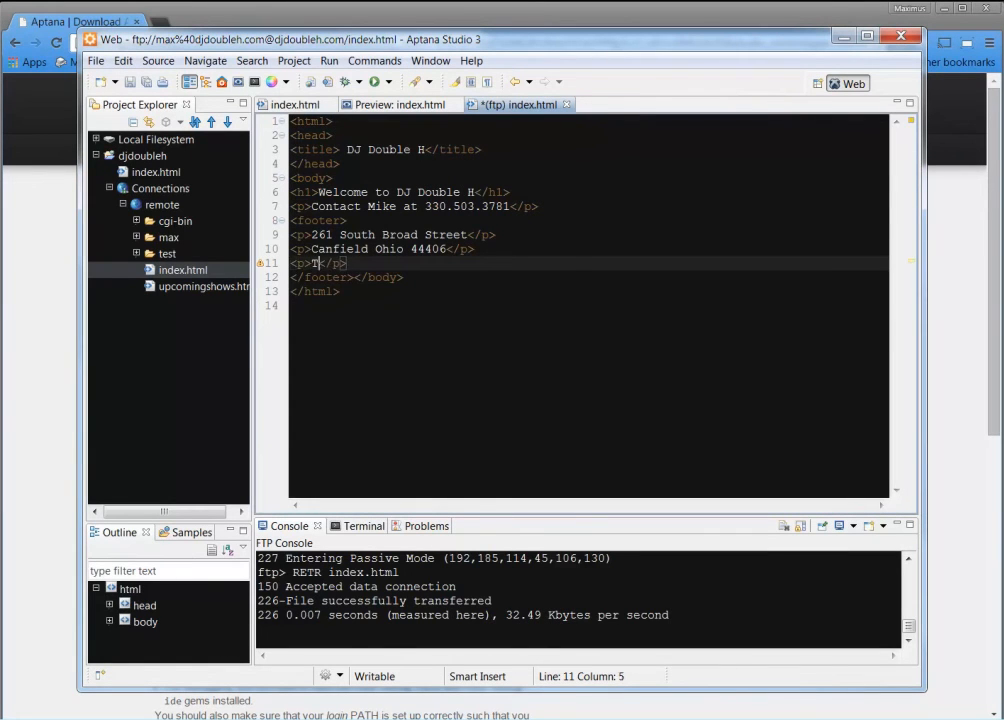
- Add a <p>Test</p> paragraph to the remote index.html, save, and reload the live site
type("est")
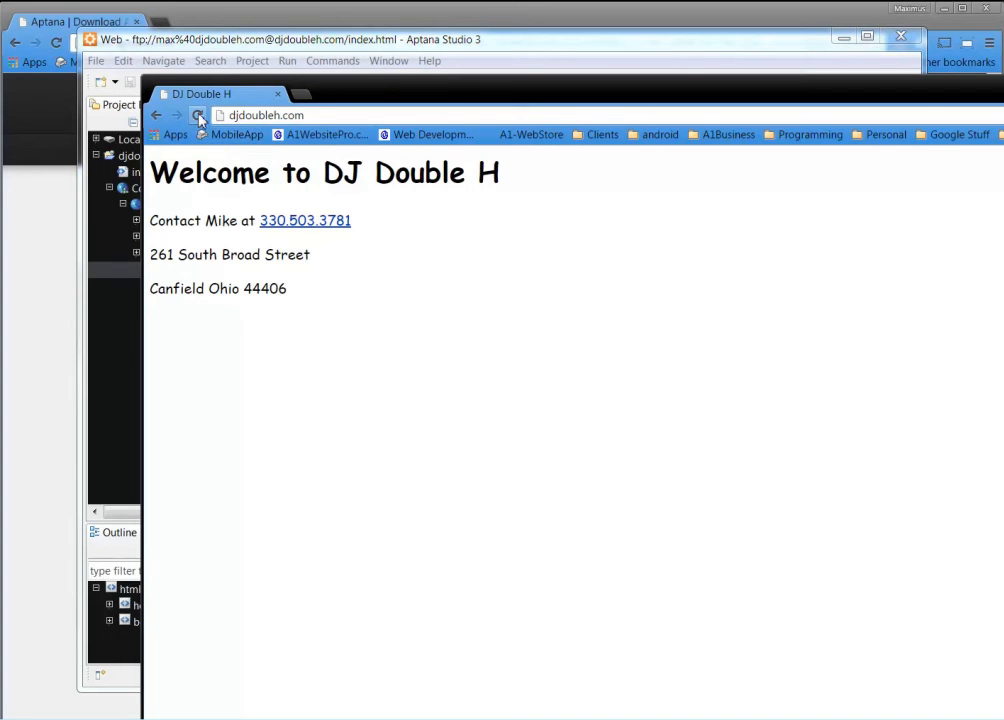
left_click(198, 114)
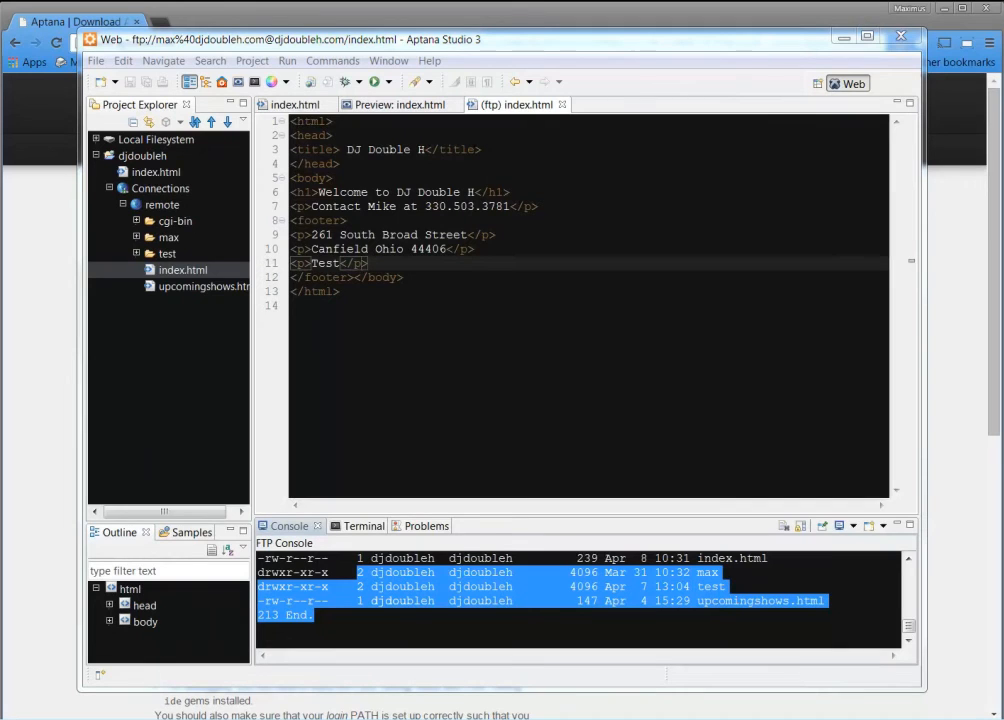
left_click(160, 188)
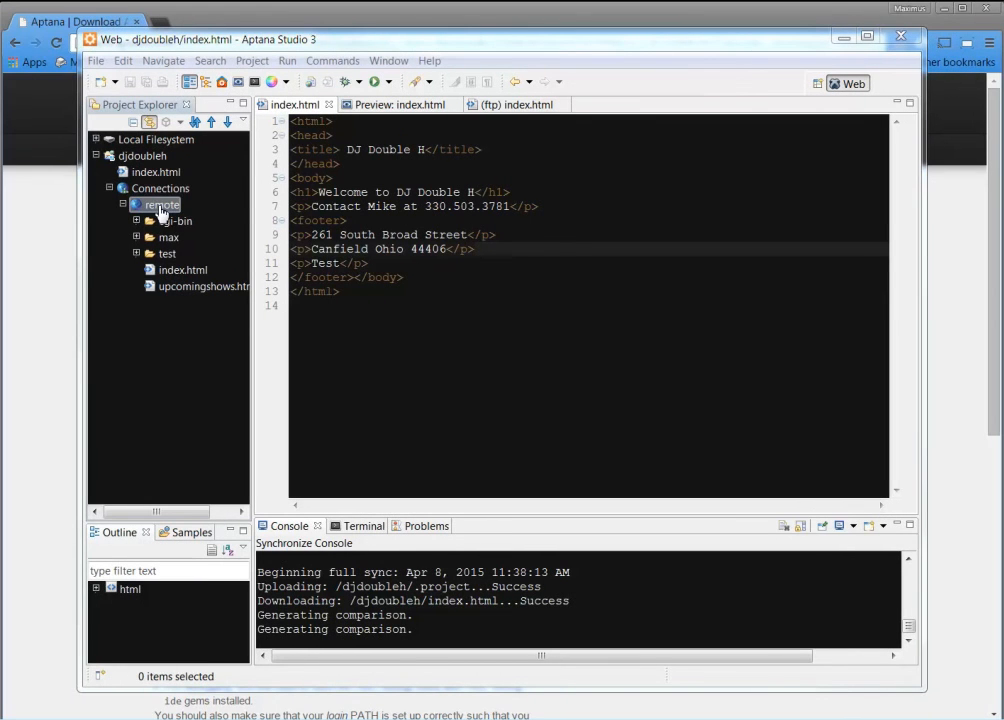
- Check the local index.html, then launch Synchronize from the remote connection
left_click(184, 270)
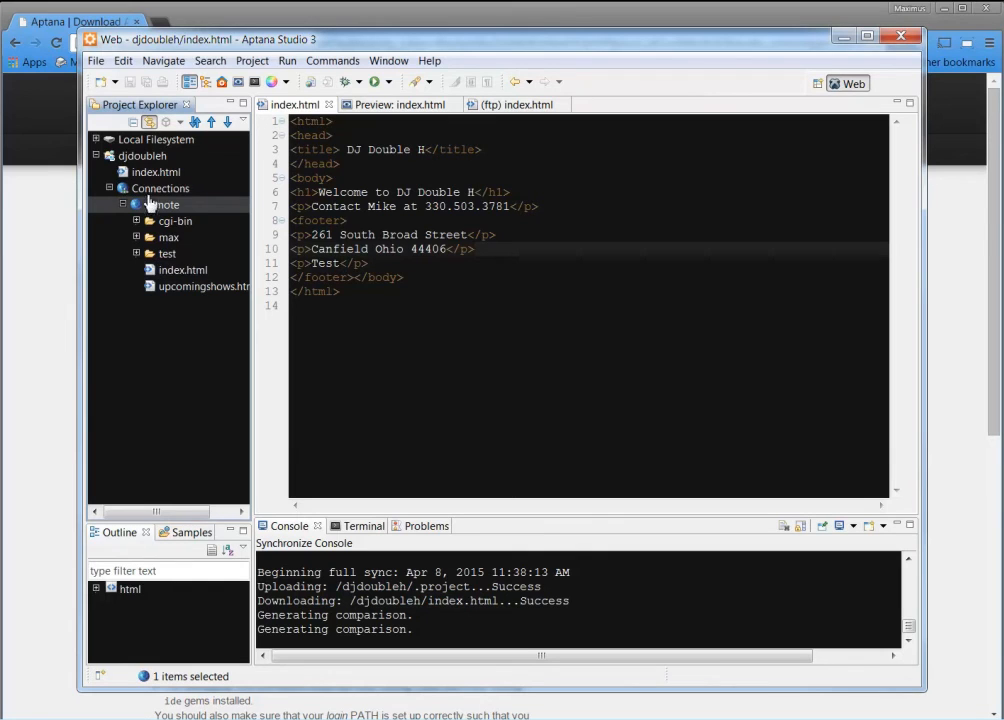
left_click(156, 172)
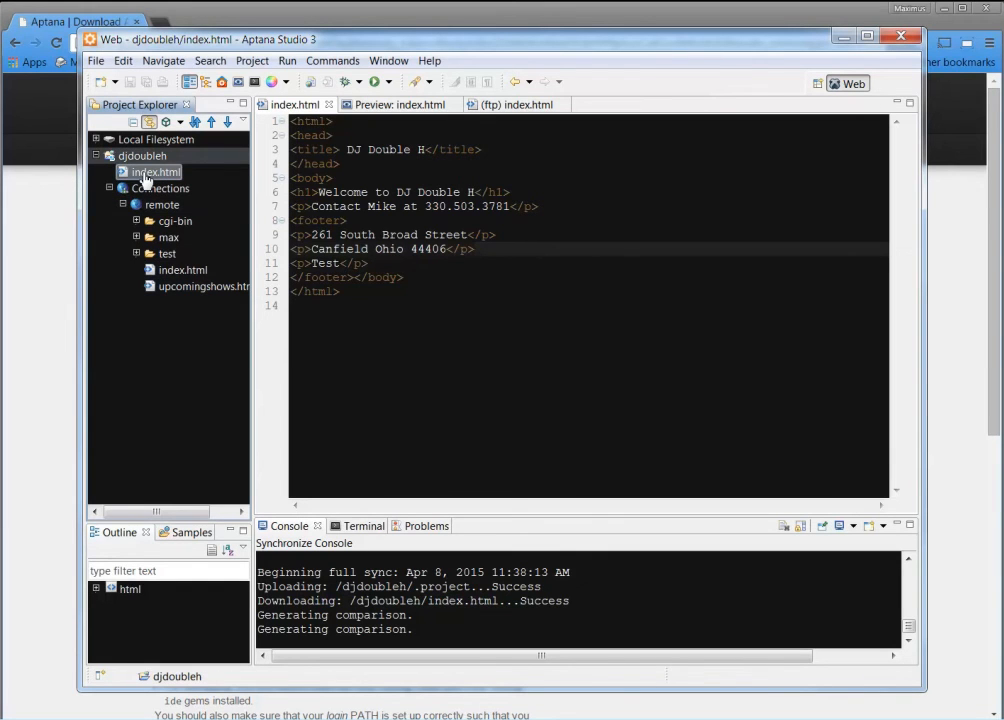
left_click(176, 220)
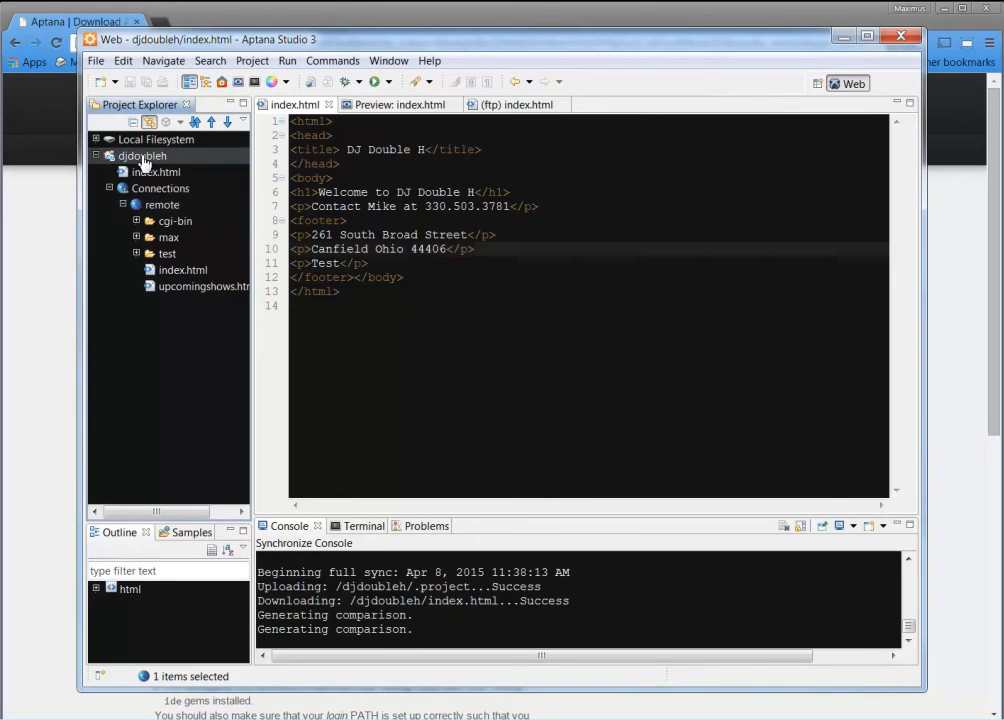
left_click(160, 204)
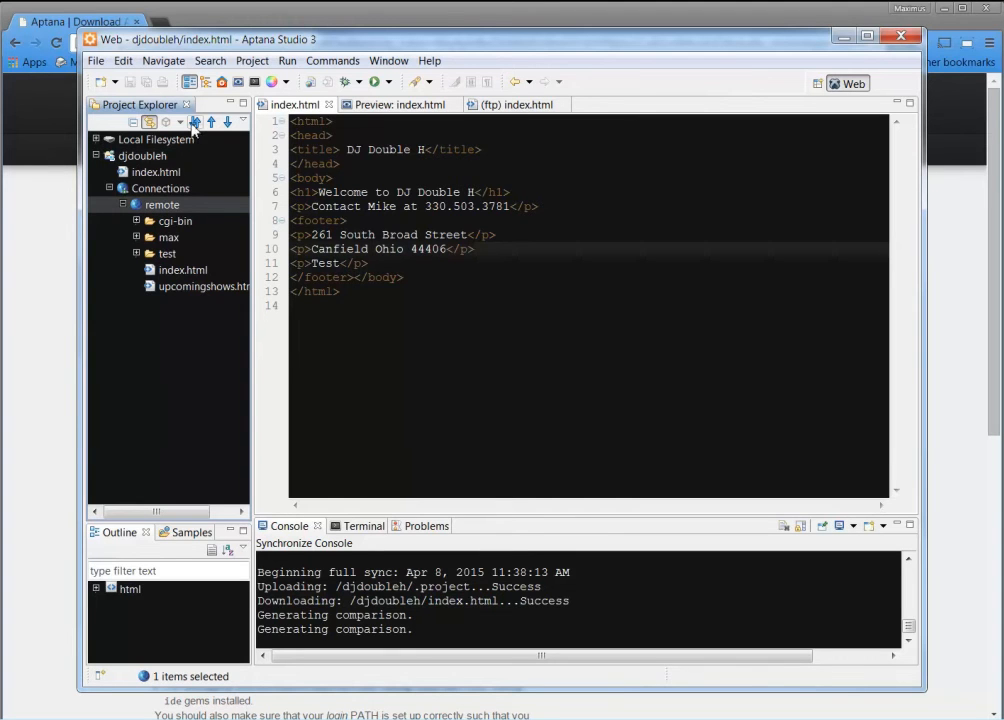
left_click(196, 122)
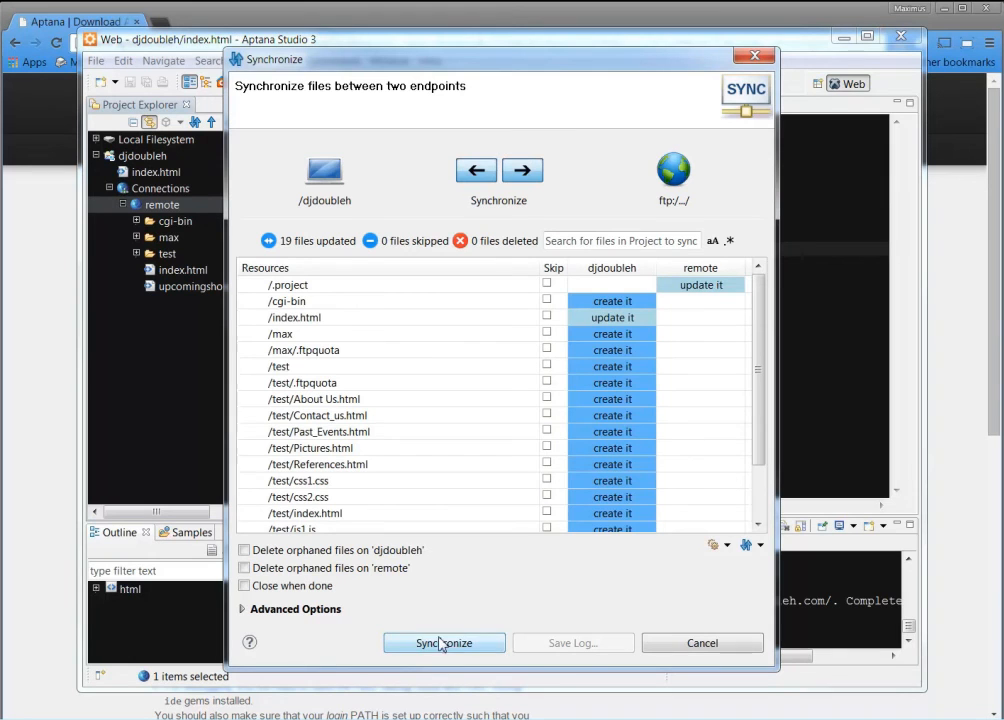
mouse_move(480, 356)
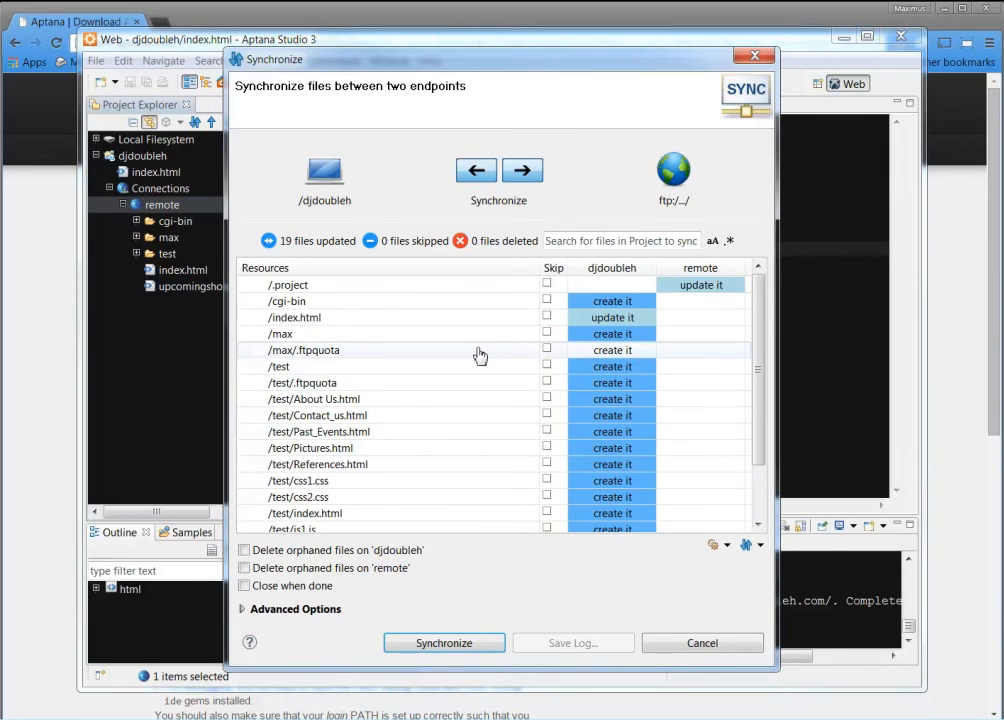
mouse_move(284, 558)
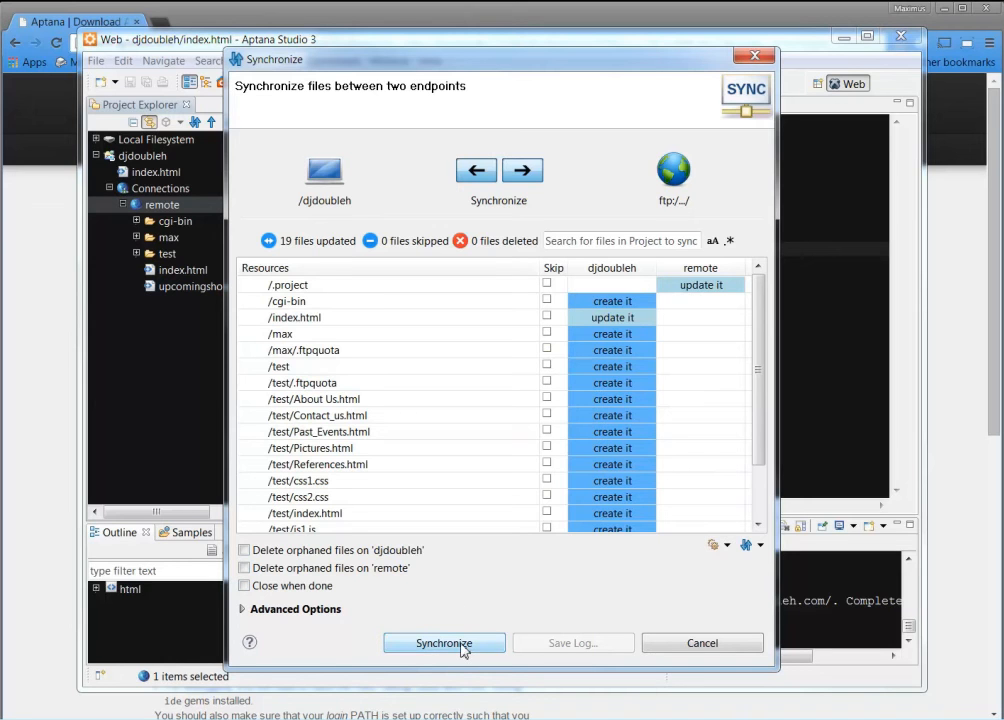
- Run Synchronize to download the 19 listed files into the local djdoubleh project
left_click(444, 644)
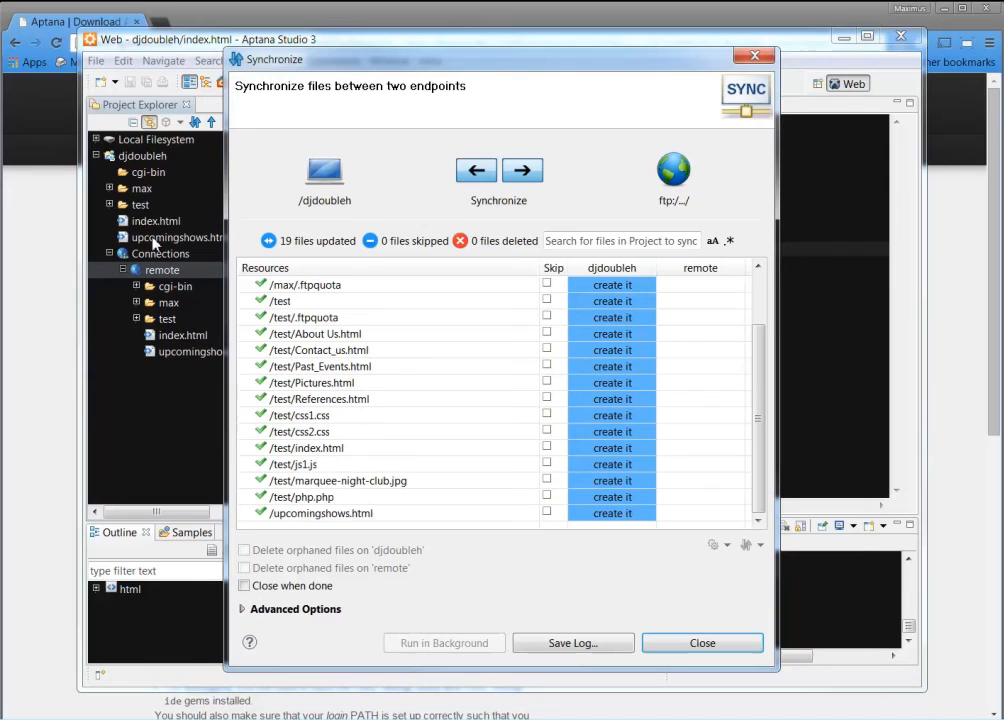
mouse_move(496, 594)
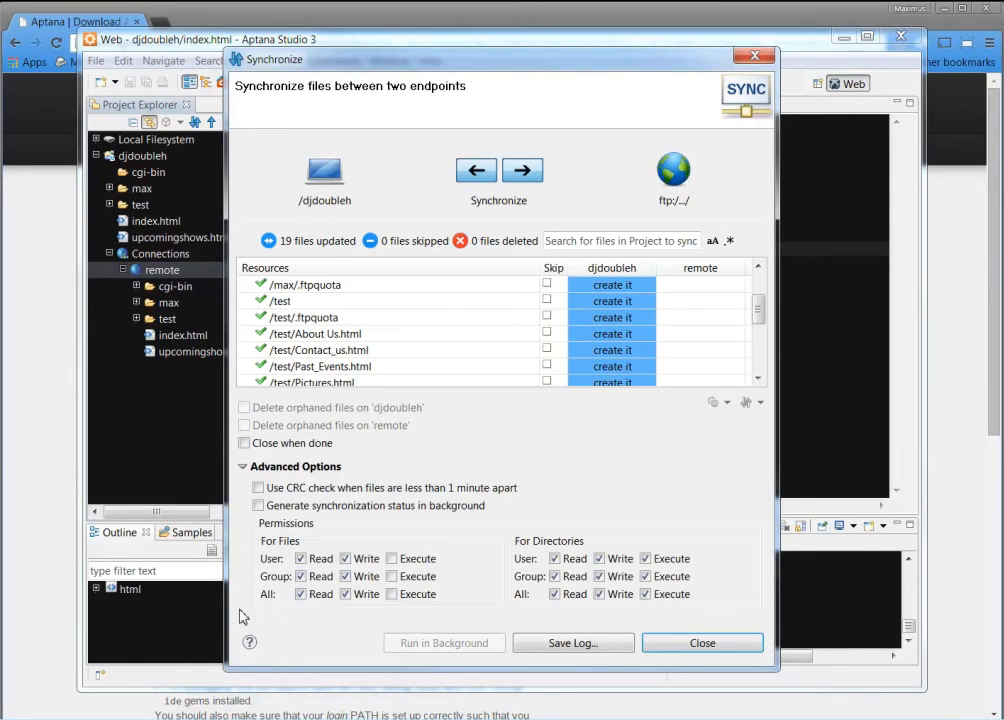
- Review Advanced Options permissions, collapse them, and close the finished sync window
left_click(258, 488)
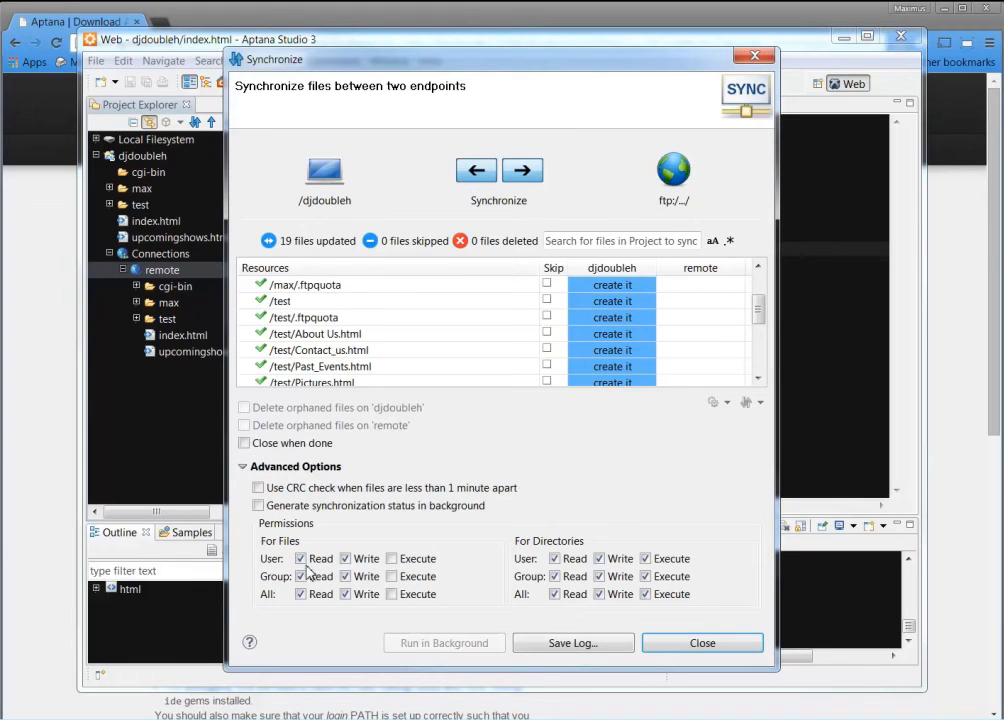
left_click(344, 558)
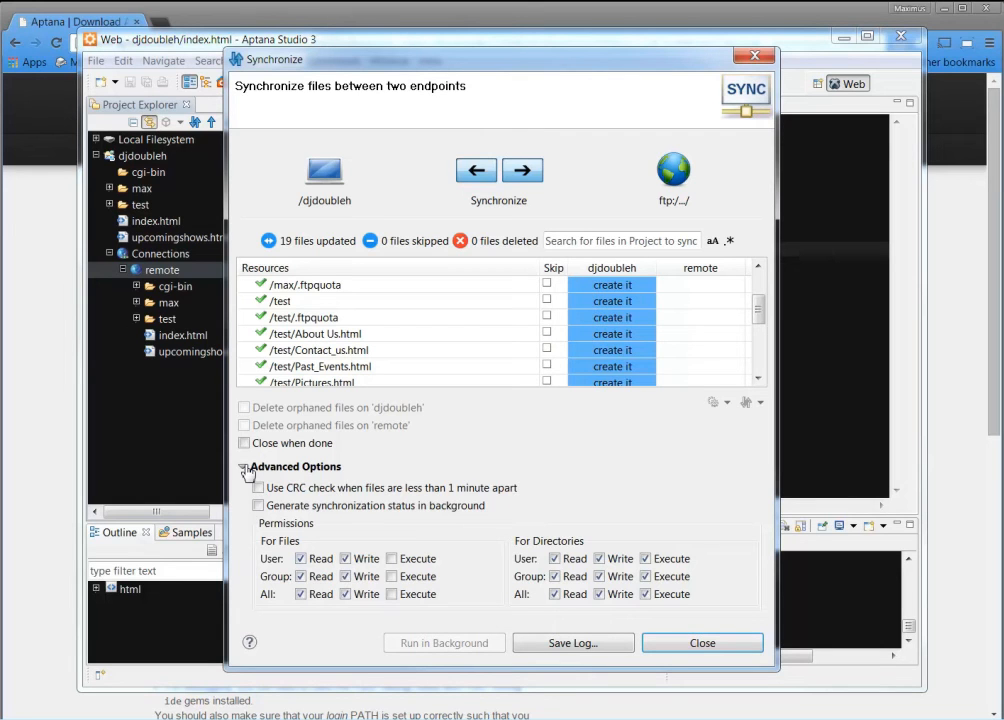
left_click(244, 466)
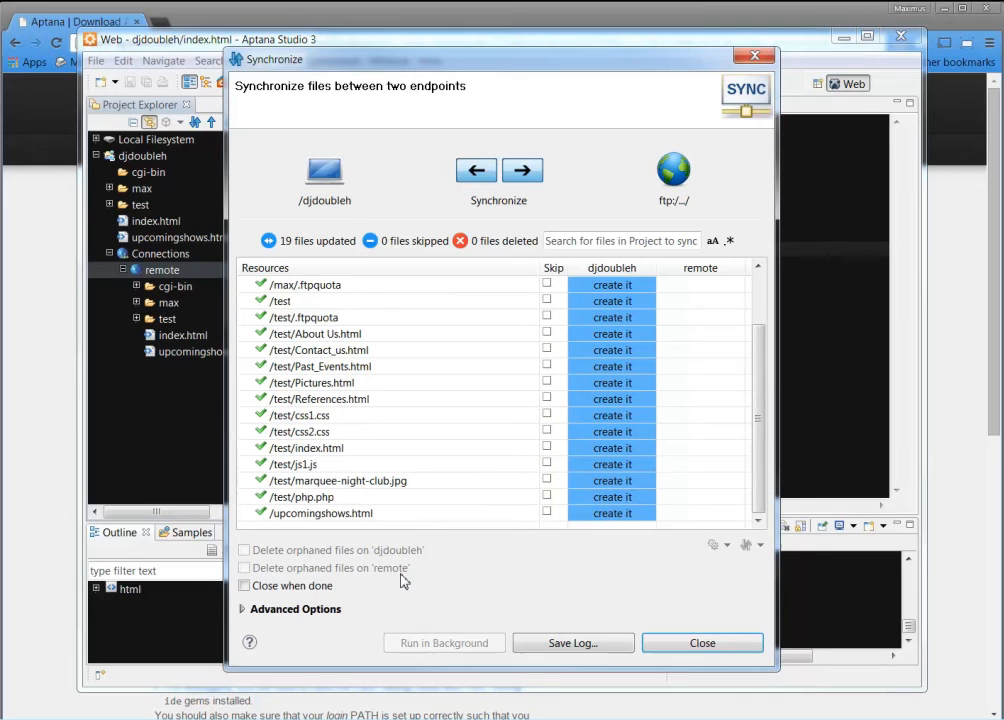
left_click(244, 586)
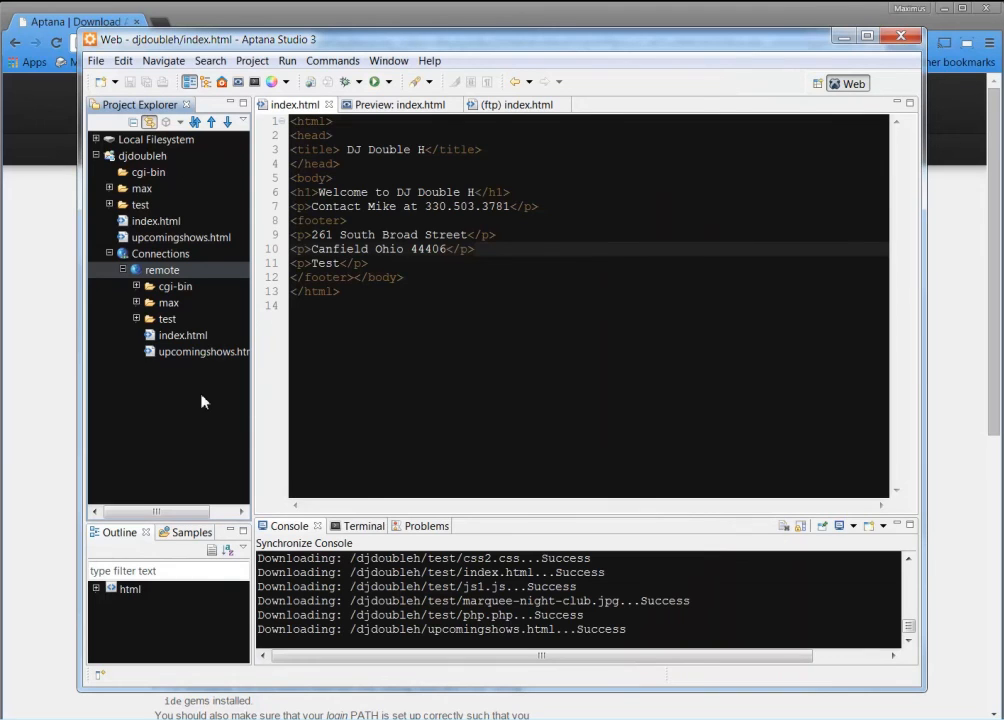
- Replace the footer word Test in local index.html with 'This is a test' and start syncing it
left_click(156, 220)
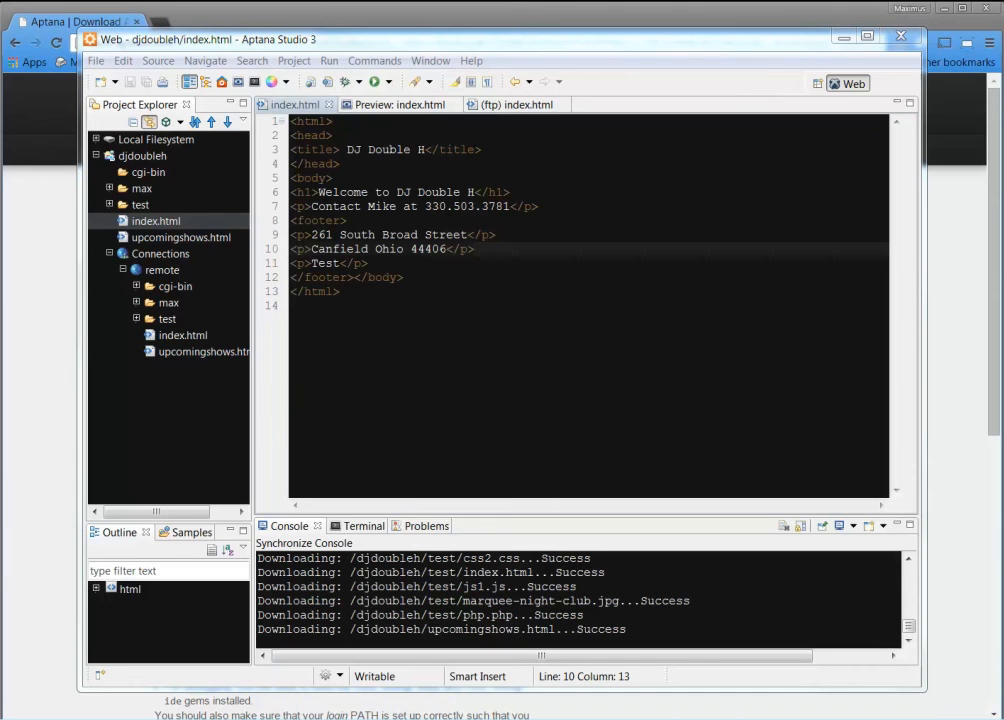
double_click(328, 264)
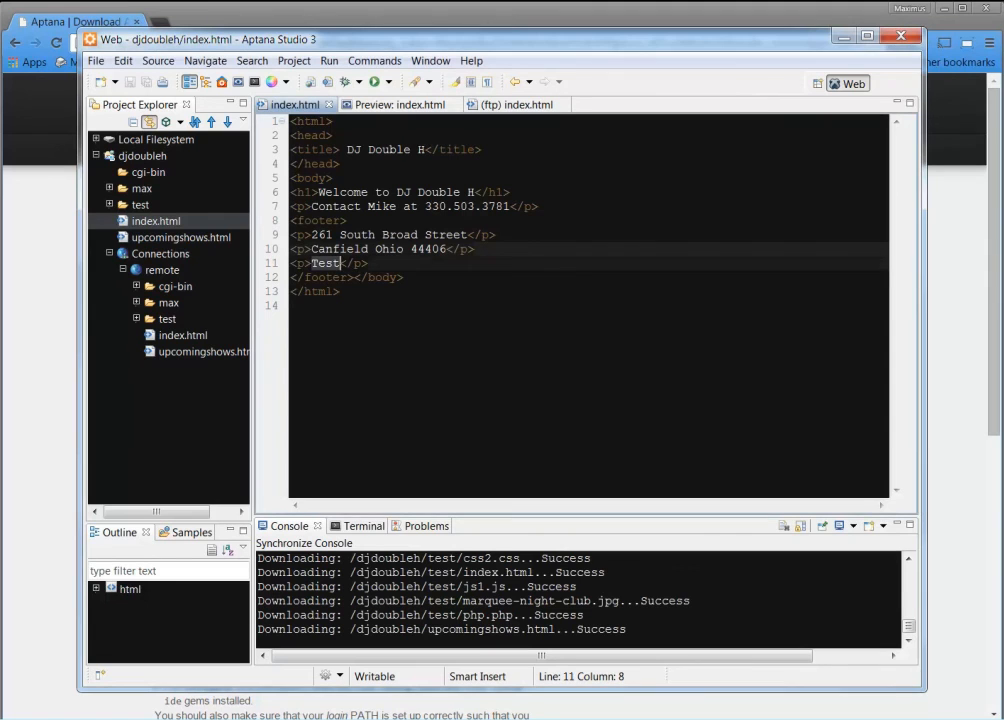
type("This is a t")
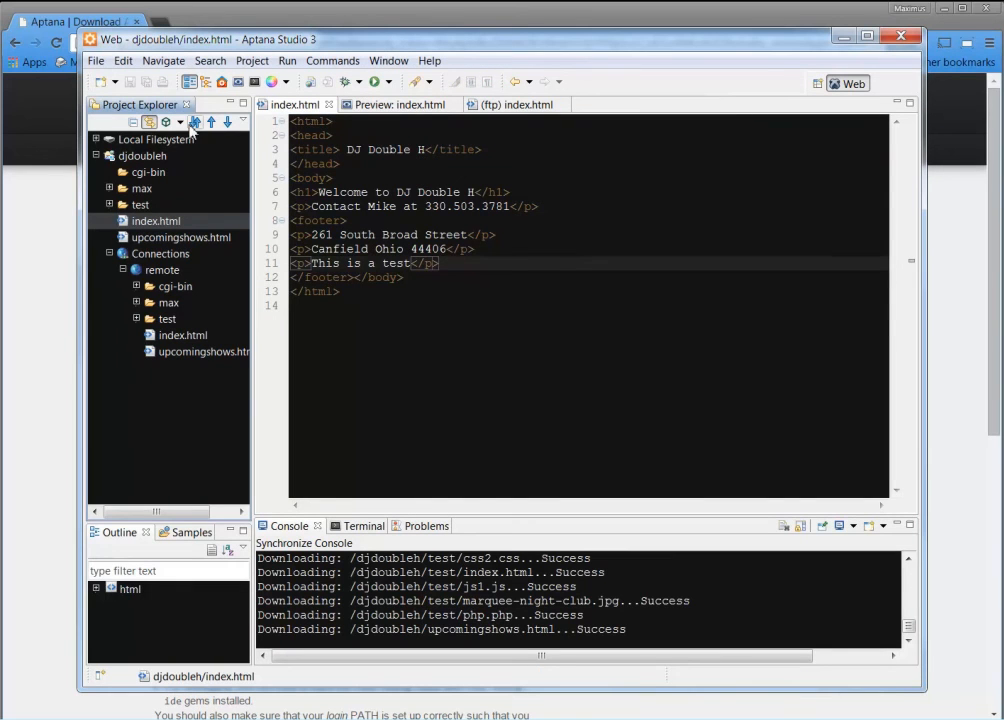
left_click(196, 122)
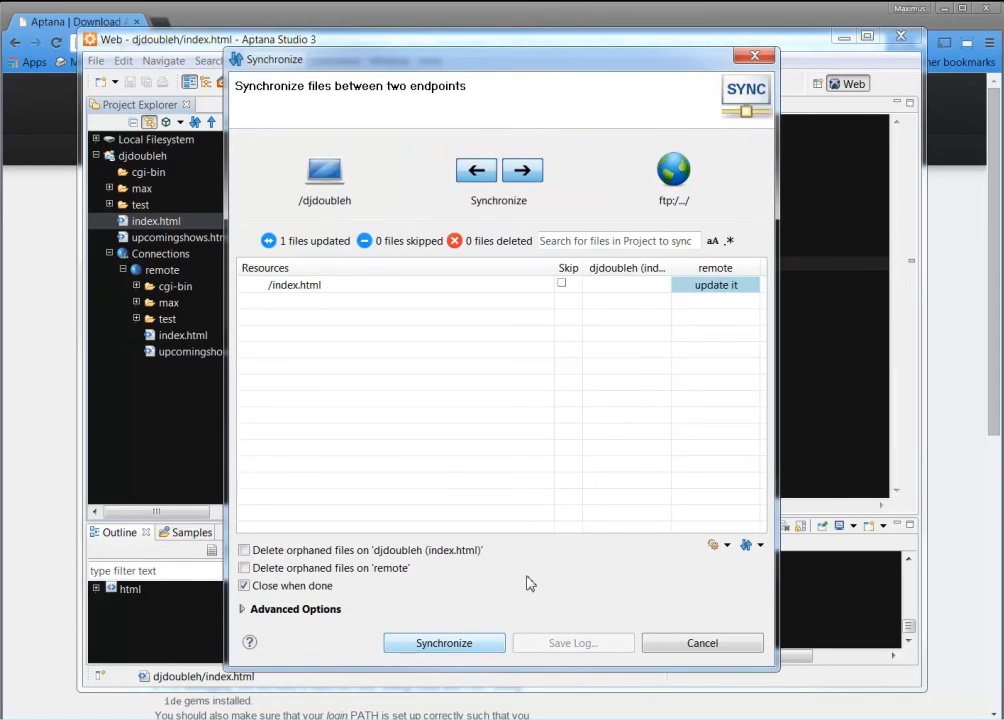
mouse_move(716, 284)
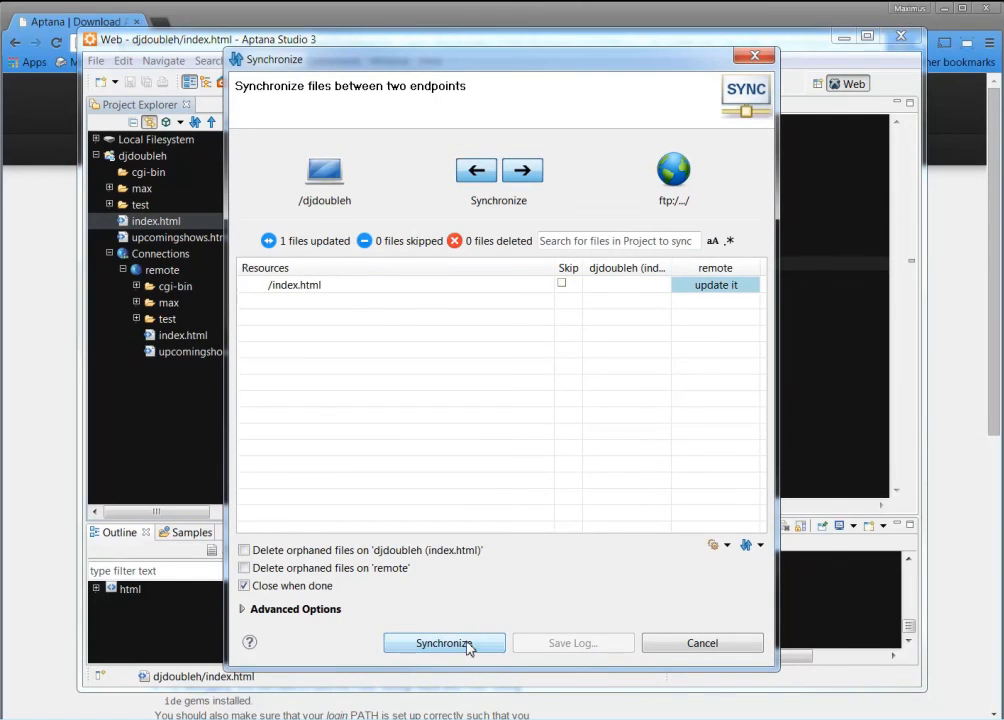
- Synchronize so the changed index.html uploads to the remote FTP site
left_click(444, 644)
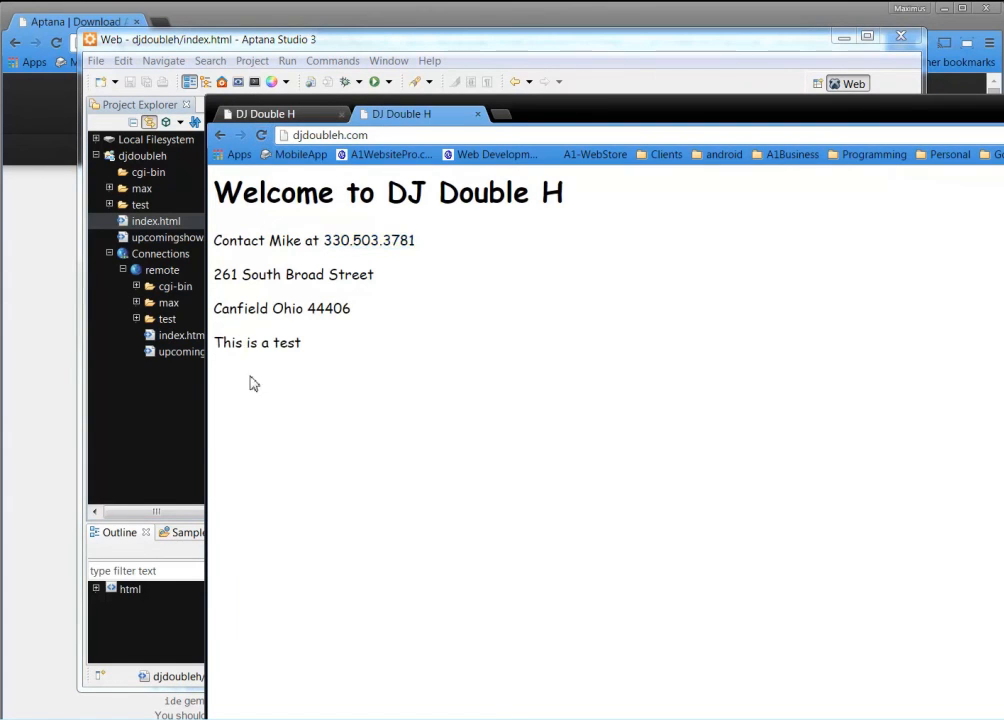
- Check the live djdoubleh.com page in Chrome showing 'This is a test'
left_click_drag(230, 342, 300, 342)
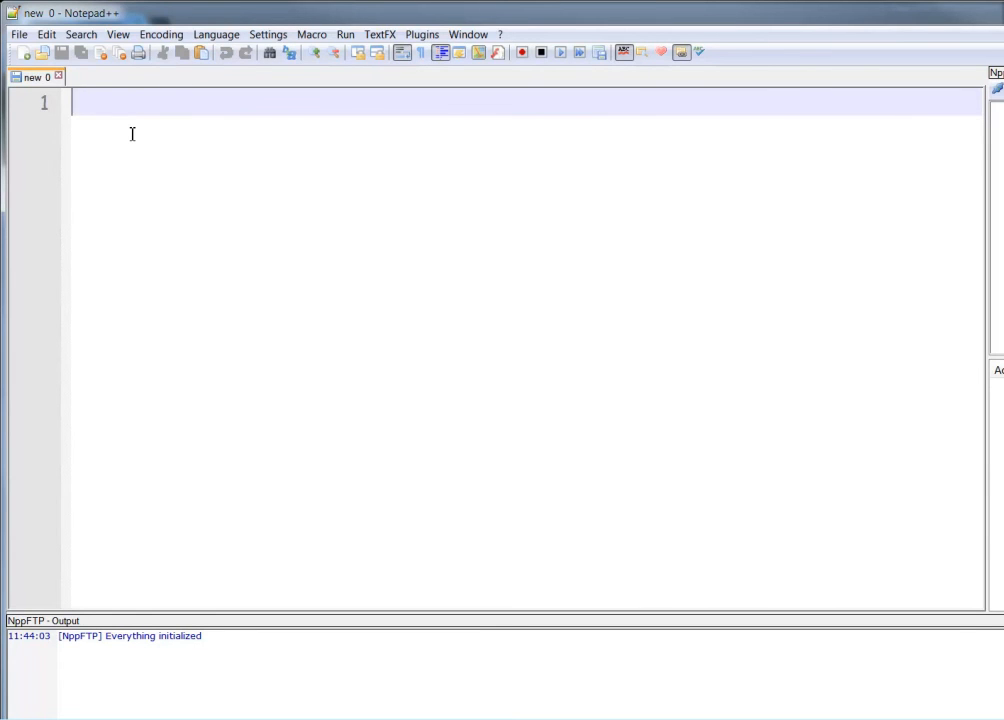
- Enter '<html' in a new Notepad++ document so the <html> tag auto-completes
type("<html>")
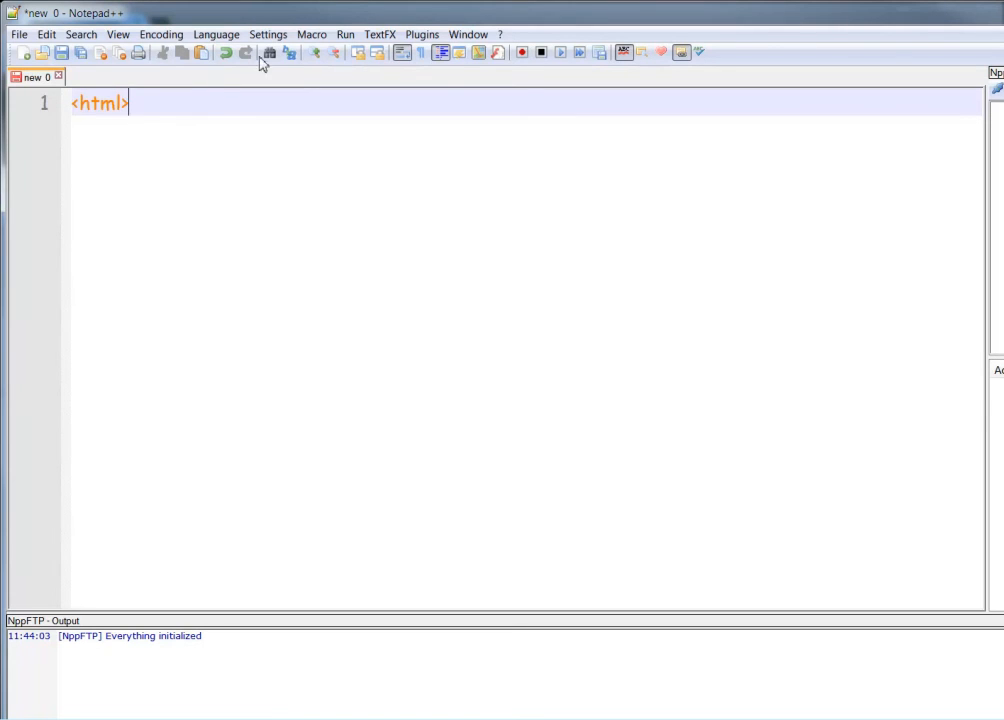
double_click(98, 104)
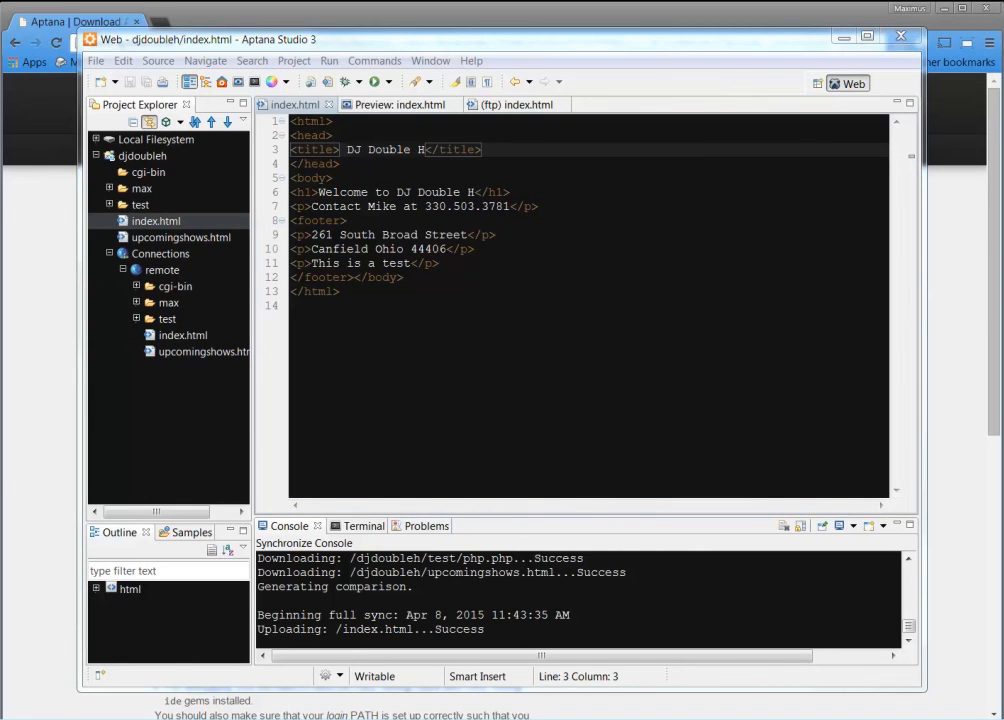
- Reach the Themes page under Aptana Studio in Window > Preferences
left_click(432, 60)
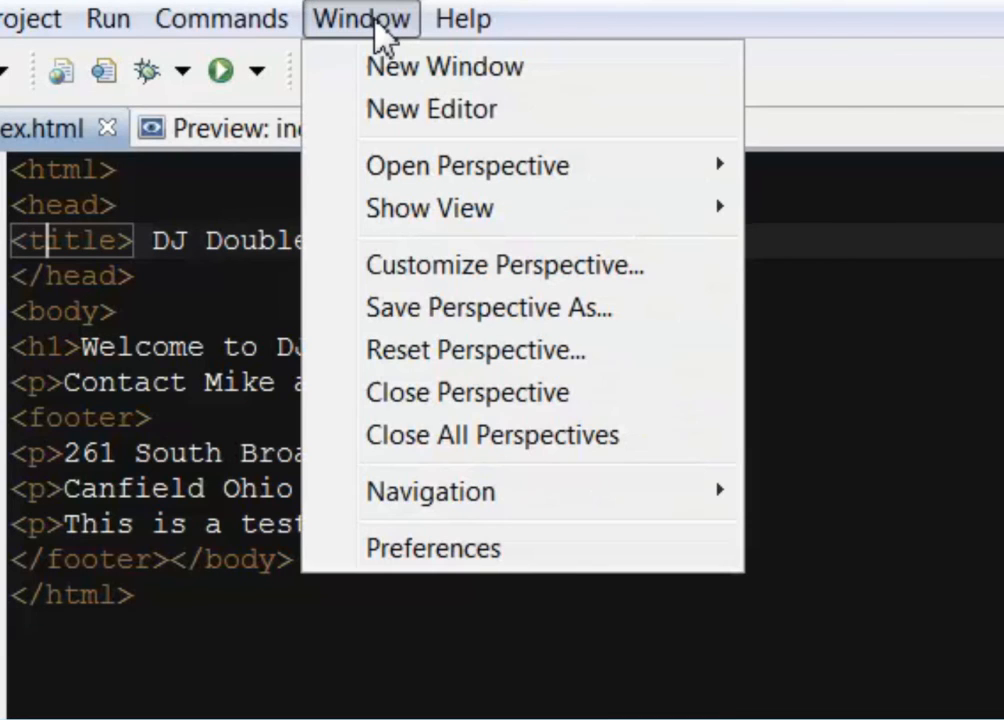
left_click(432, 548)
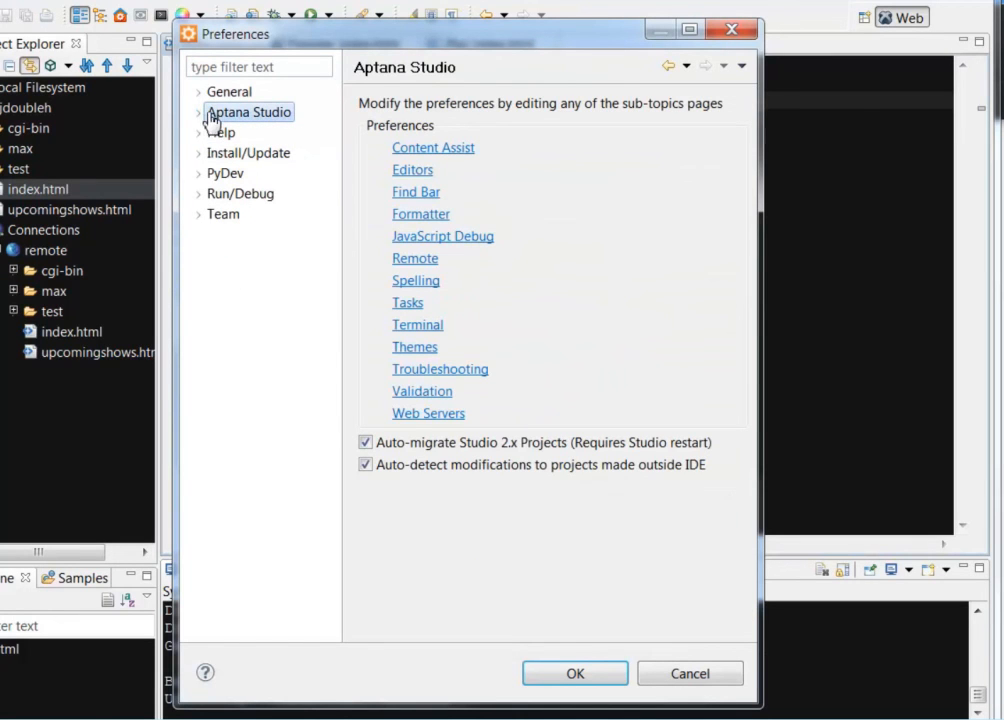
left_click(200, 112)
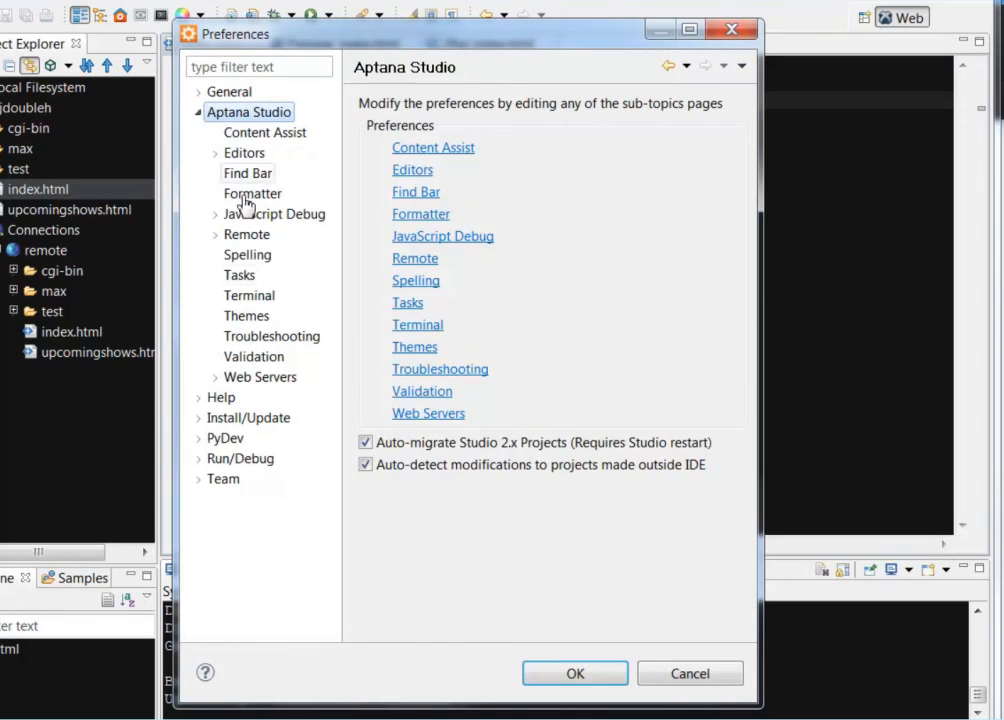
left_click(246, 316)
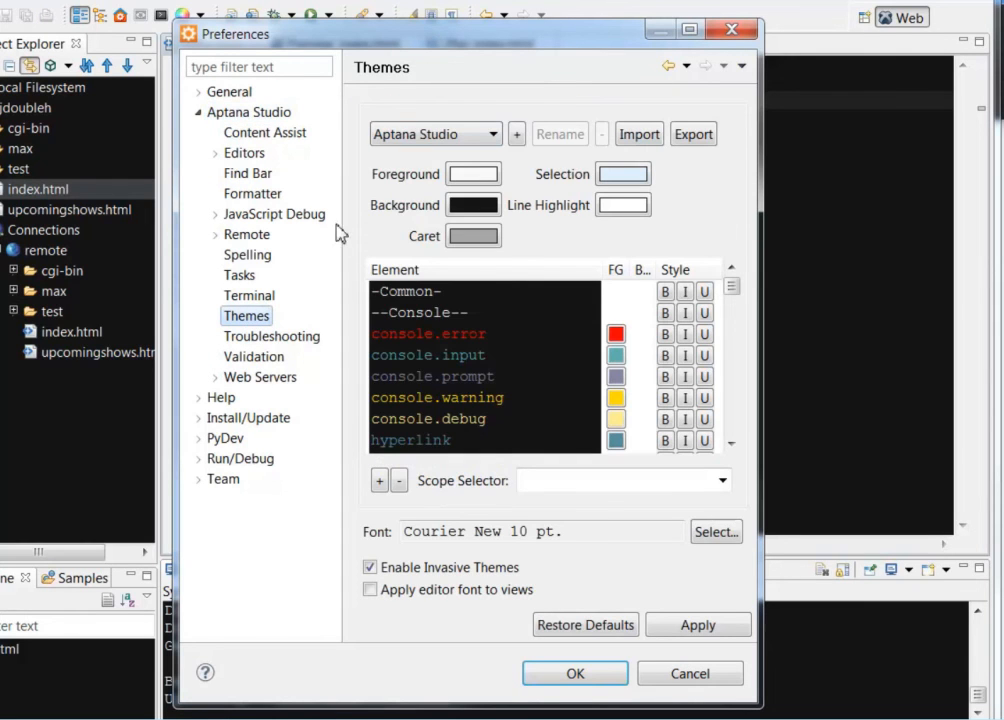
- Preview the Aptana Studio 2.x and another theme, then settle on Sababa
left_click(436, 132)
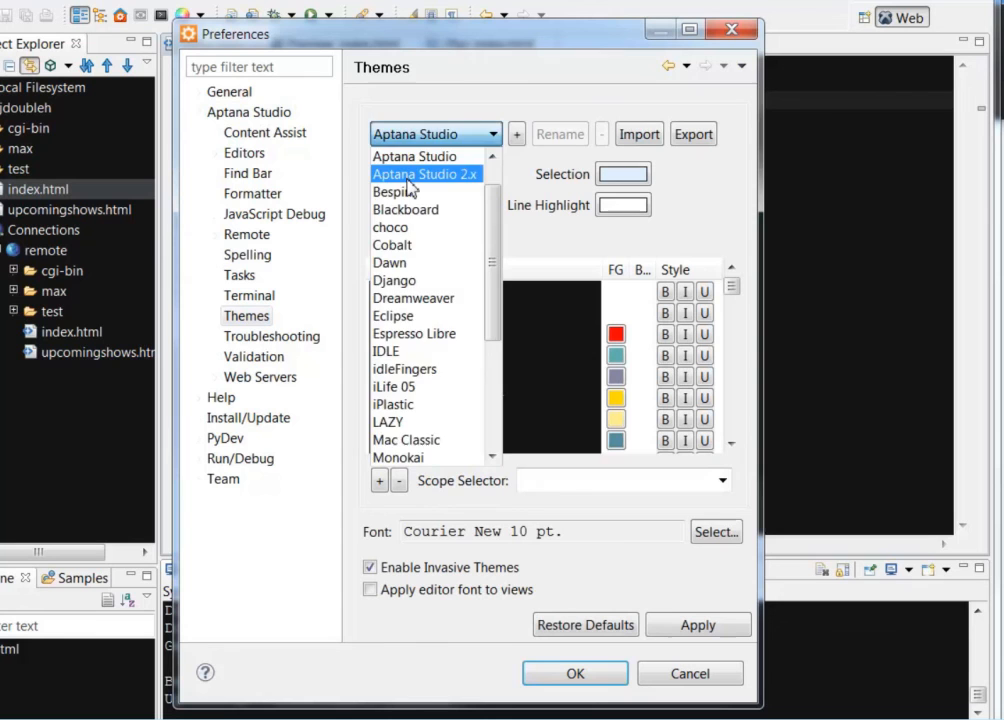
left_click(424, 174)
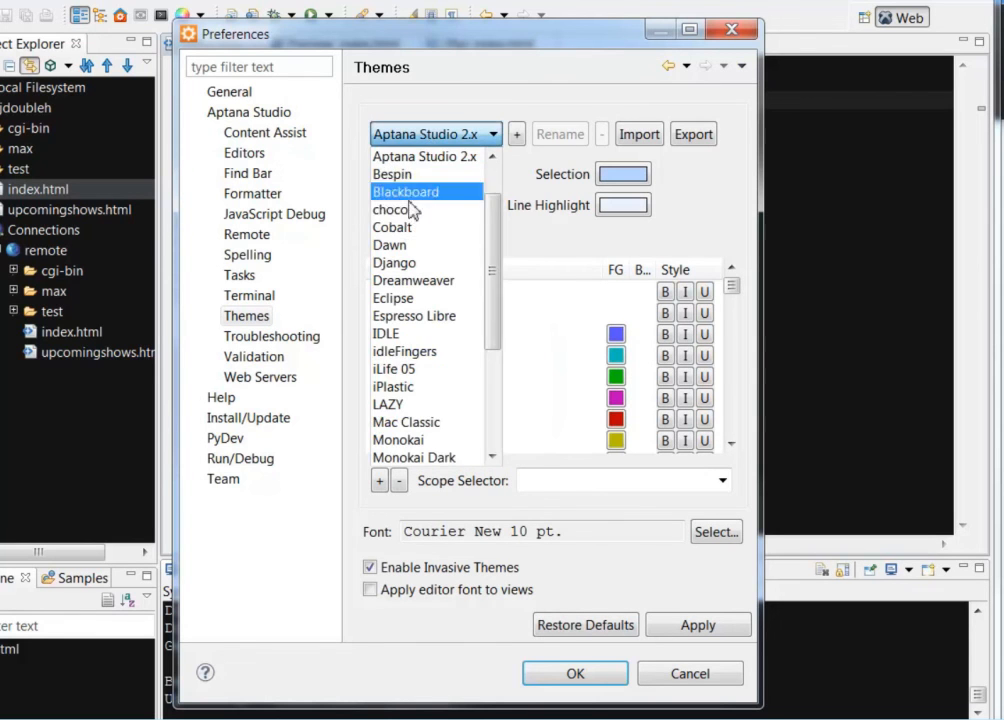
left_click(392, 210)
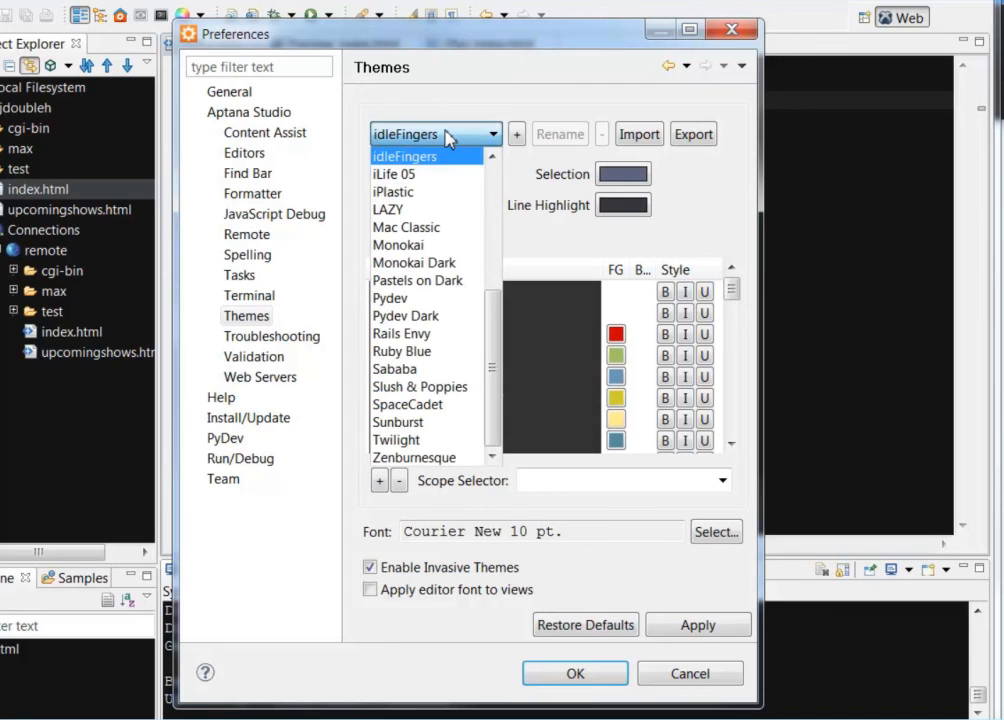
left_click(394, 368)
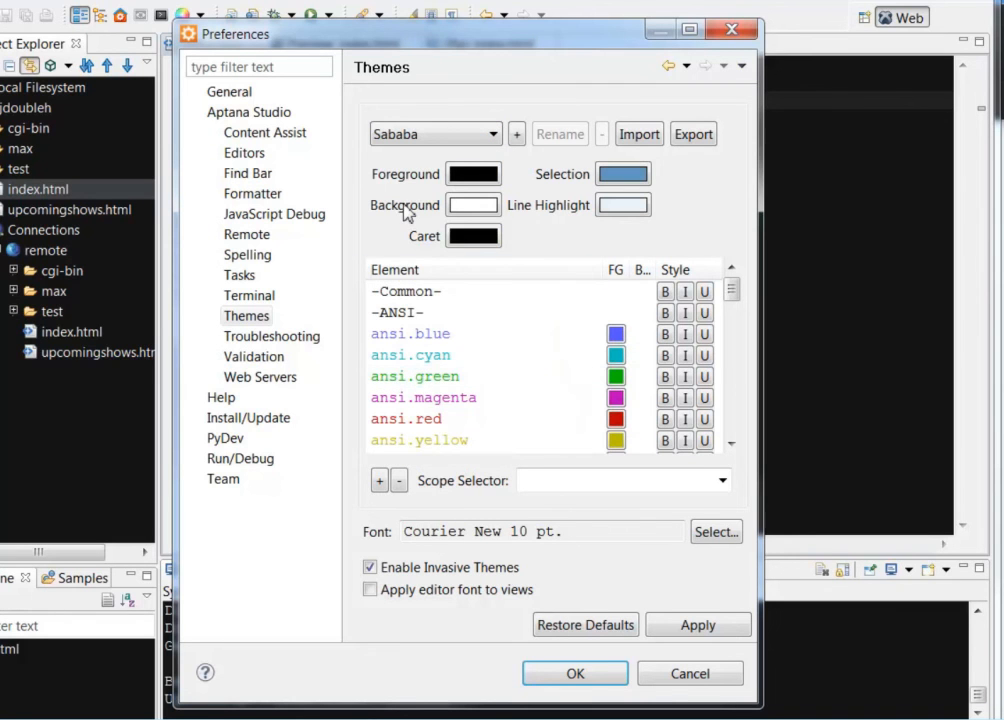
mouse_move(408, 204)
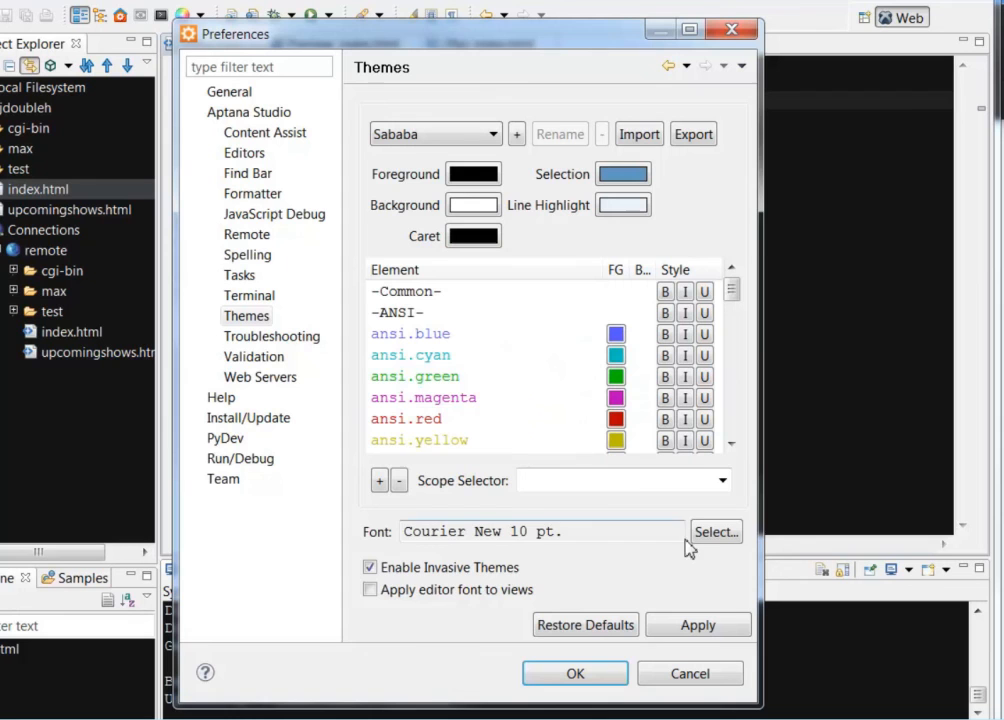
- Set the theme's editor font to Comic Sans MS at size 12 and confirm
left_click(716, 532)
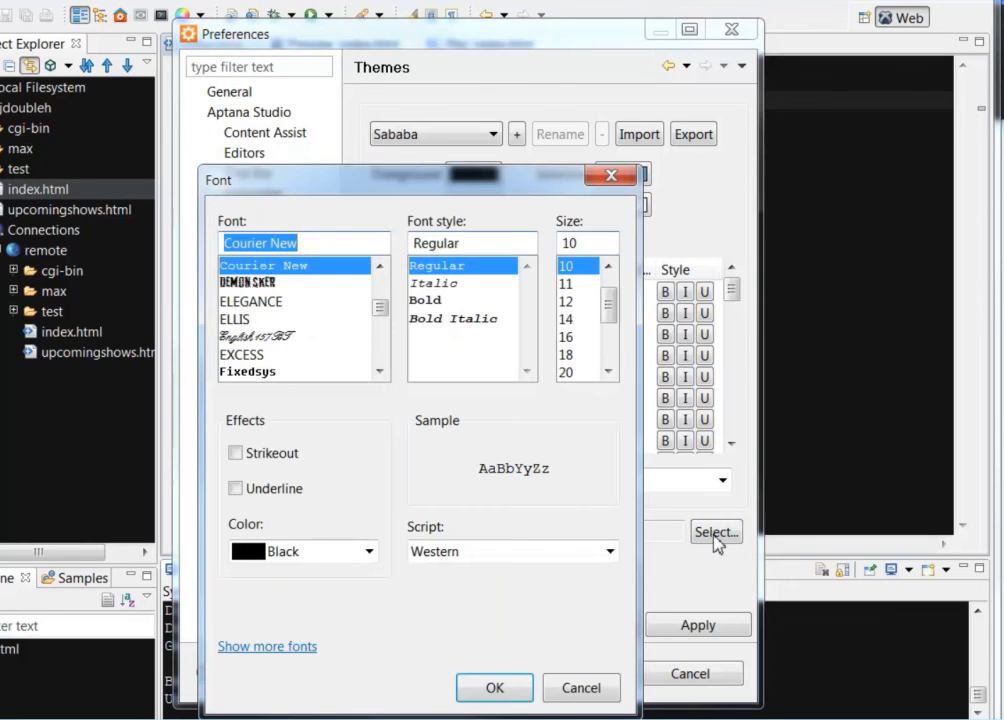
mouse_move(352, 340)
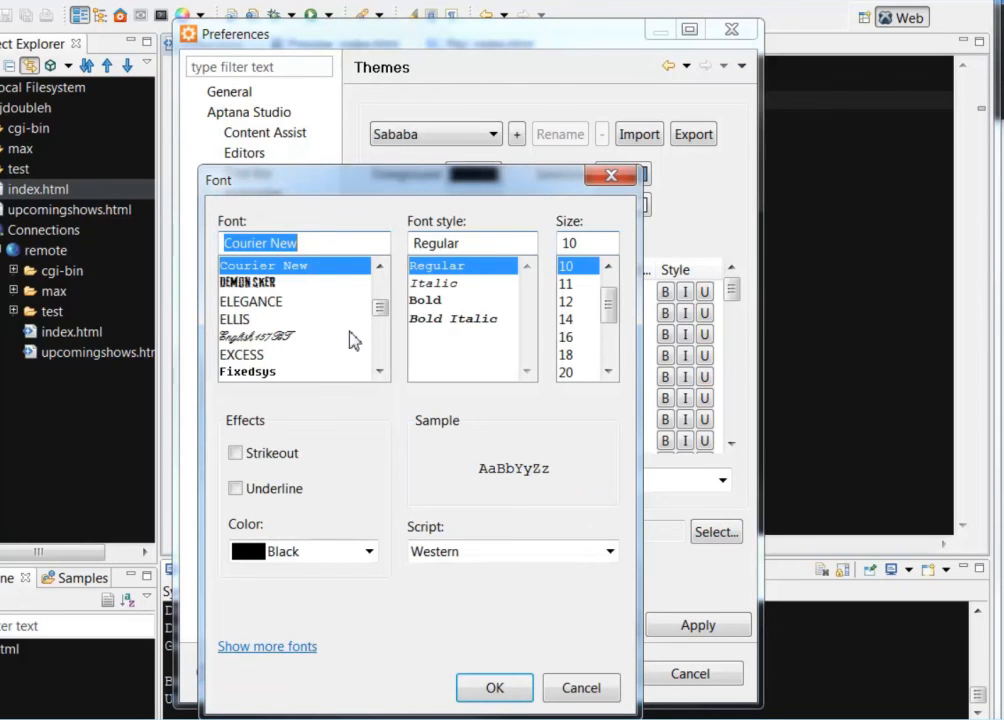
type("com")
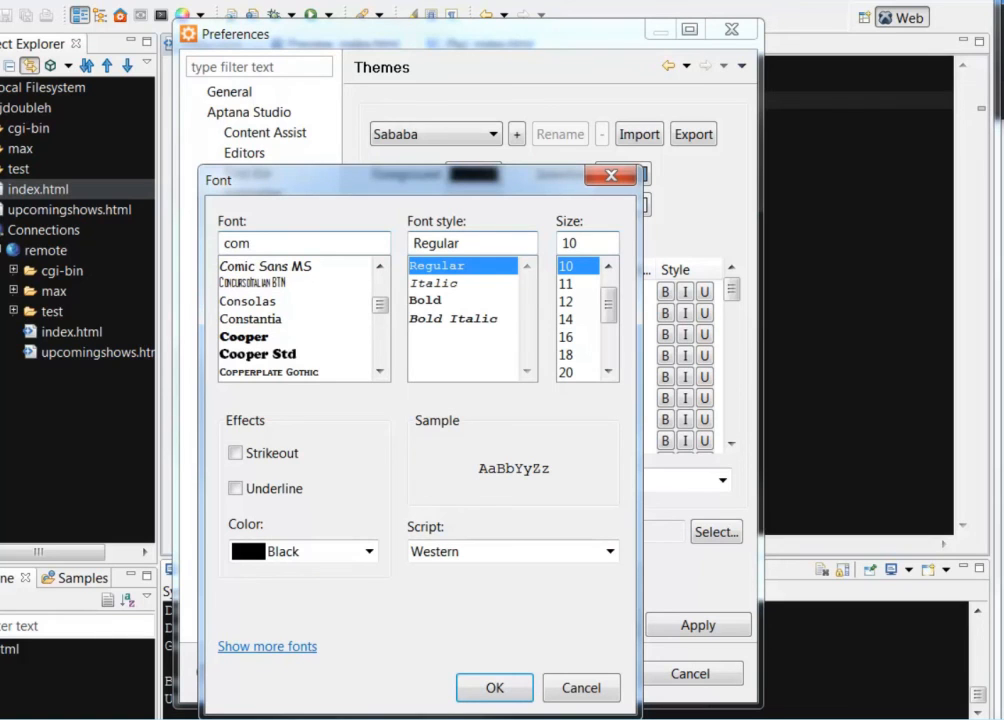
left_click(266, 264)
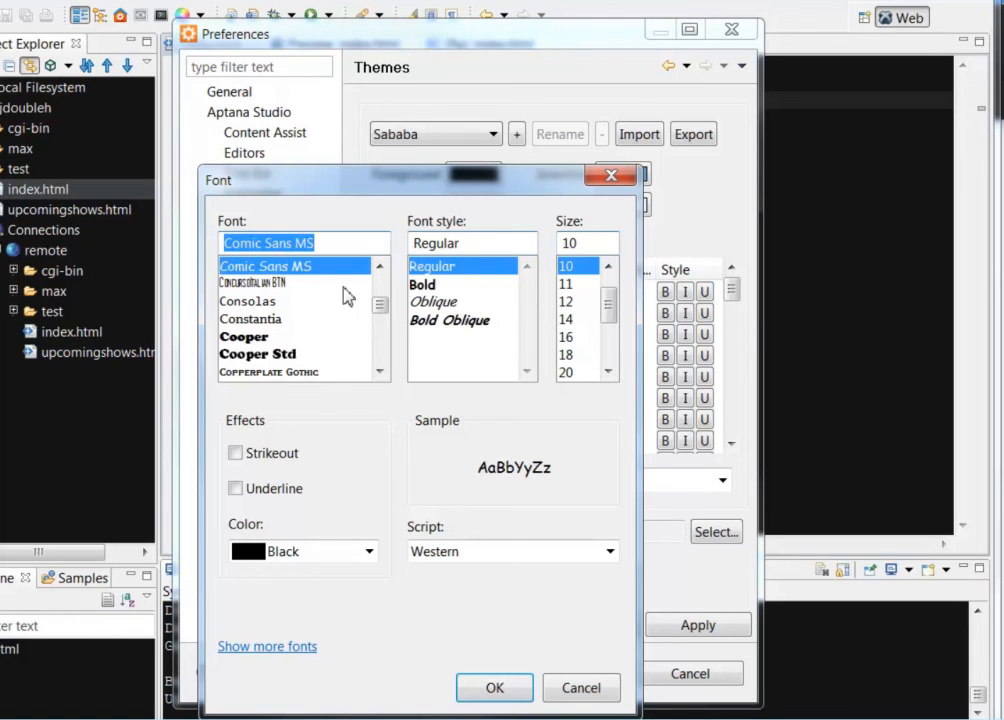
mouse_move(576, 336)
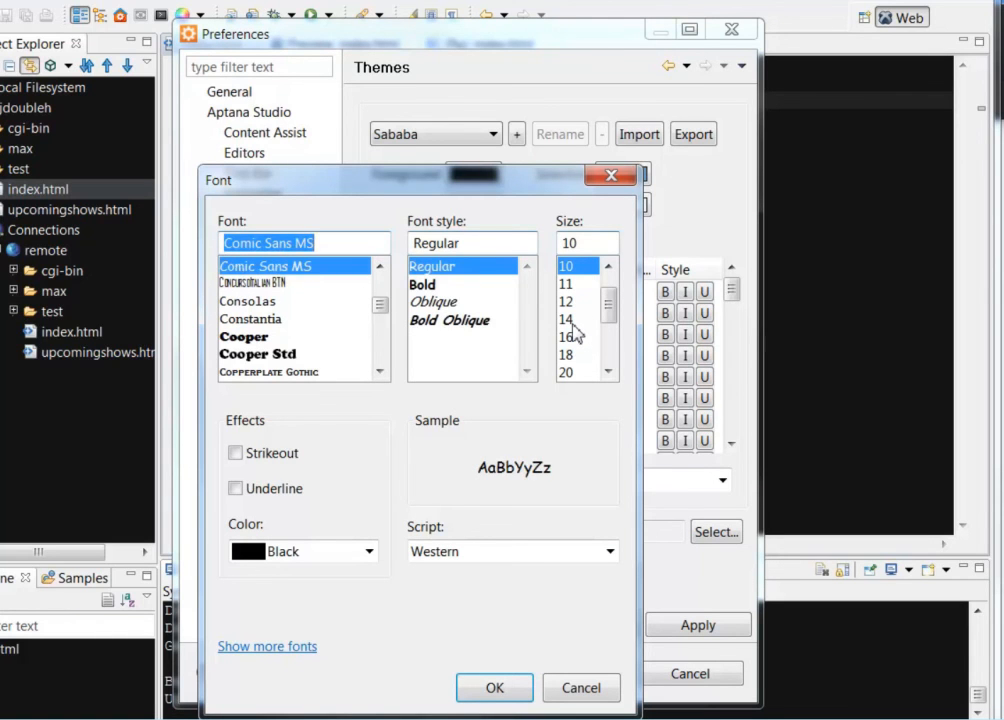
left_click(566, 300)
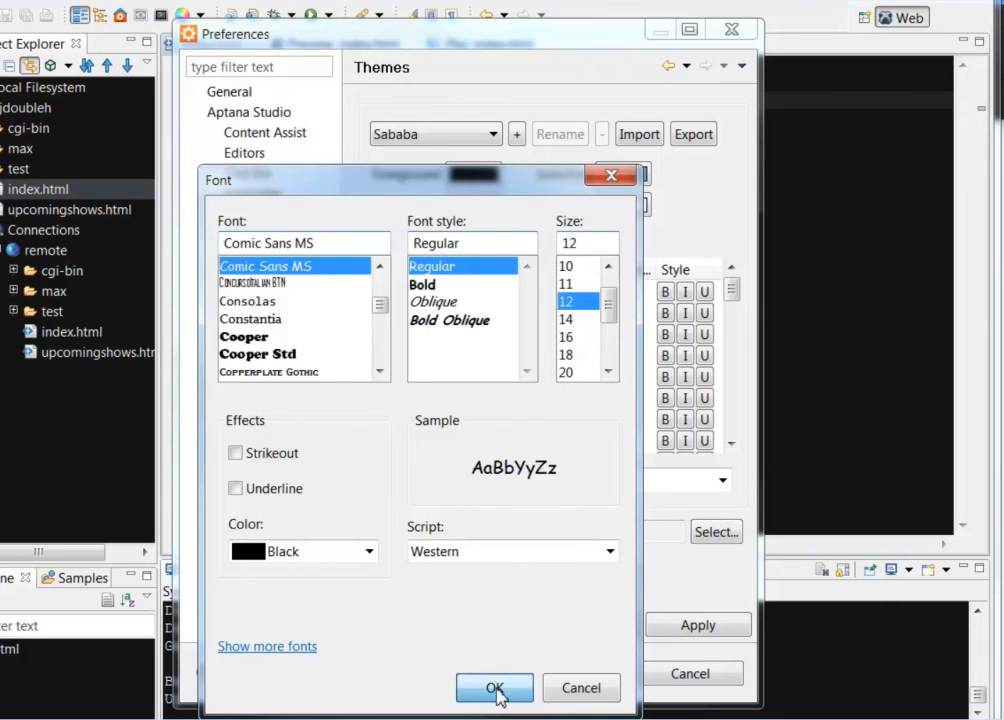
left_click(494, 688)
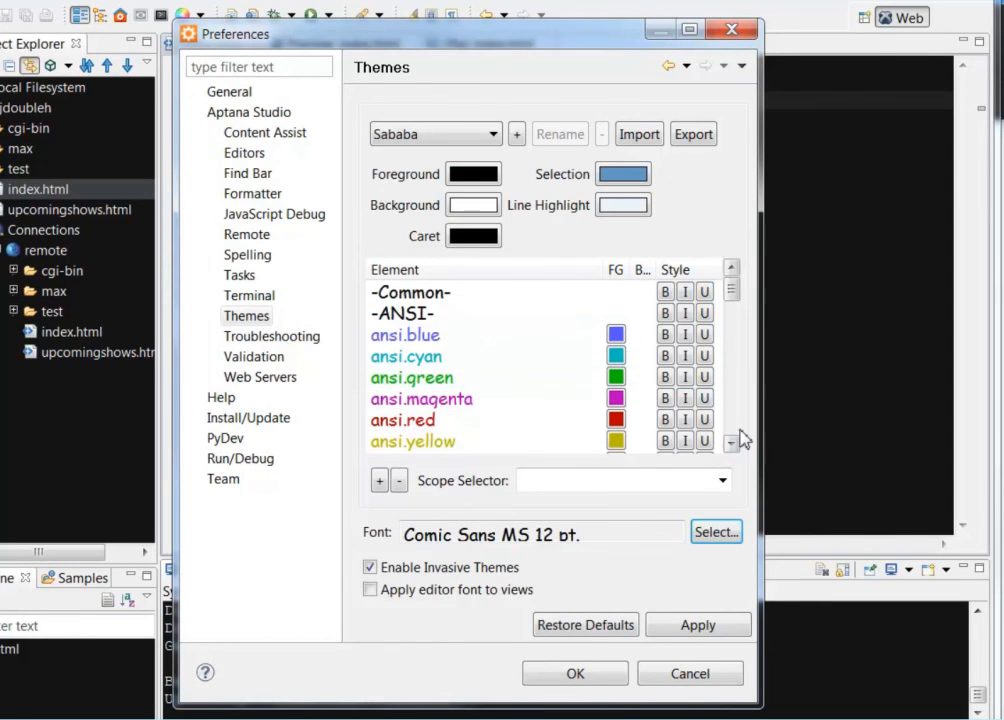
scroll("down", 3)
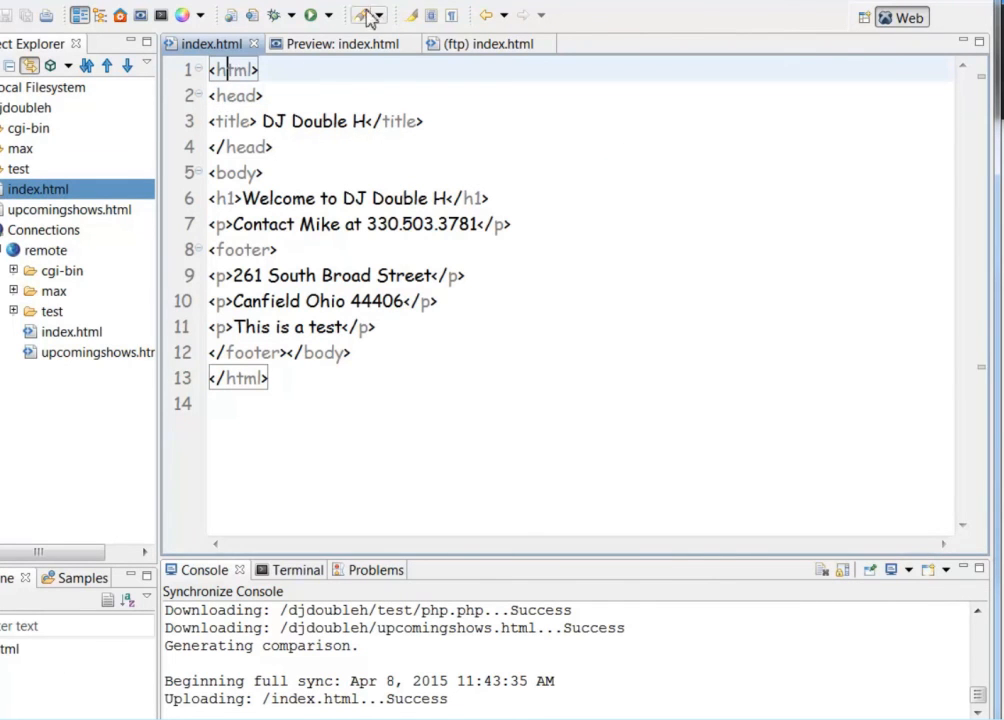
- Back in Themes preferences, colour the ansi.gray foreground orange and select console.debug
left_click(368, 14)
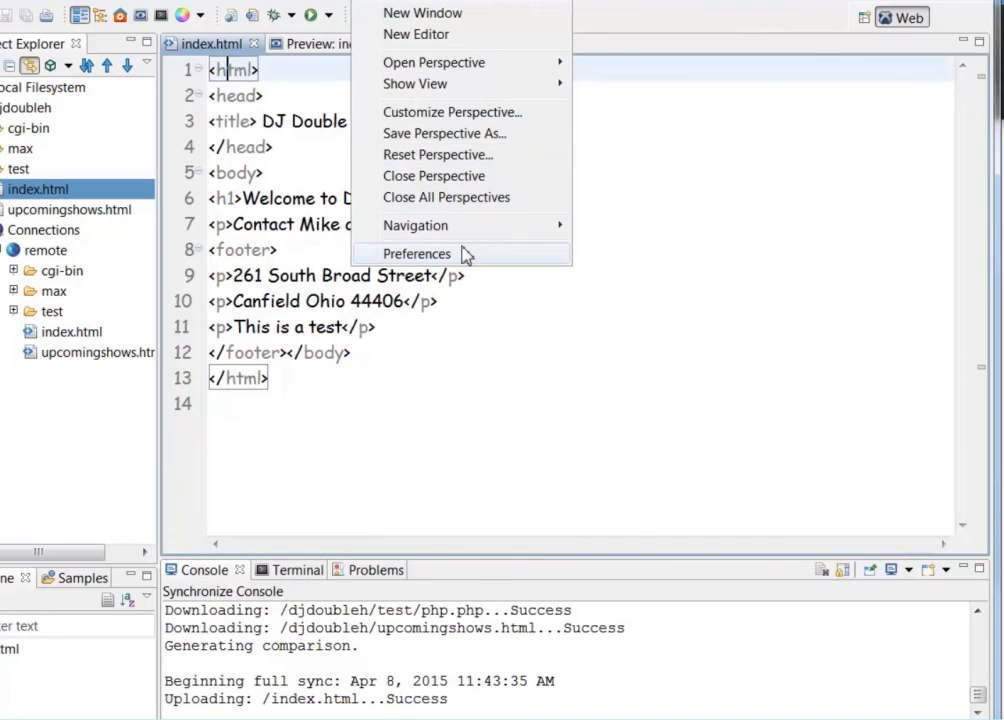
left_click(416, 252)
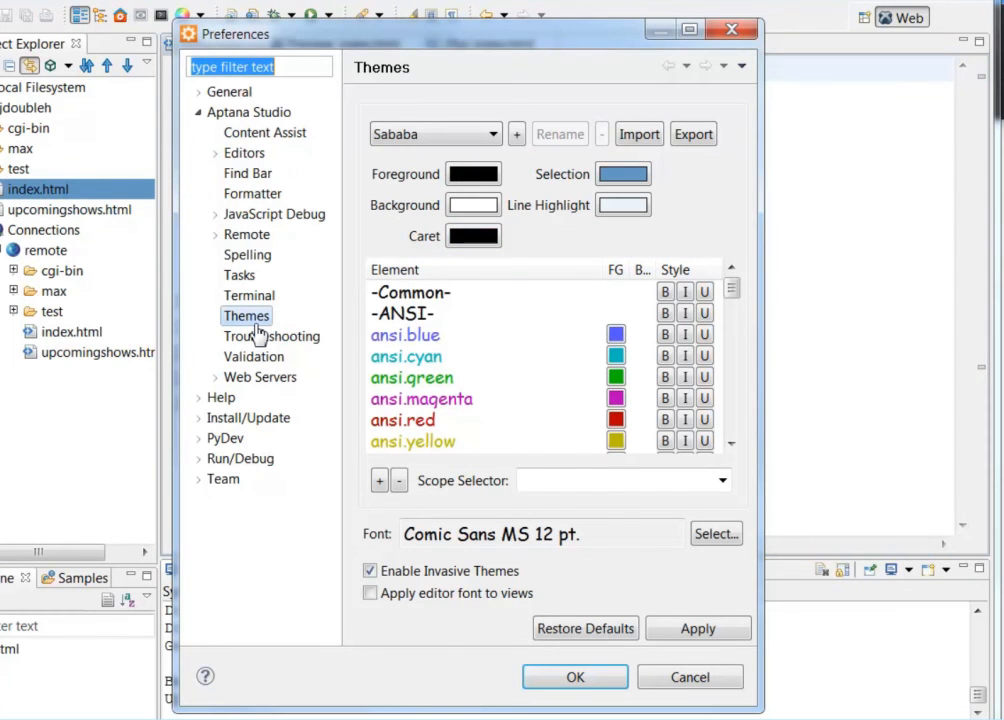
scroll("down", 3)
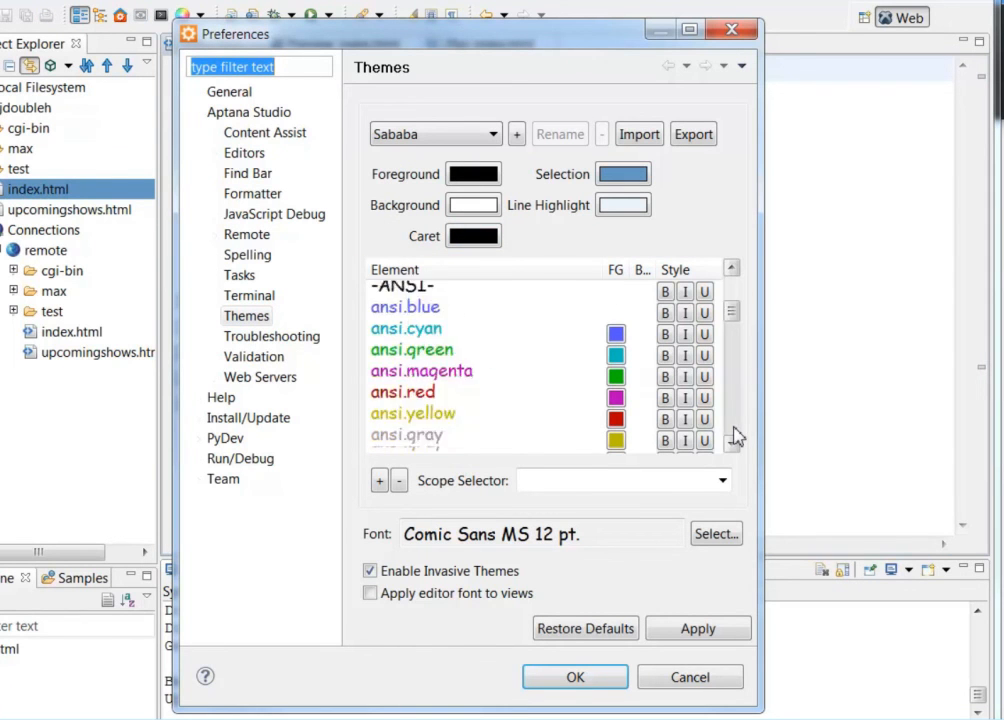
scroll("down", 3)
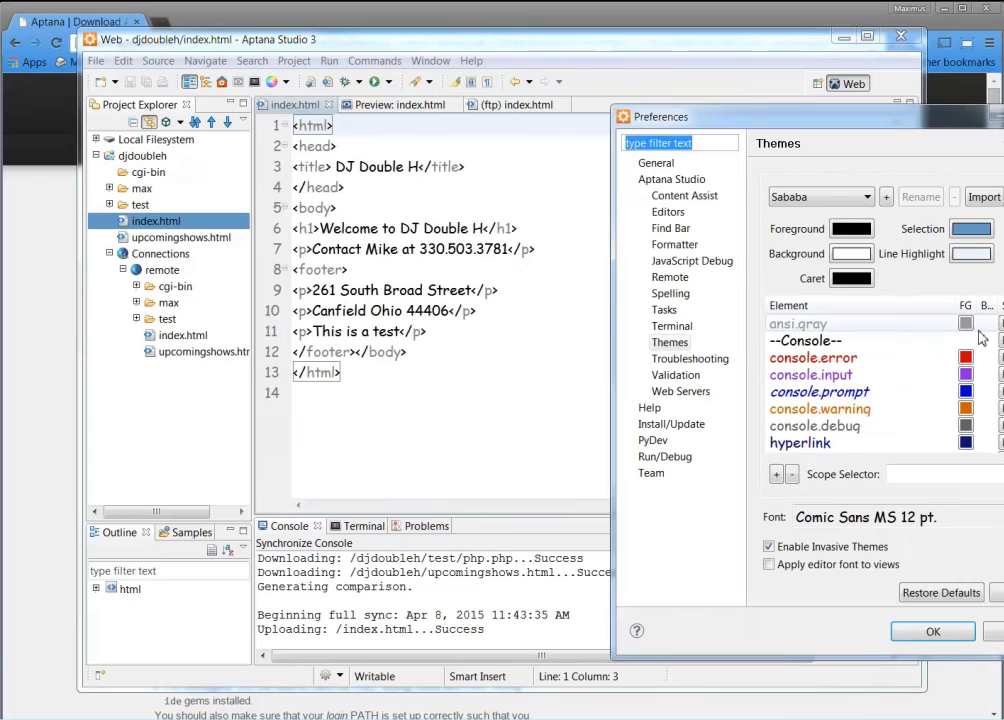
left_click(964, 324)
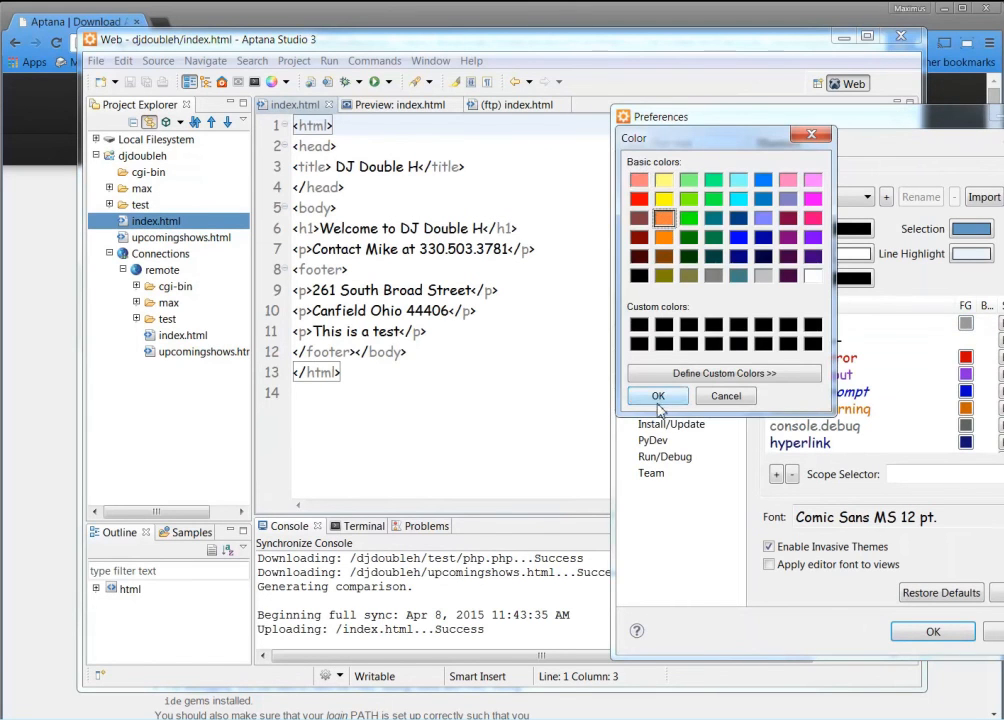
left_click(656, 396)
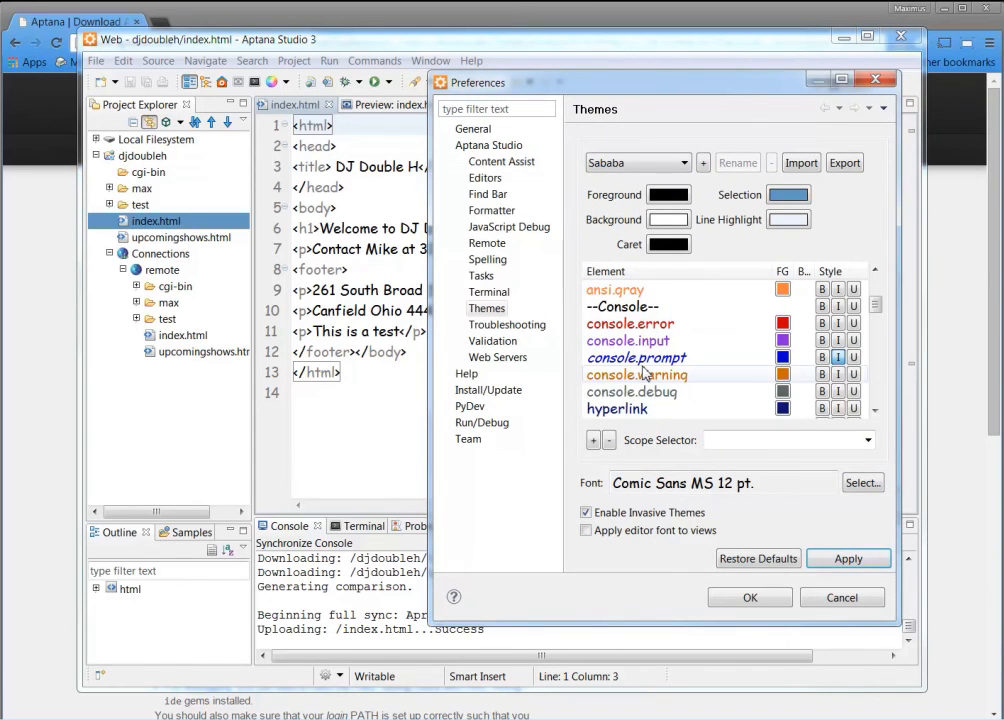
left_click(632, 390)
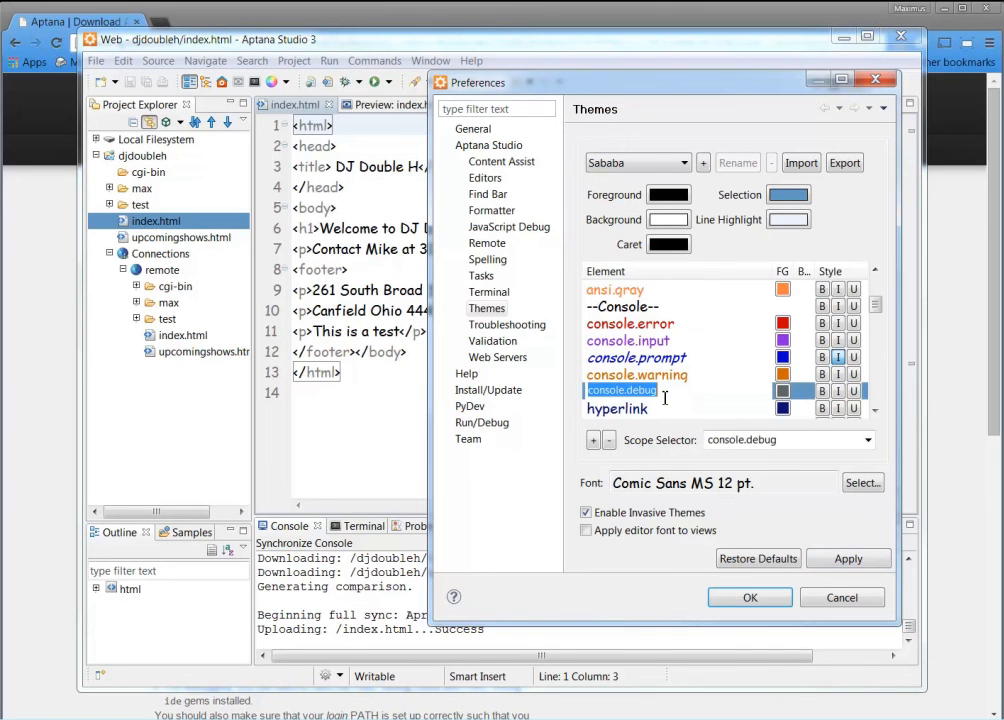
left_click(784, 390)
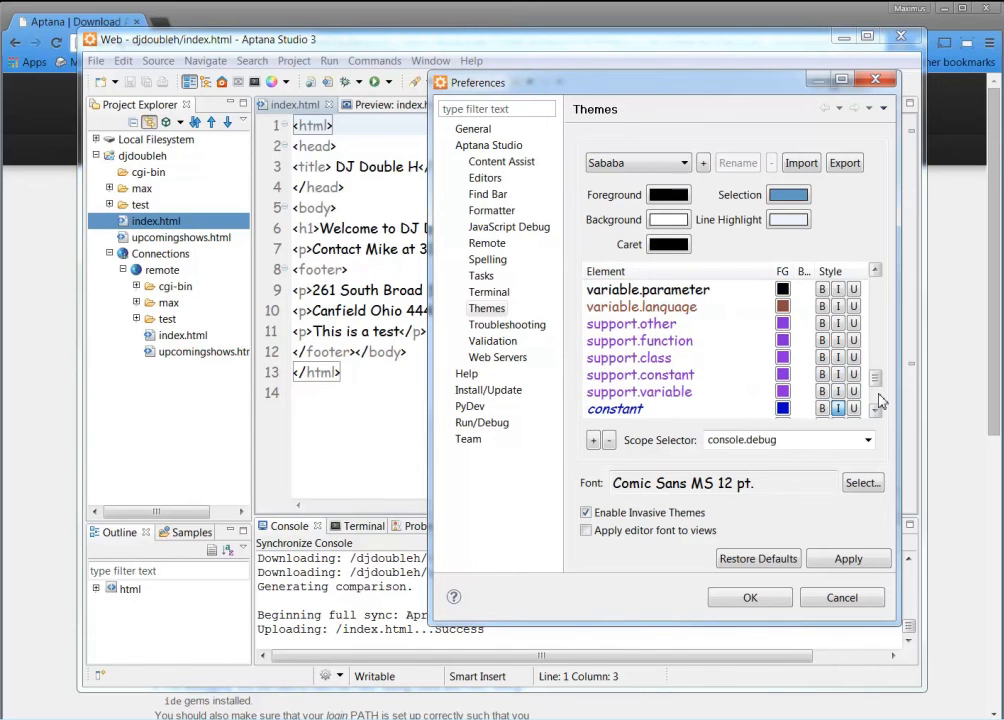
- Colour the entity.name foreground orange and save, closing Preferences
scroll("down", 3)
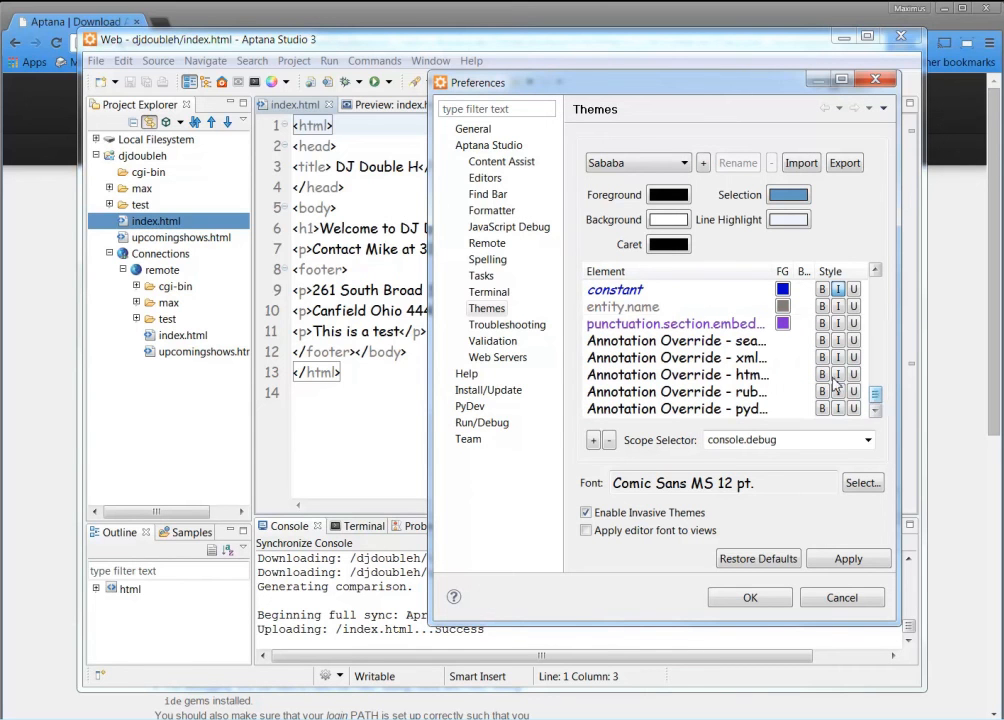
left_click(784, 290)
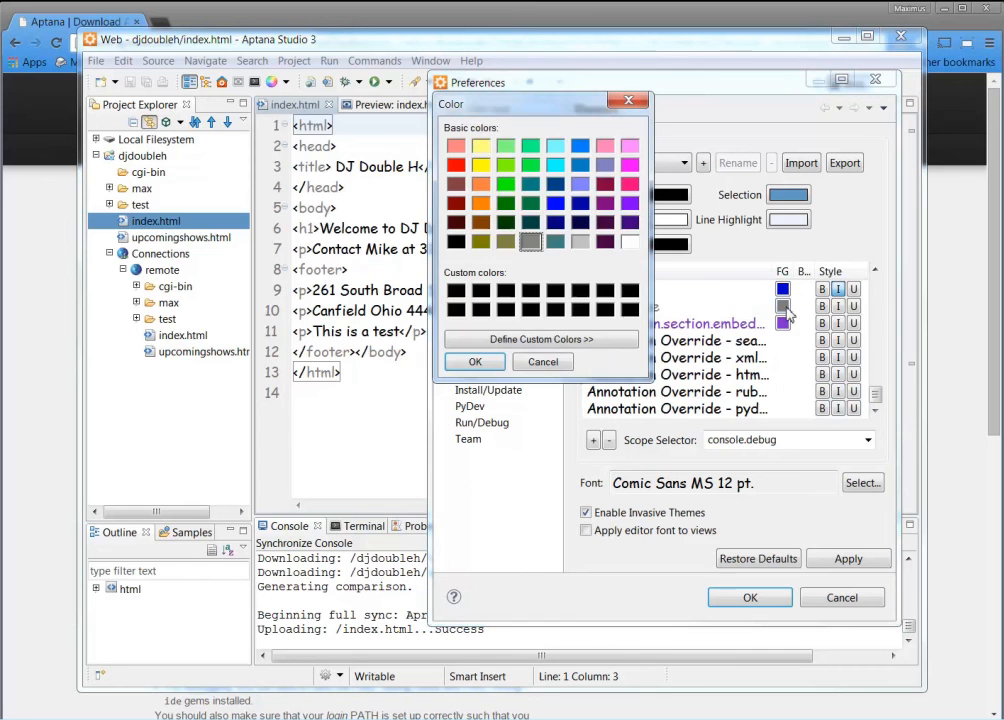
left_click(480, 204)
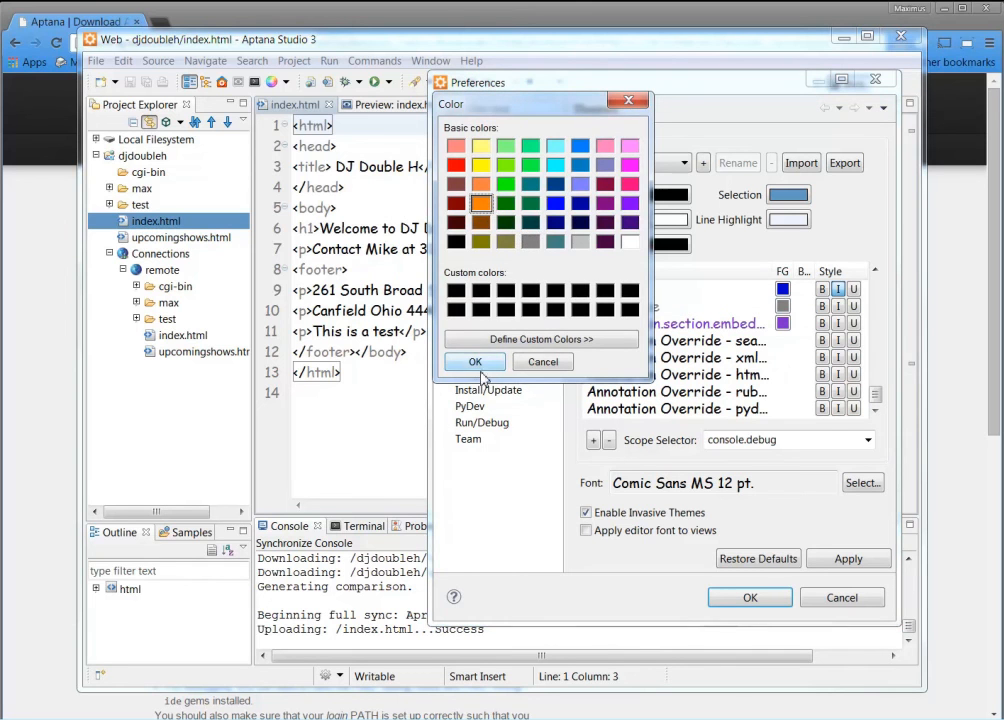
left_click(476, 360)
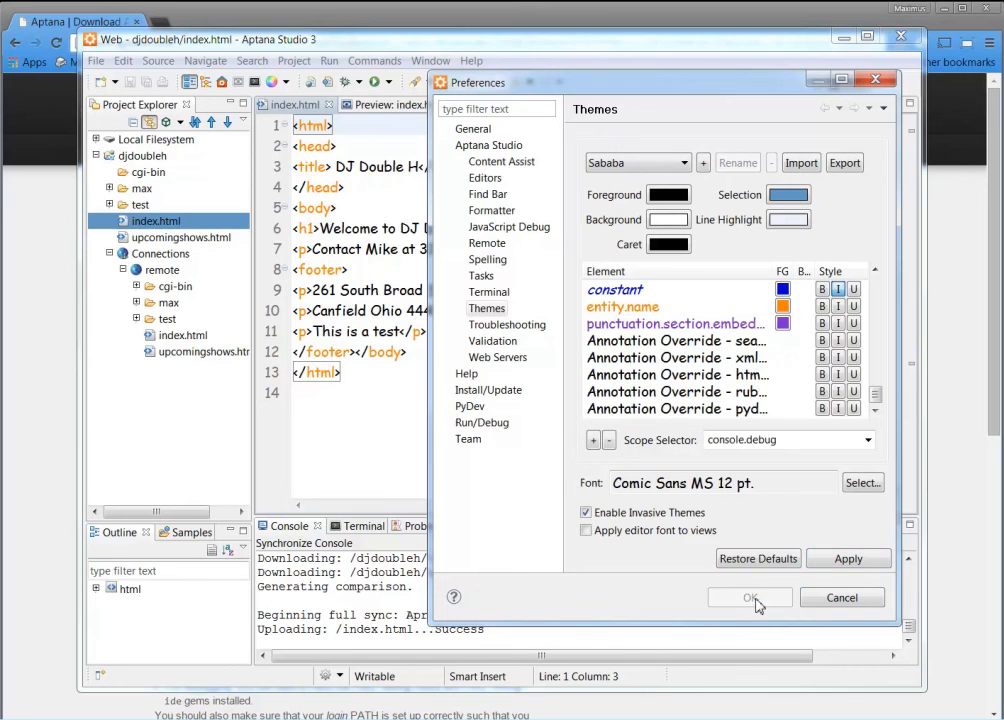
left_click(750, 596)
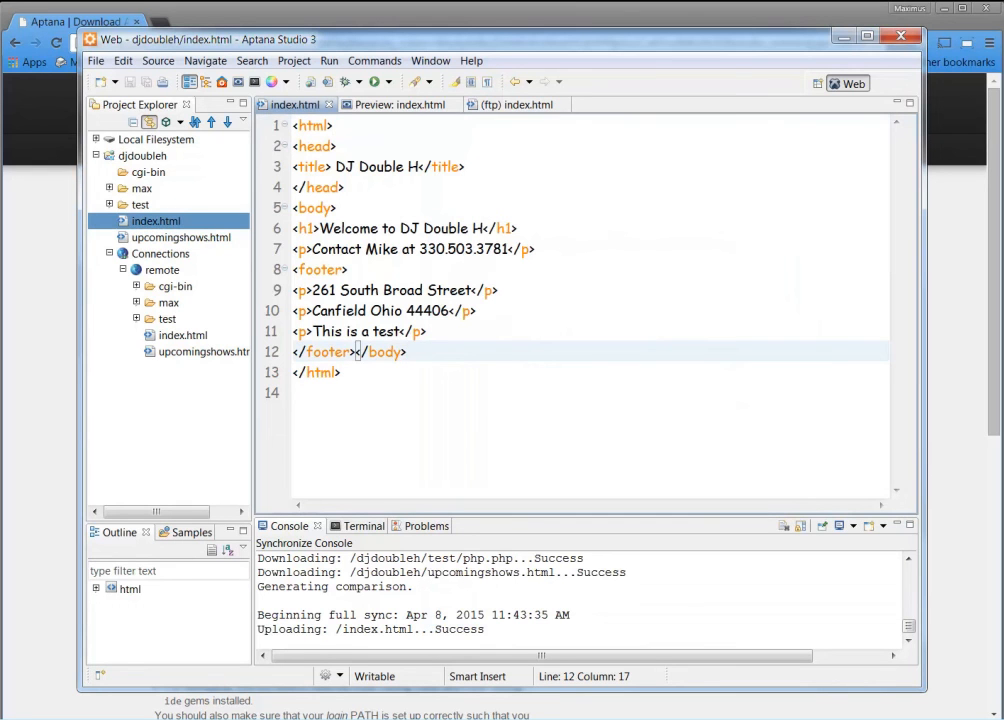
mouse_move(140, 318)
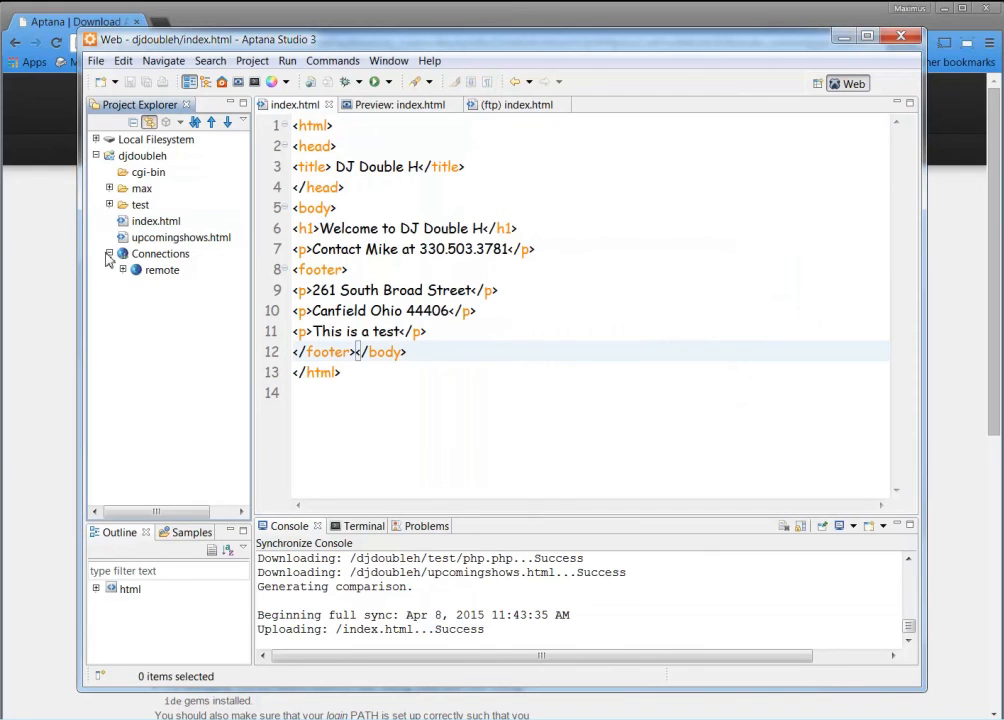
- Collapse the Connections tree and type the footer paragraph 'So I write real fast'
left_click(98, 156)
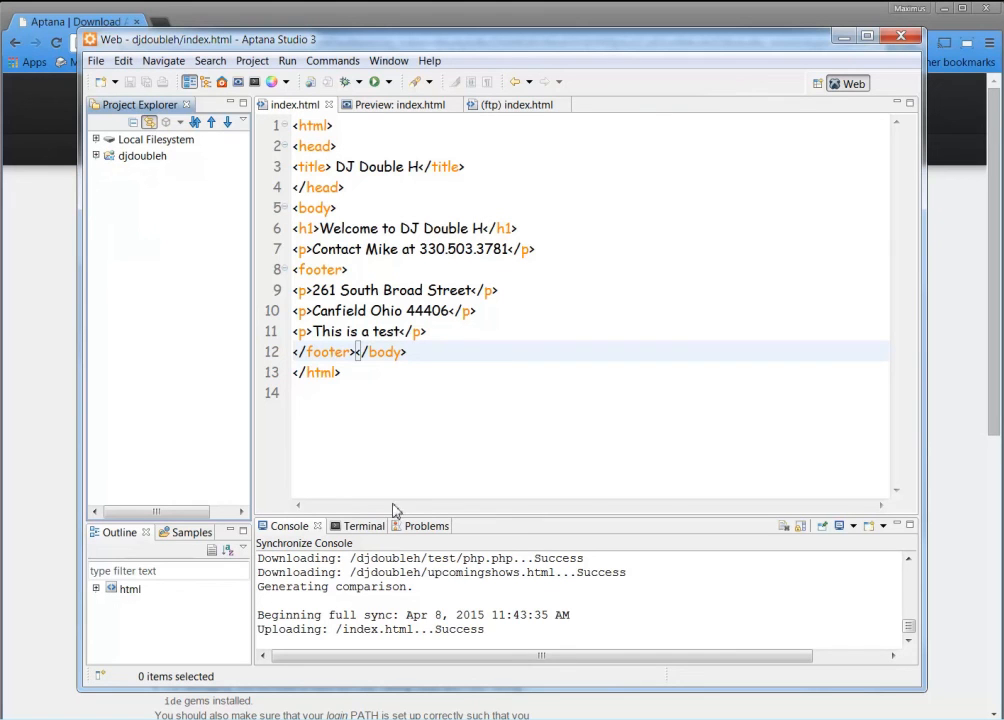
mouse_move(362, 536)
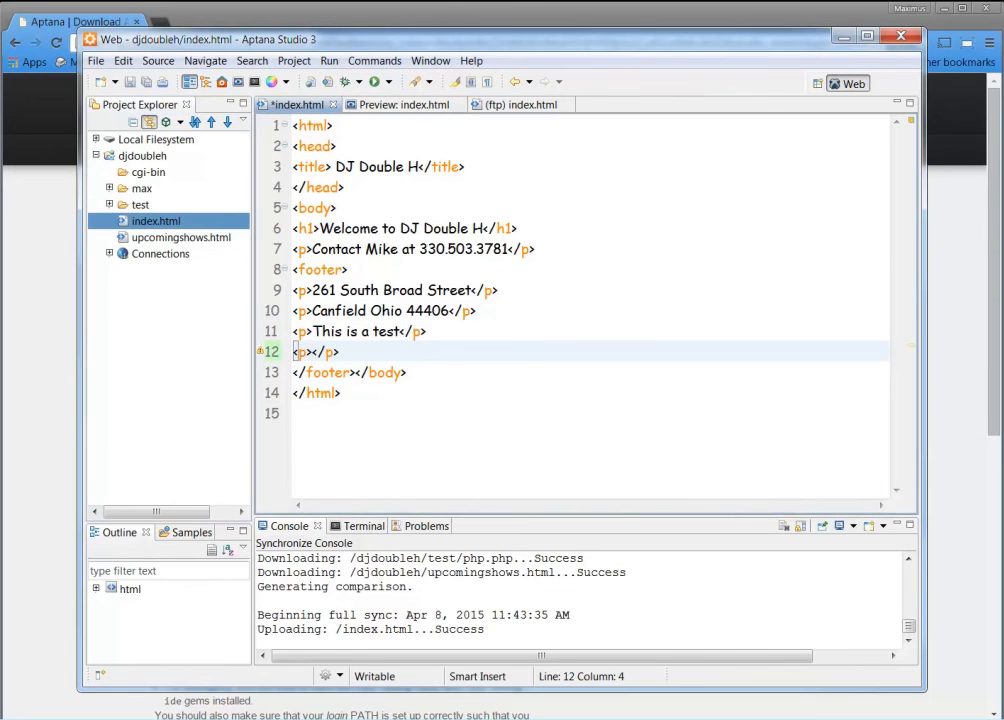
type("So I w")
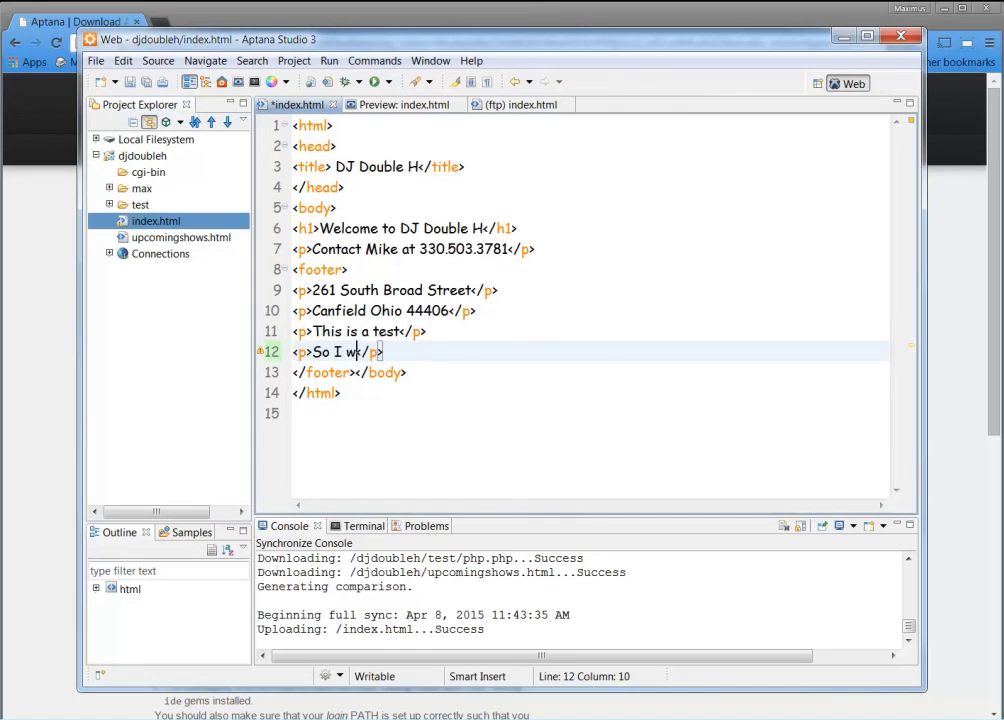
type("rite")
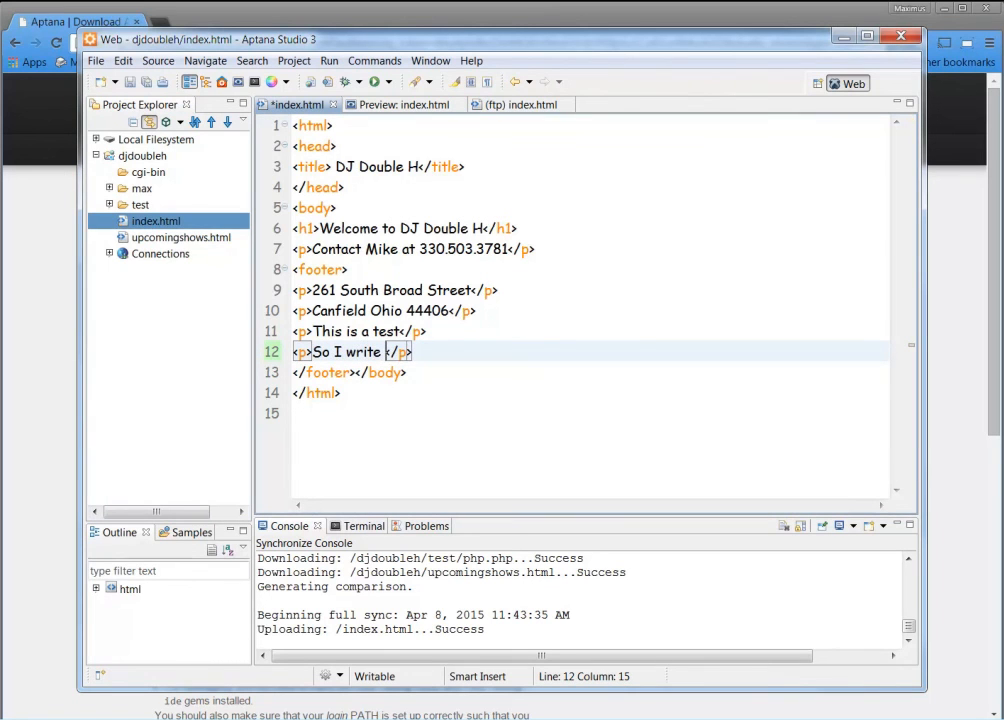
type("real fast")
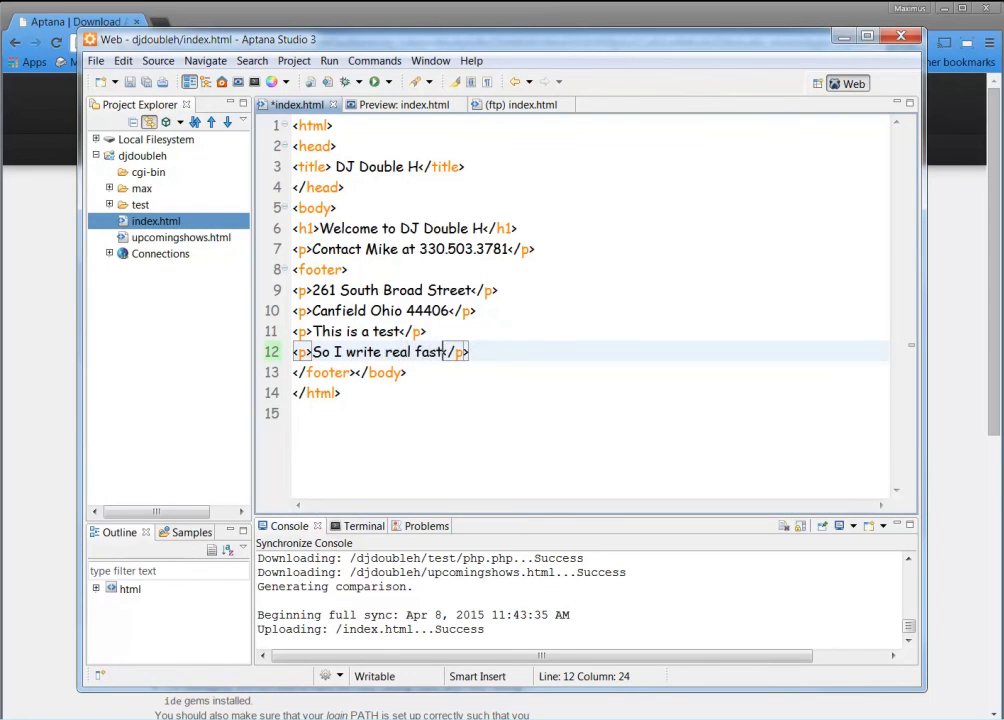